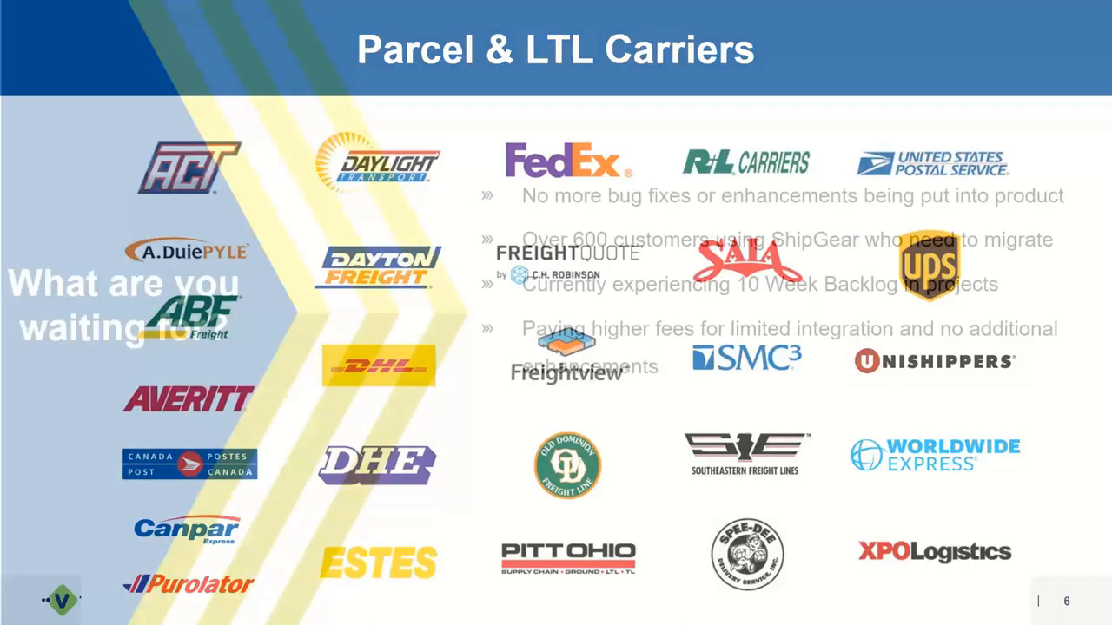
Advance to the 'What are you waiting for' slide, then switch to the StarShip web app.
key("Right")
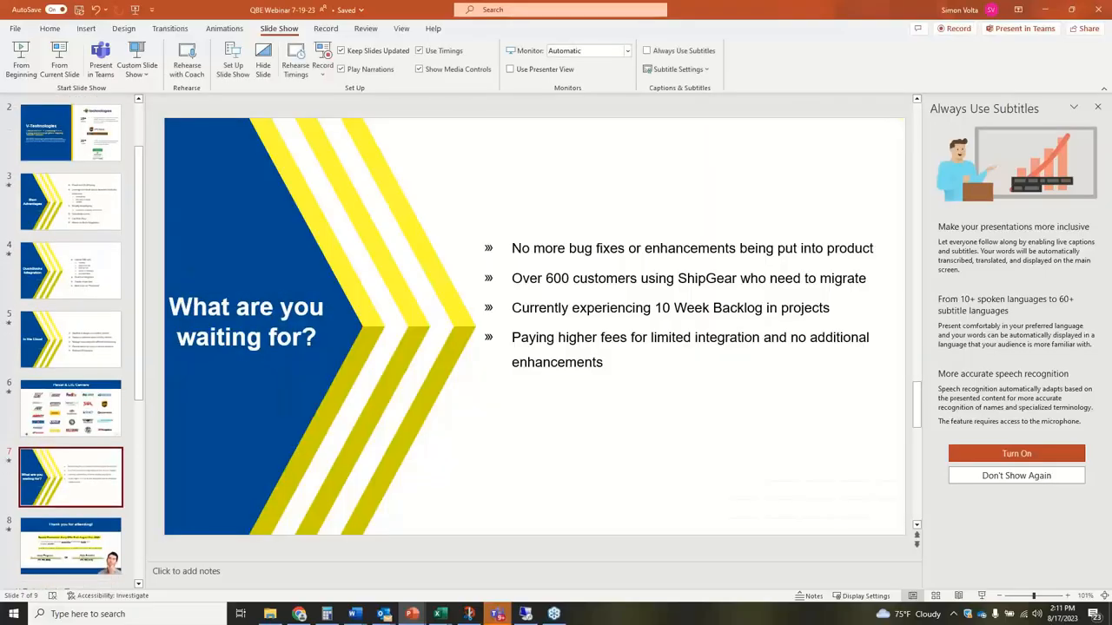
left_click(273, 614)
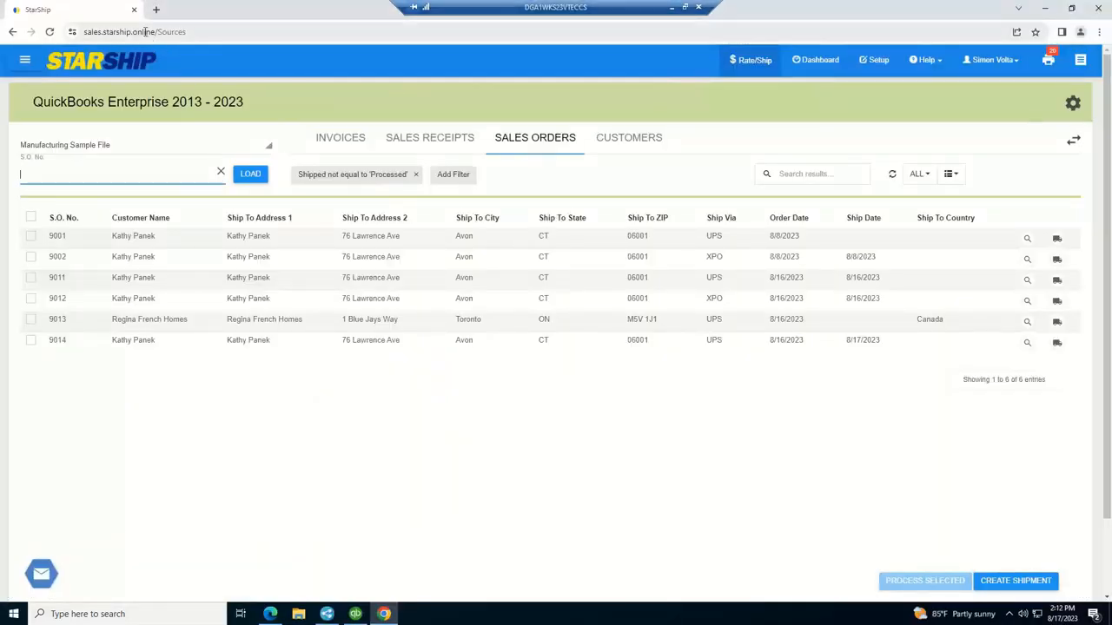
left_click(143, 32)
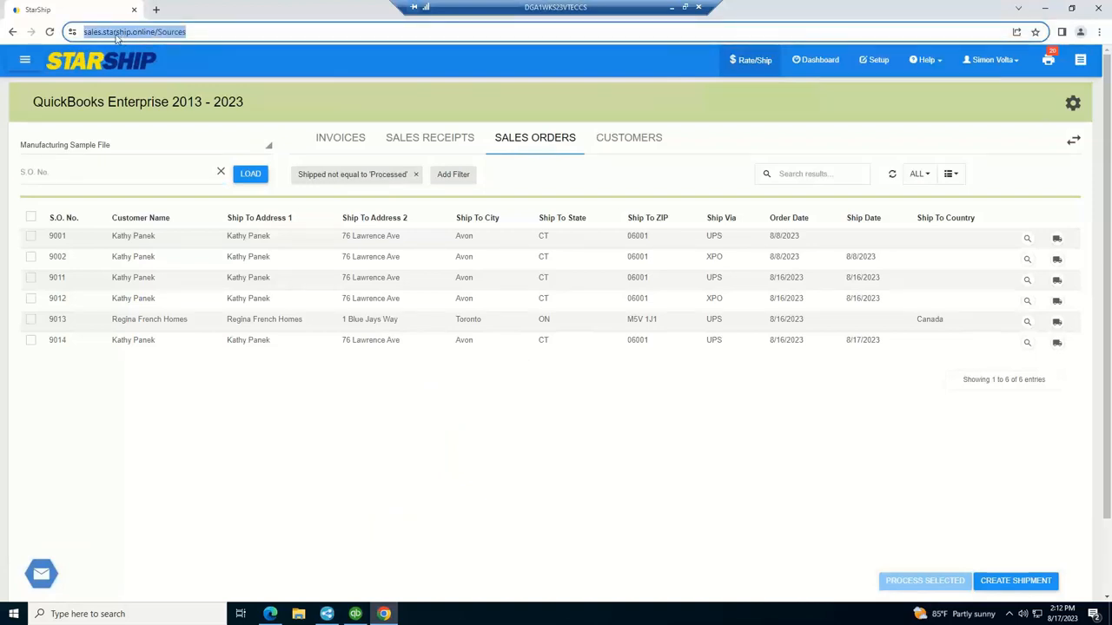
mouse_move(112, 32)
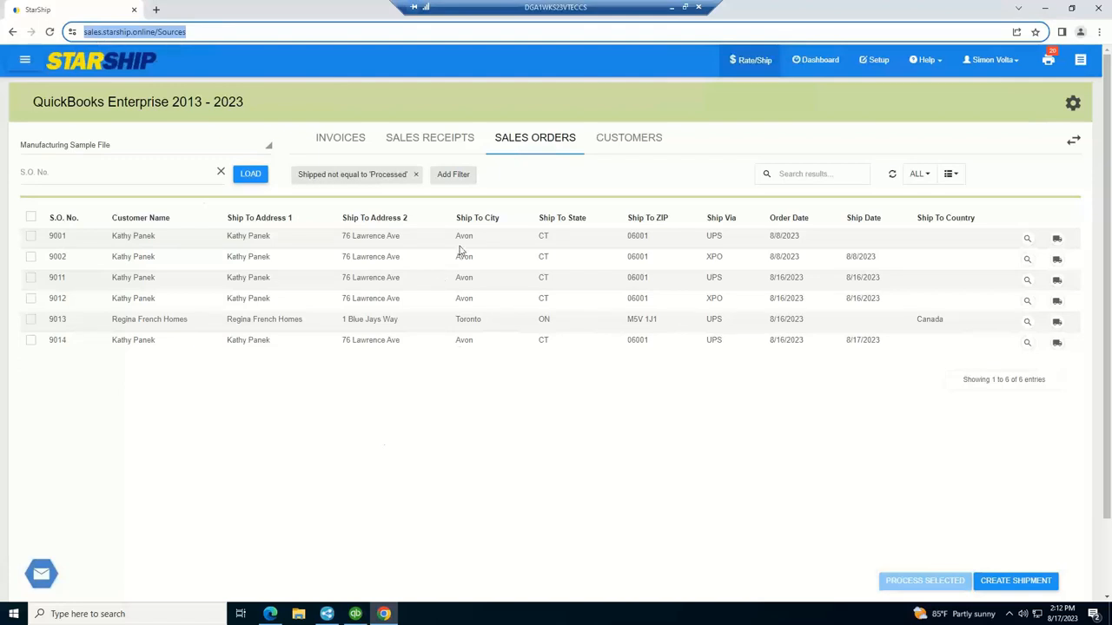
mouse_move(215, 344)
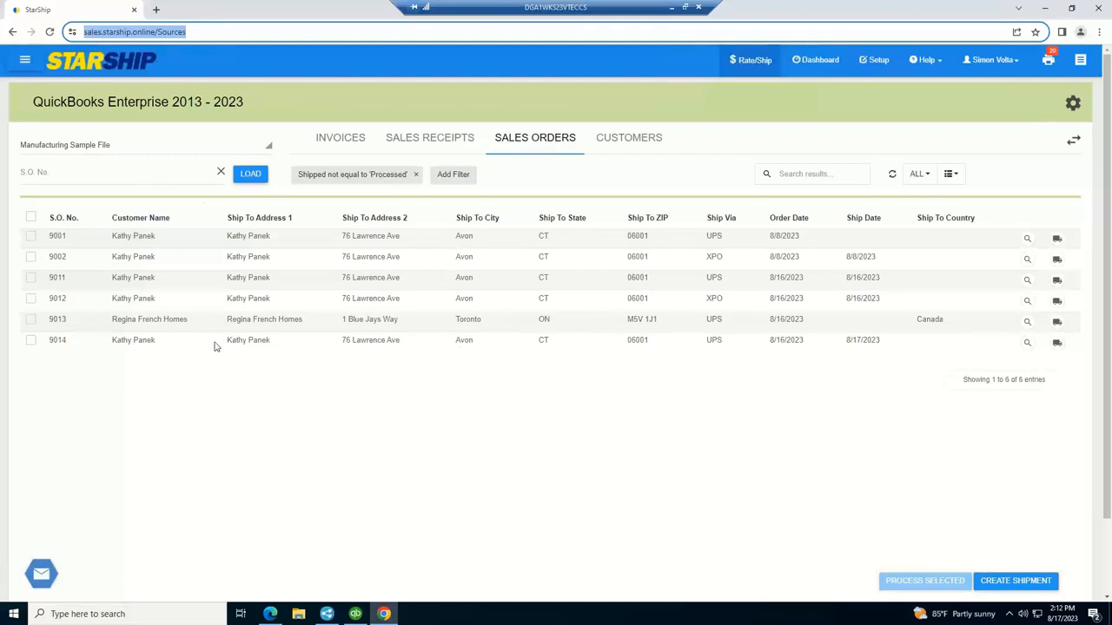
mouse_move(383, 180)
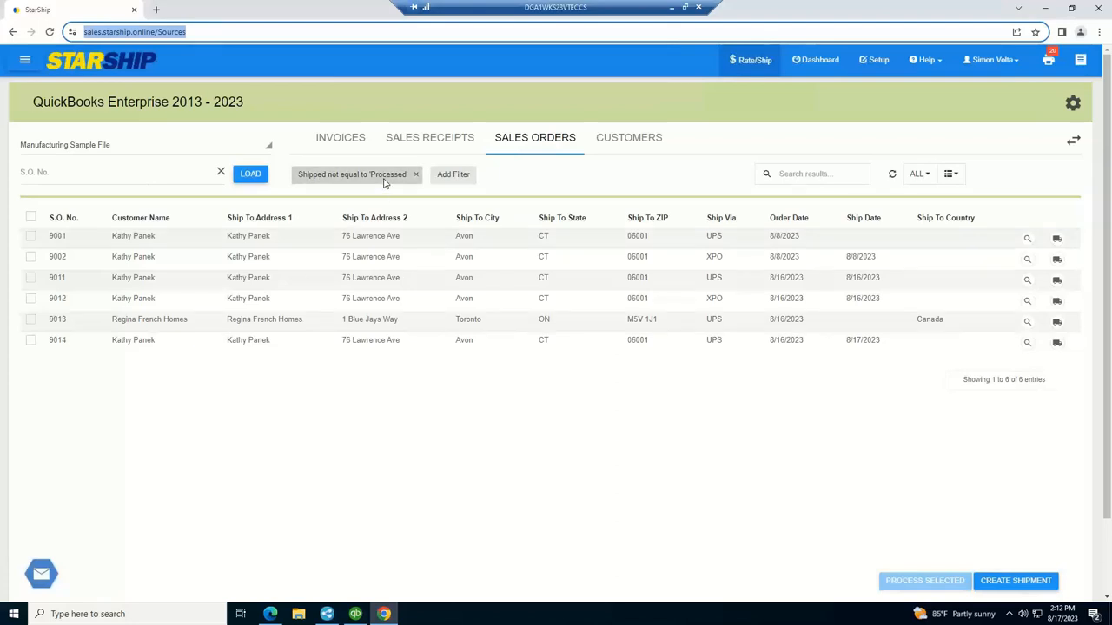
mouse_move(369, 178)
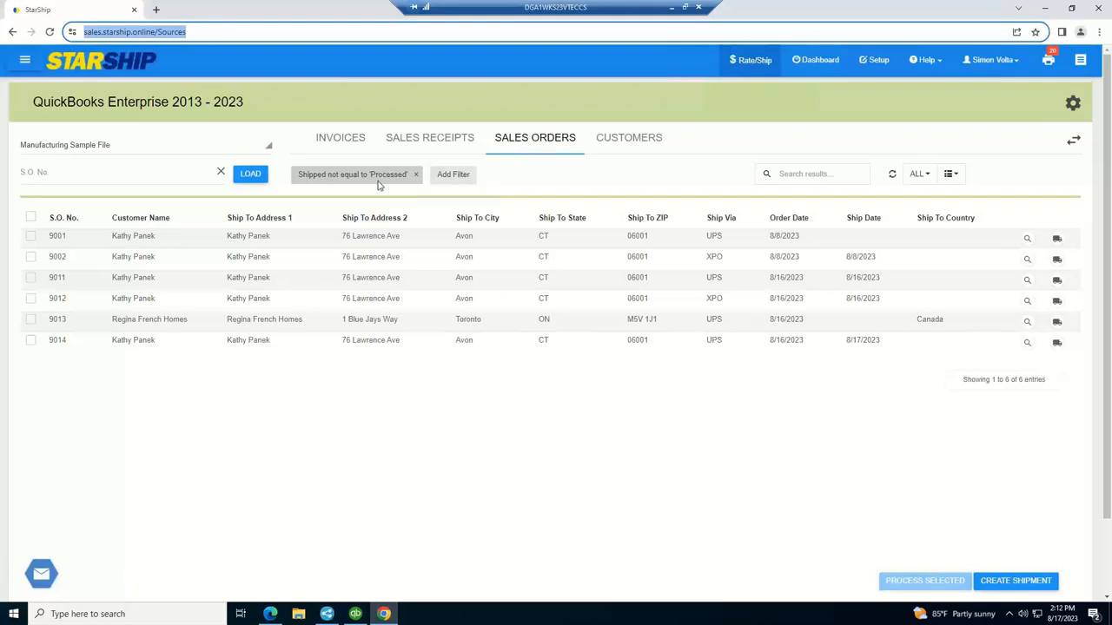
mouse_move(380, 183)
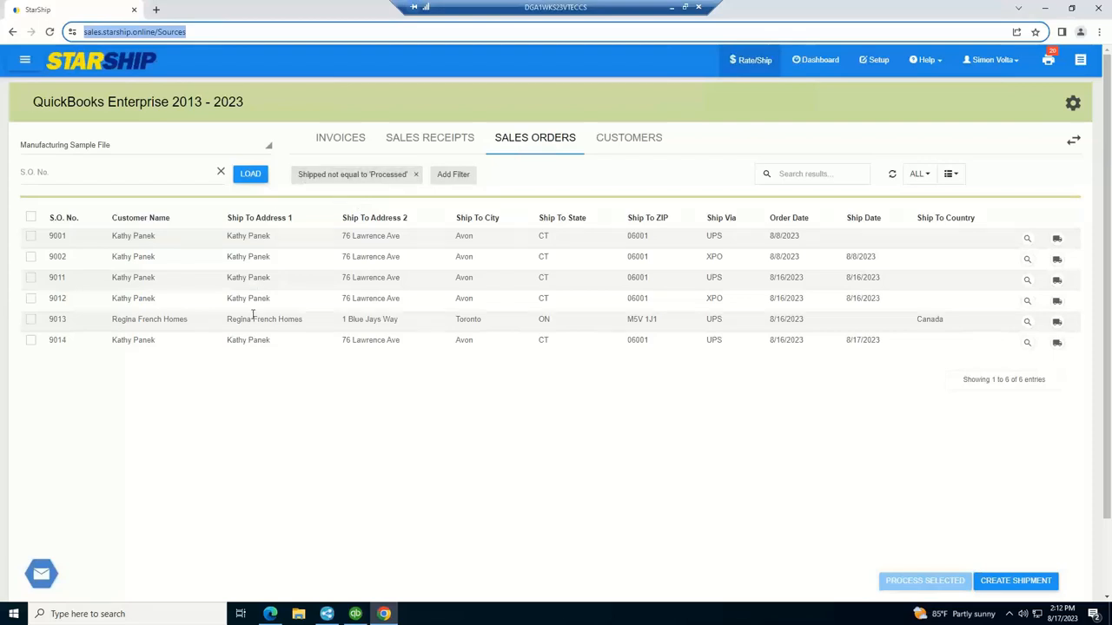
mouse_move(251, 340)
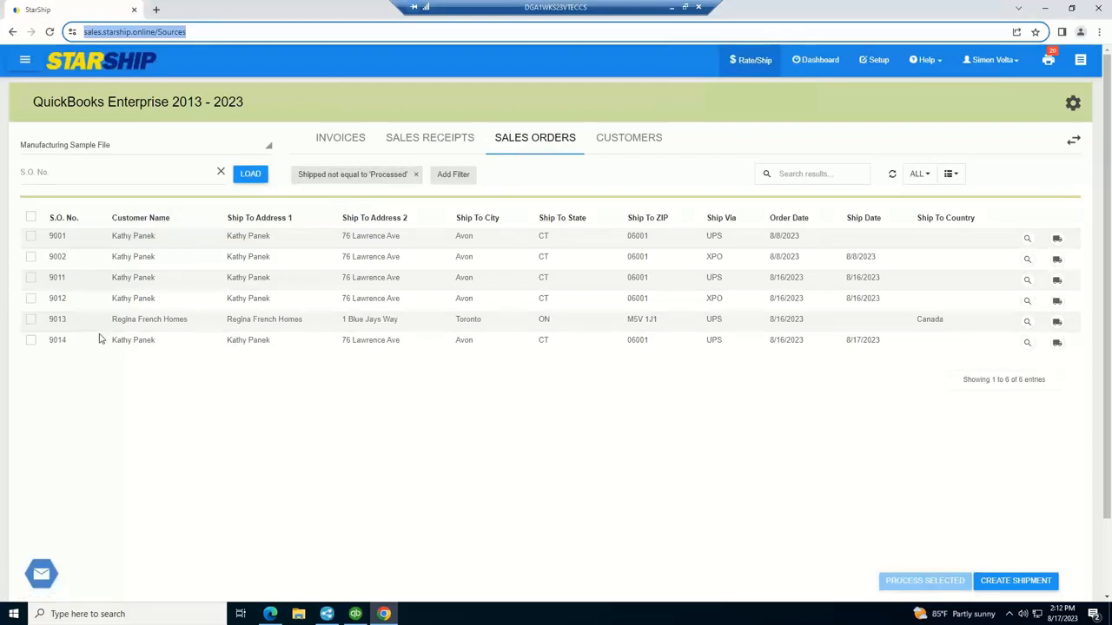
left_click(104, 172)
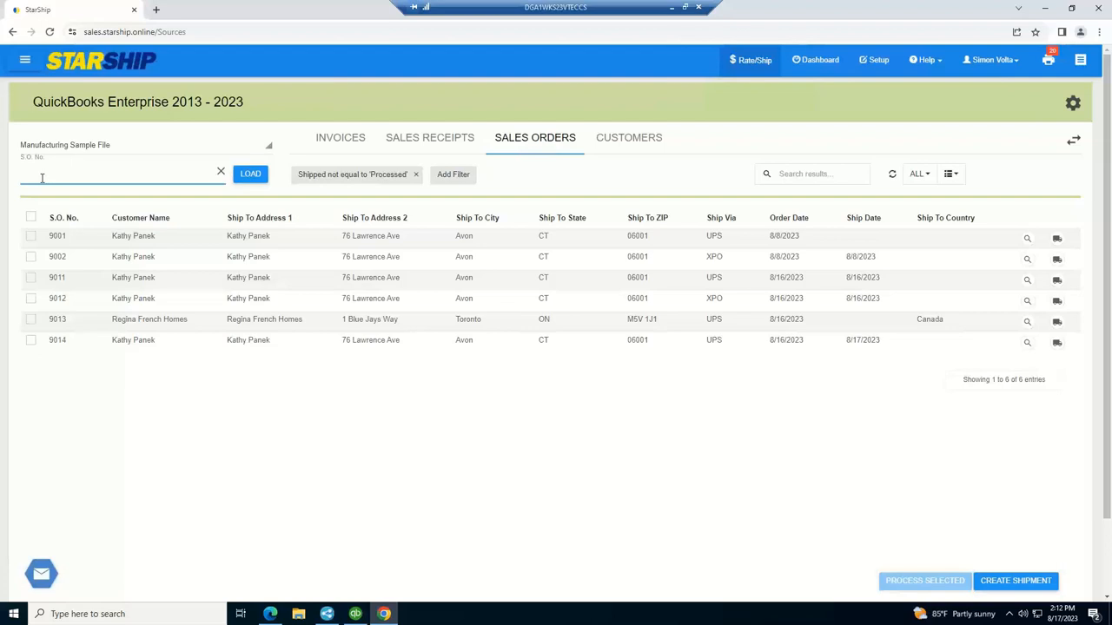
left_click(104, 175)
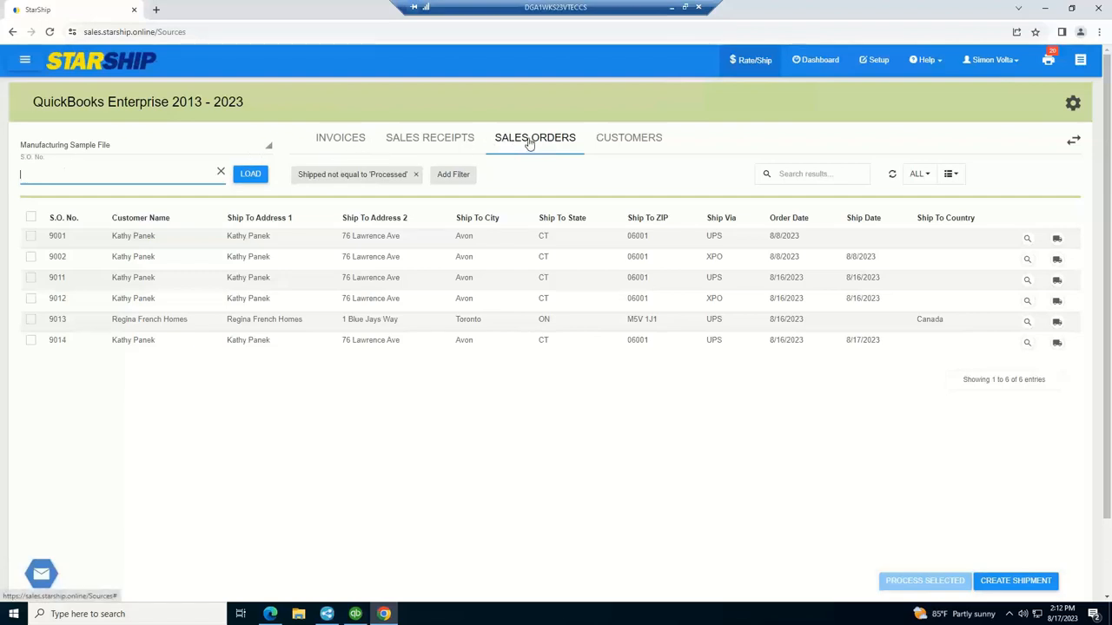
mouse_move(428, 144)
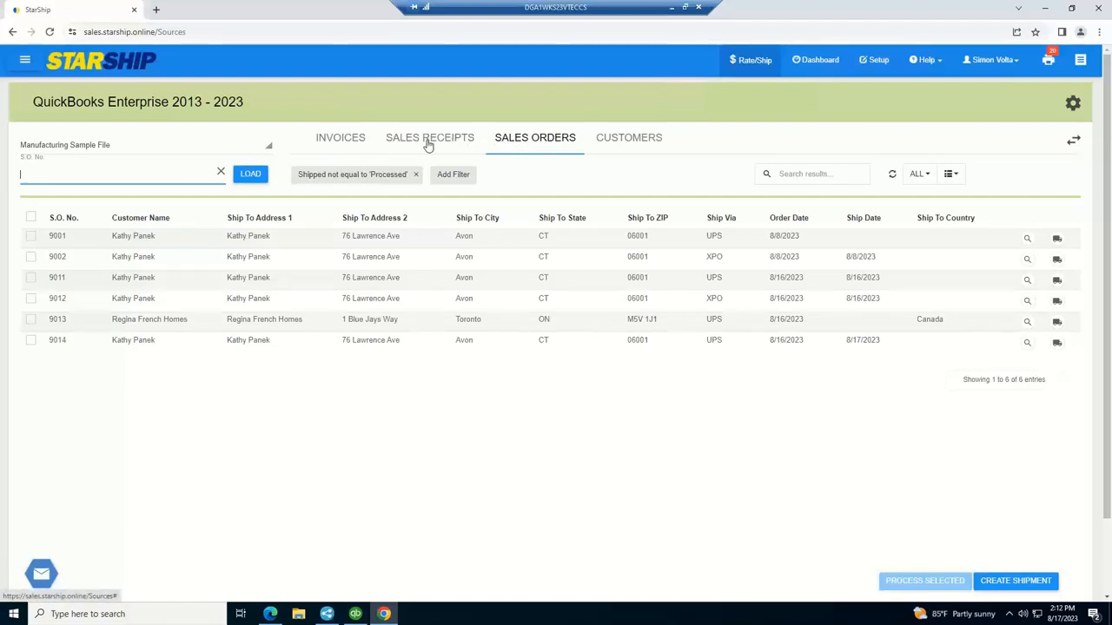
mouse_move(339, 137)
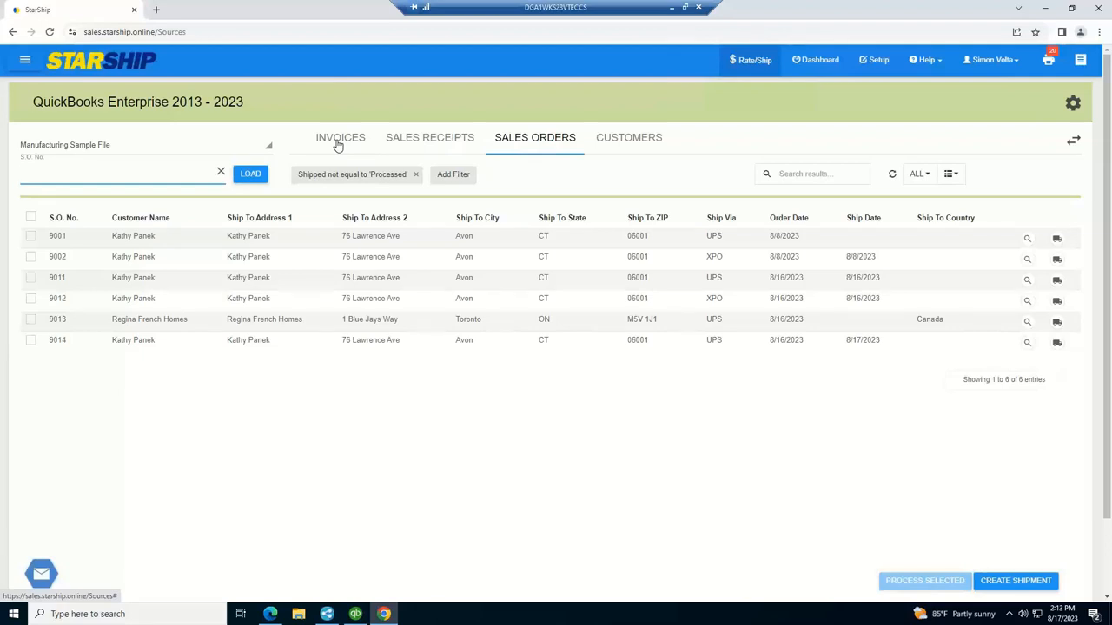
mouse_move(1017, 360)
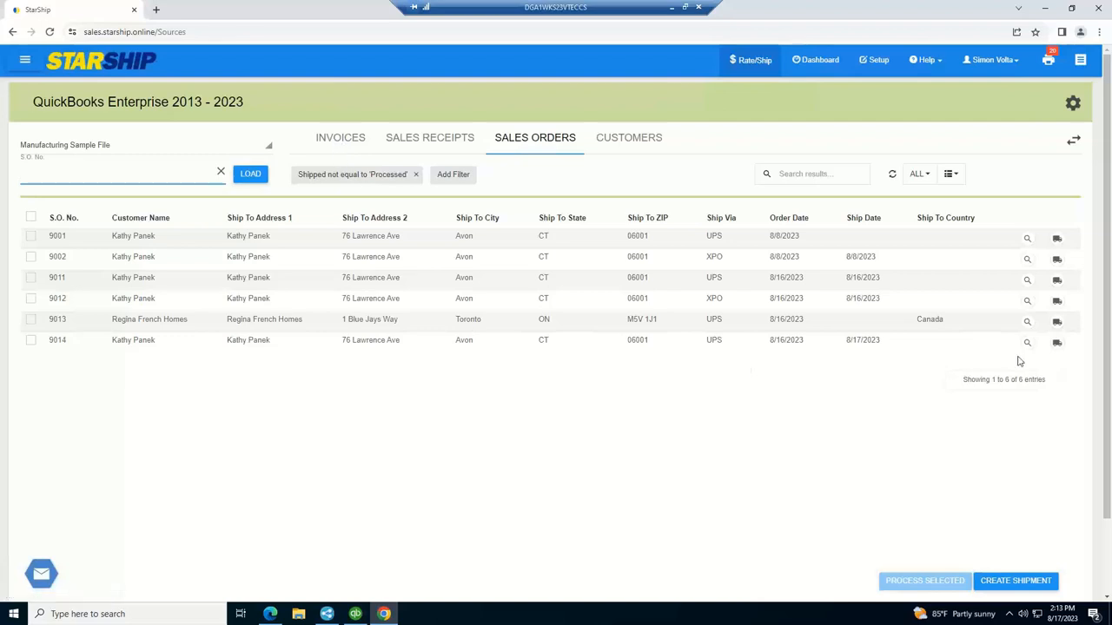
mouse_move(1056, 343)
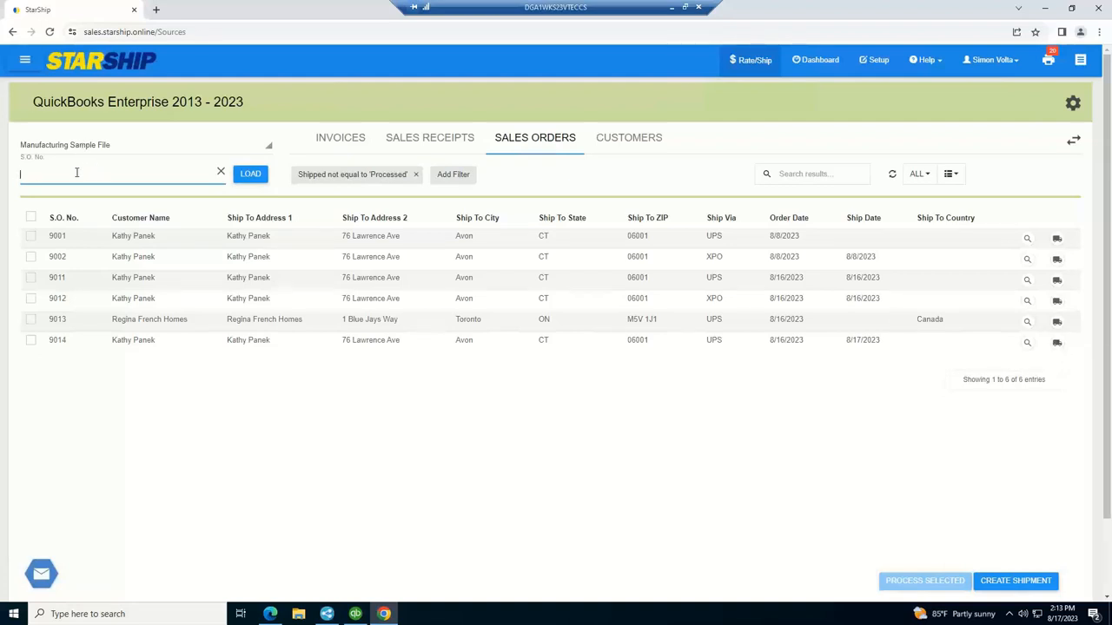
mouse_move(63, 171)
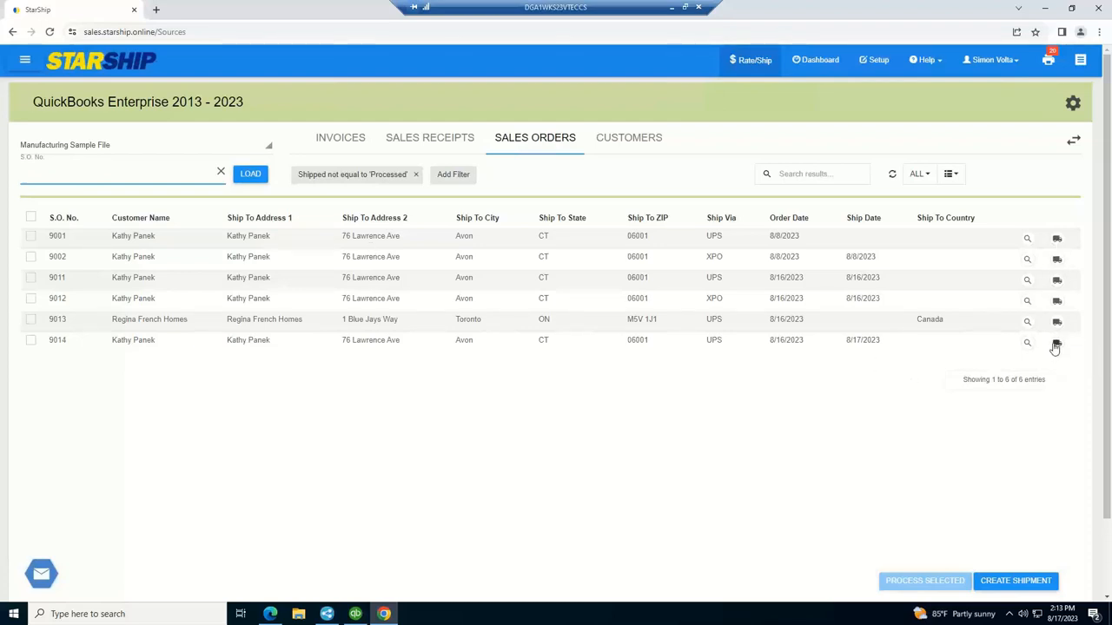
Create a parcel shipment for order 9014 and rate it, showing UPS Ground at $32.68 applied.
left_click(1054, 344)
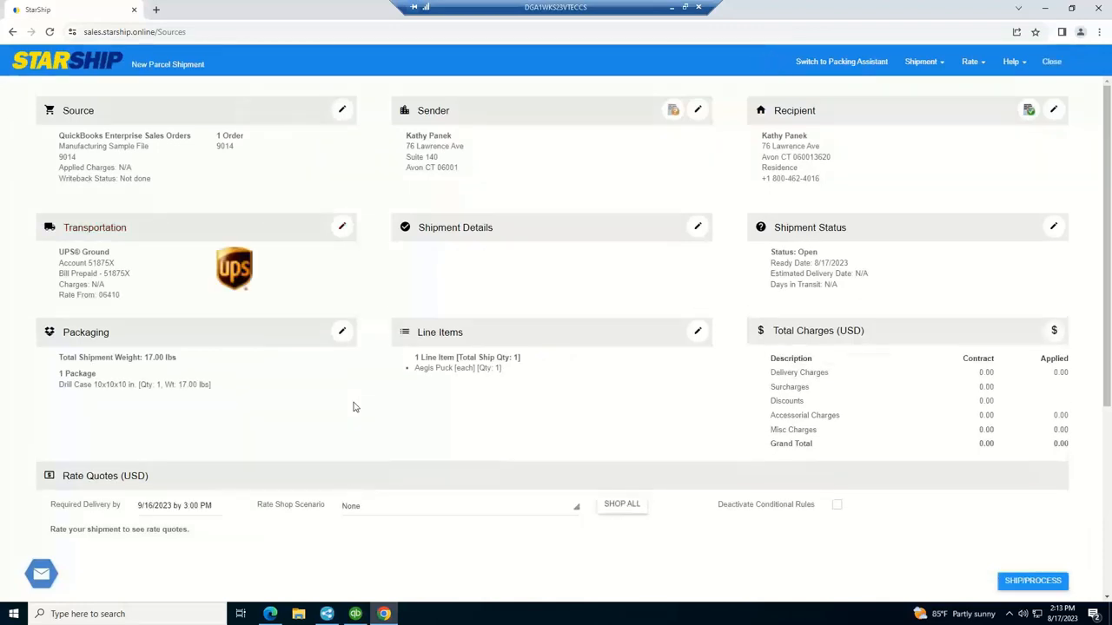
left_click(621, 504)
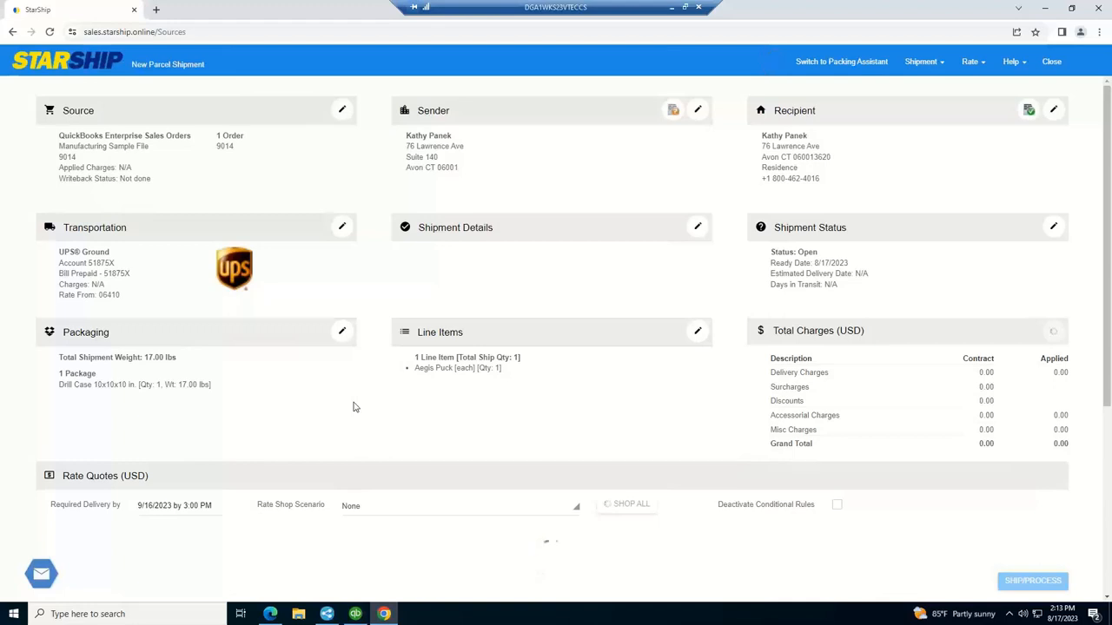
left_click(628, 504)
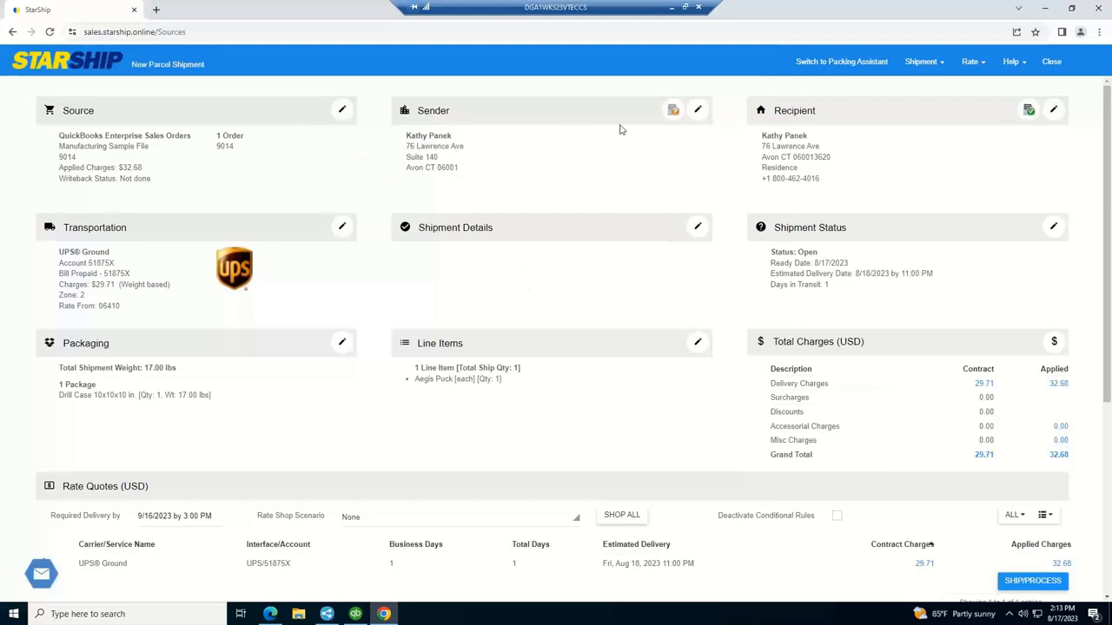
mouse_move(460, 145)
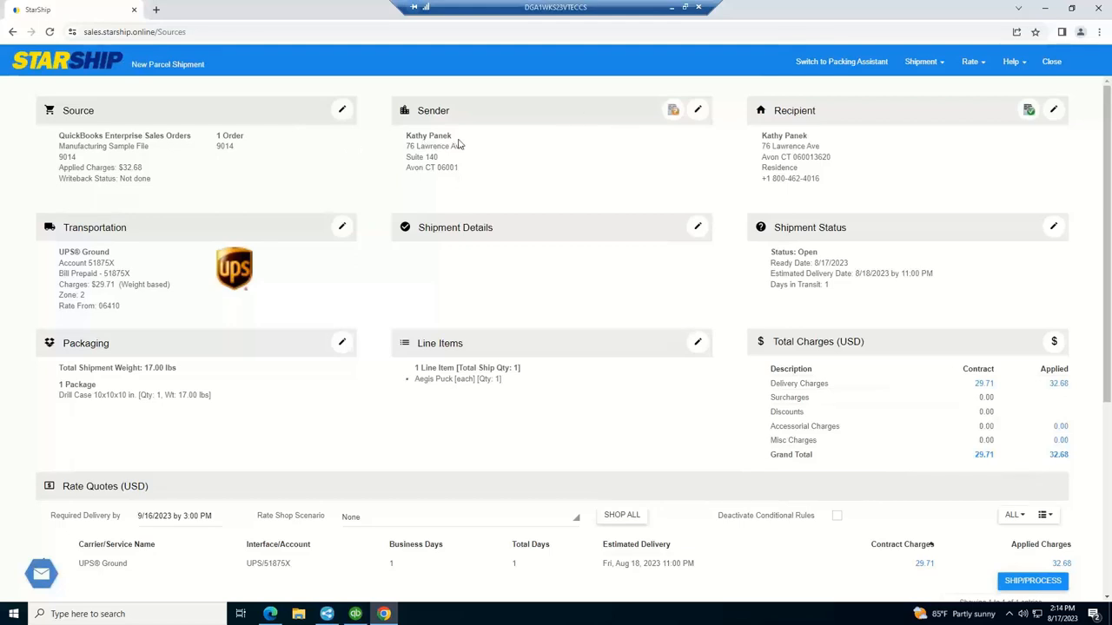
mouse_move(478, 144)
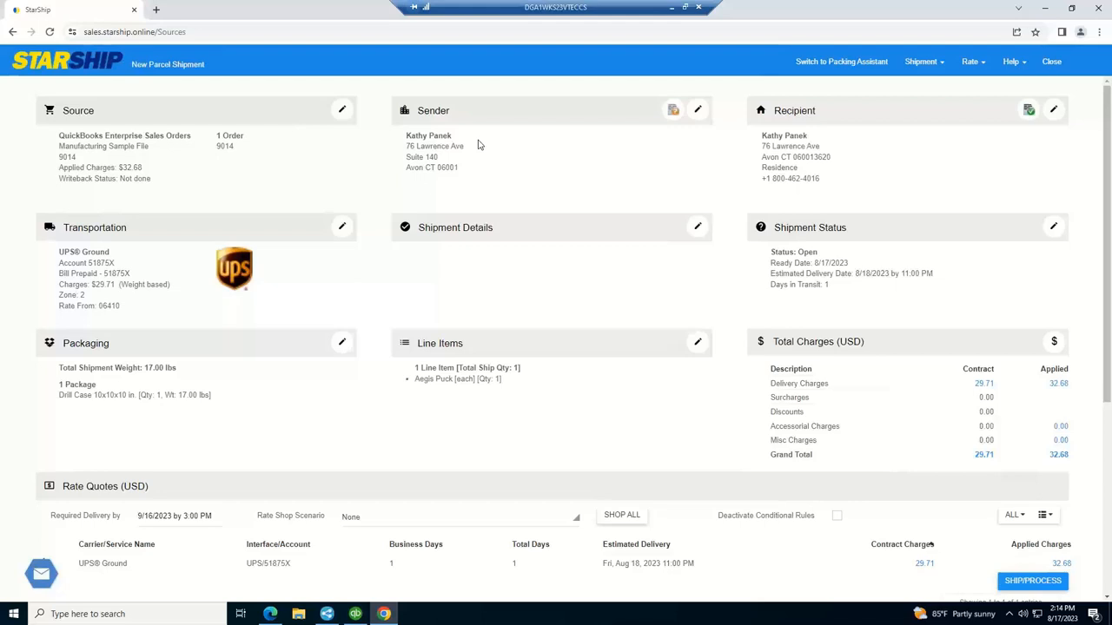
mouse_move(798, 91)
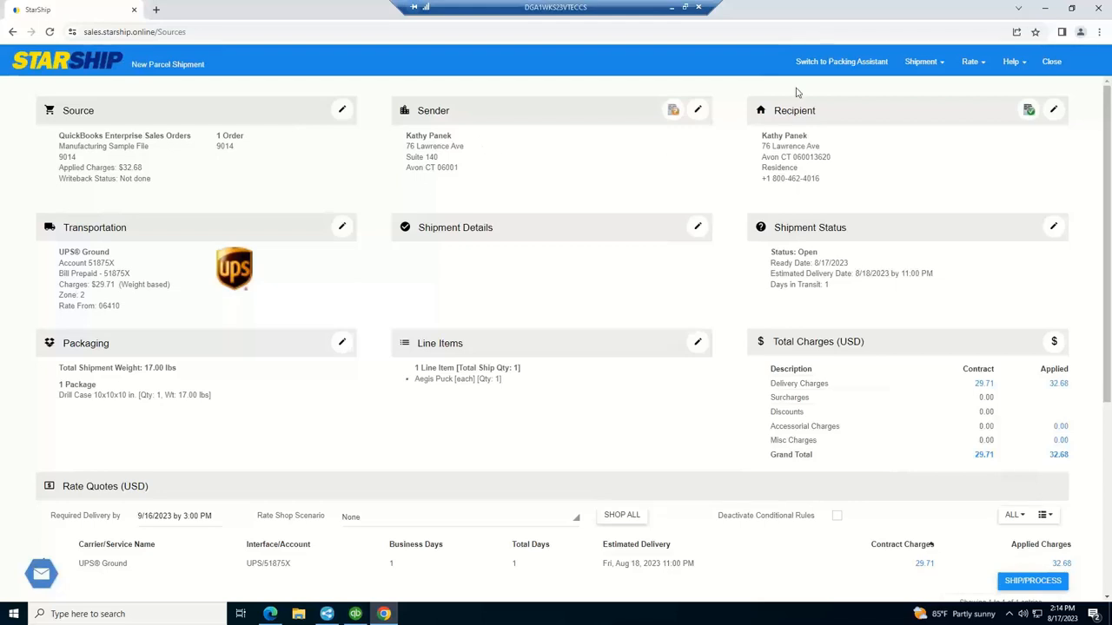
mouse_move(784, 136)
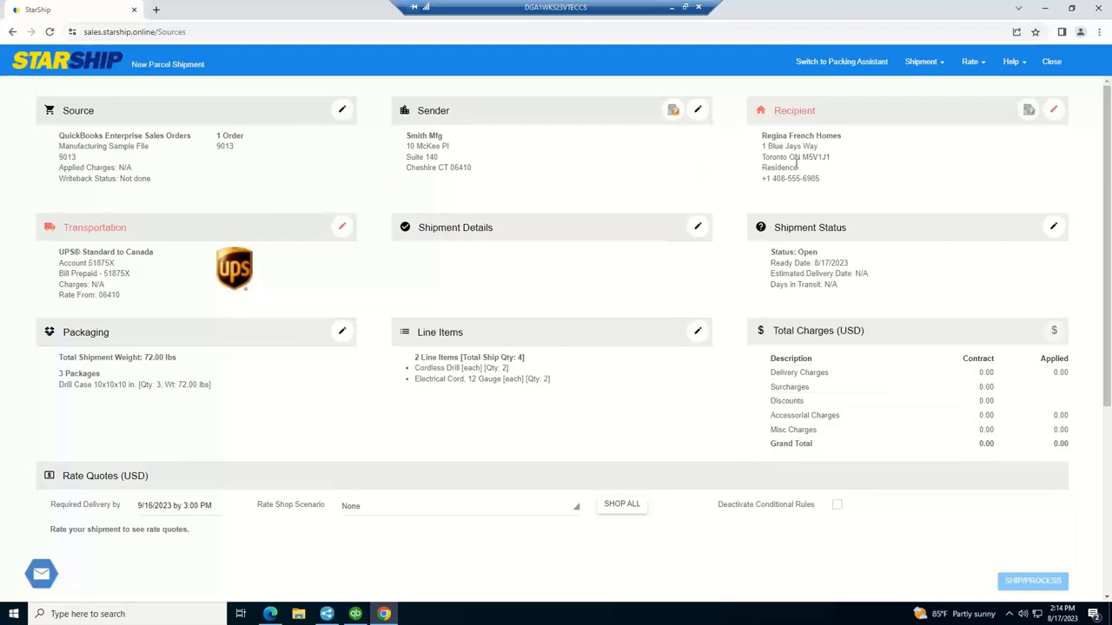
mouse_move(812, 124)
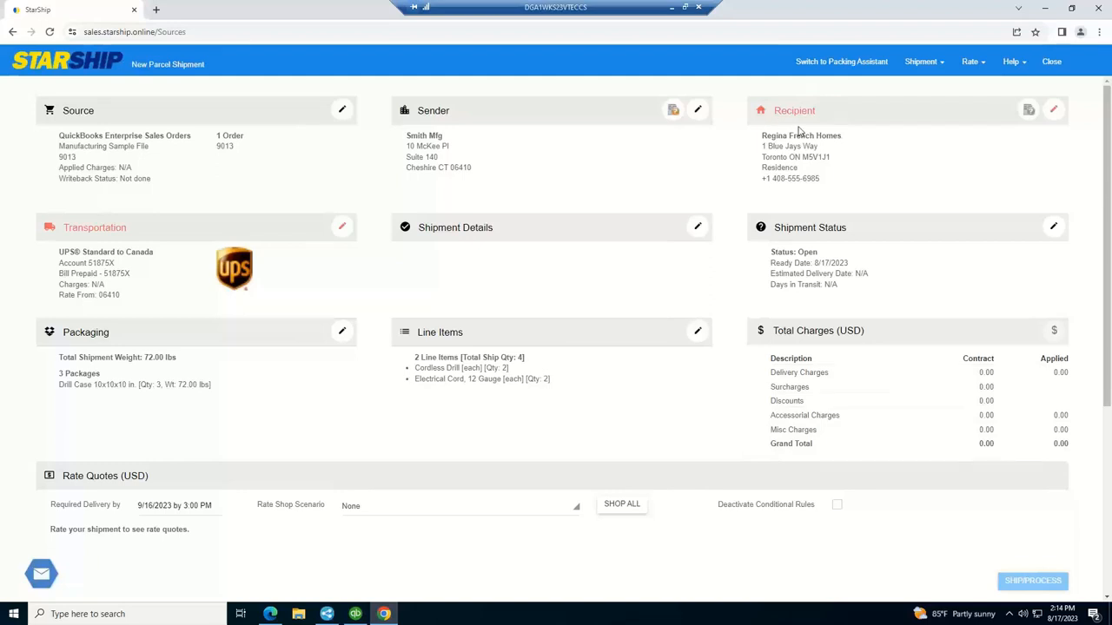
mouse_move(796, 112)
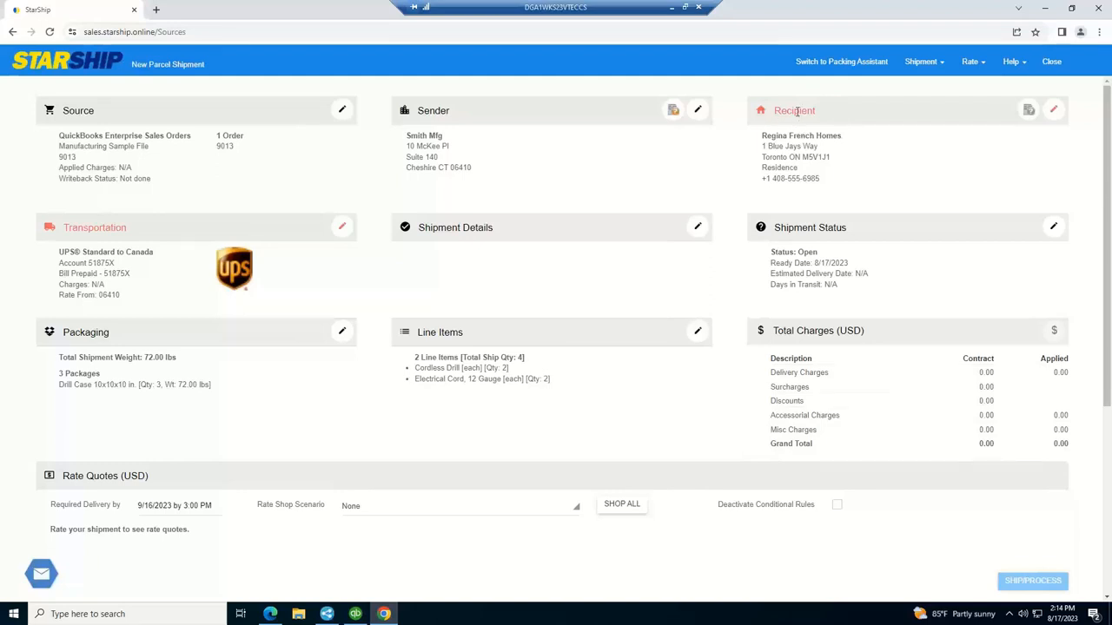
mouse_move(1053, 110)
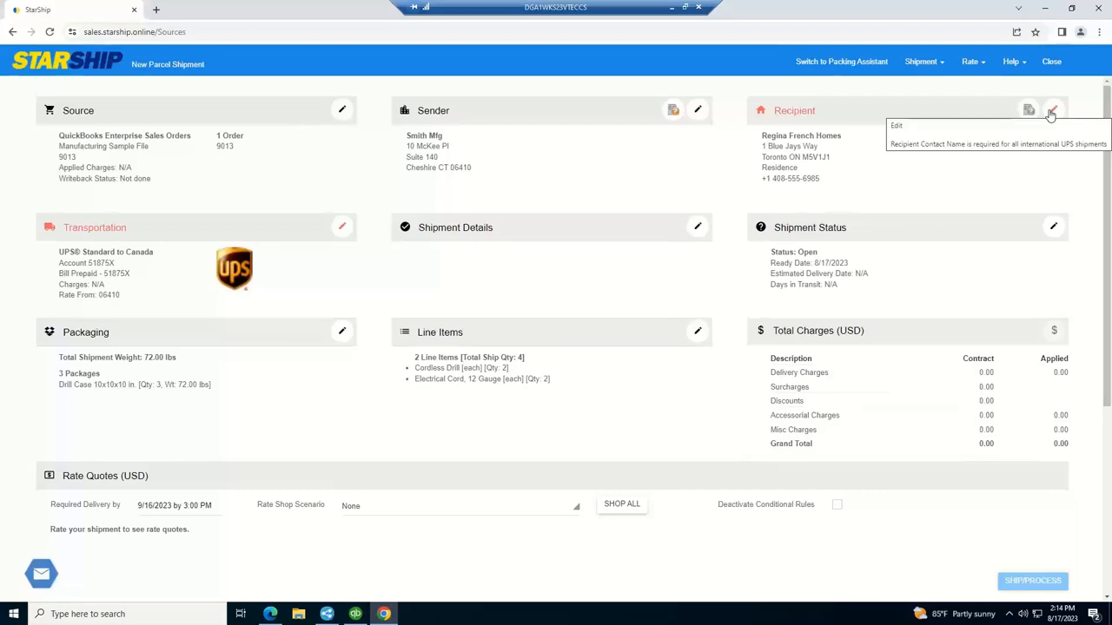
mouse_move(1054, 110)
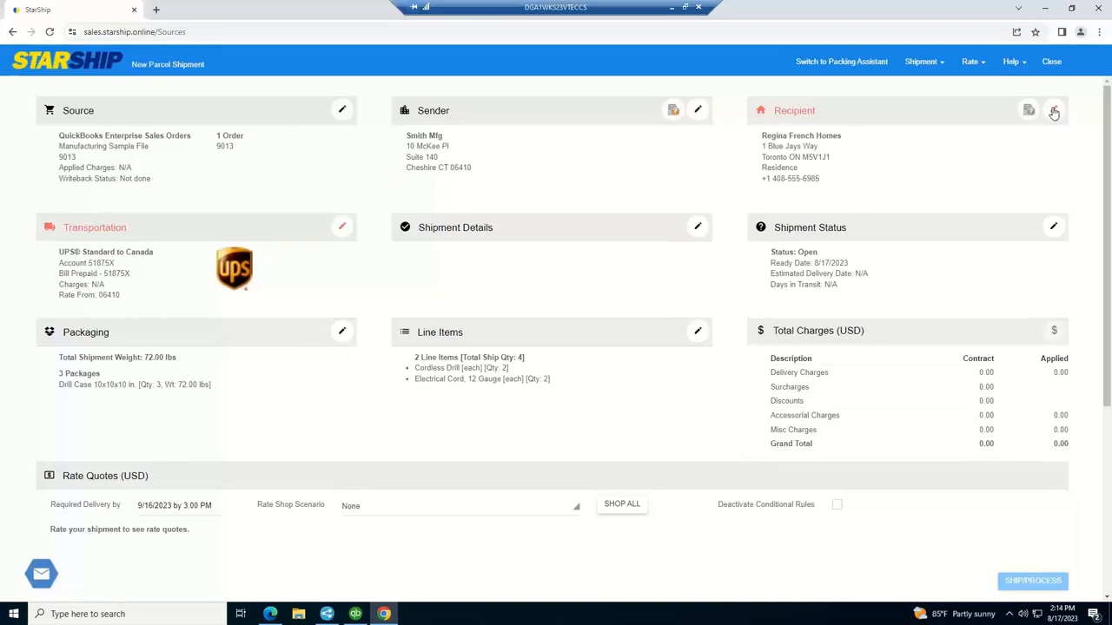
Set the order 9013 recipient's contact name to 'james Smith' and save it.
left_click(1055, 111)
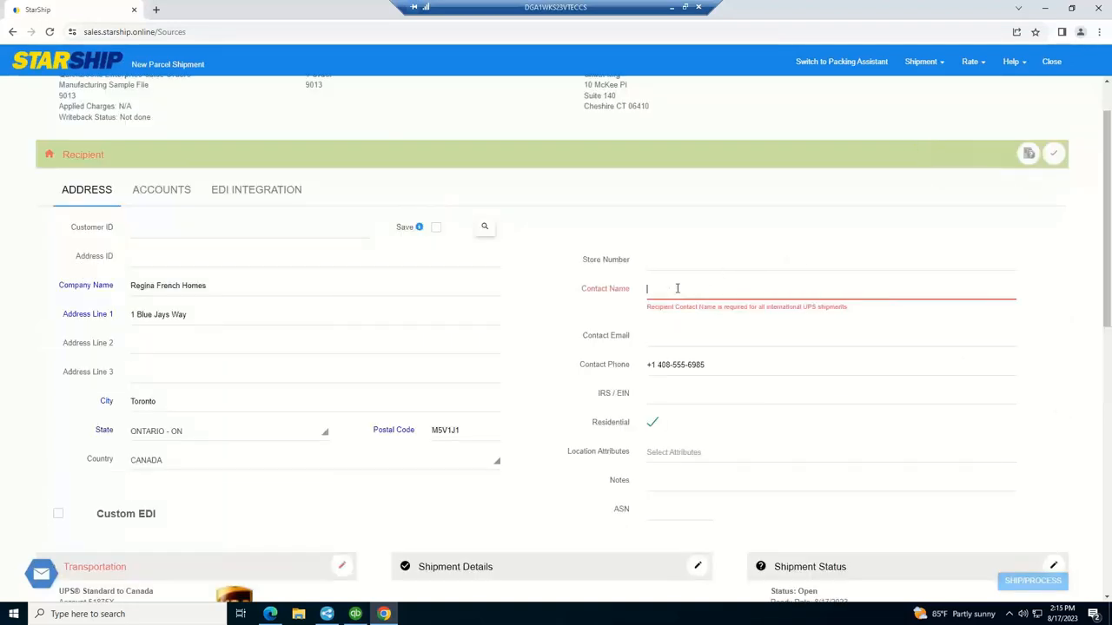
type("james Smith")
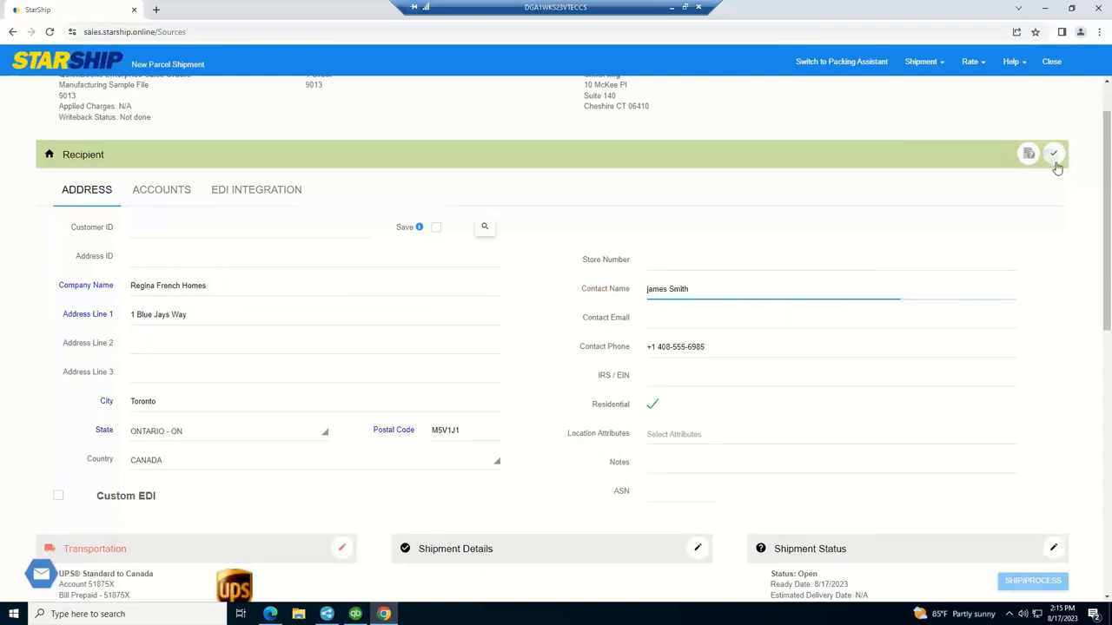
left_click(1053, 154)
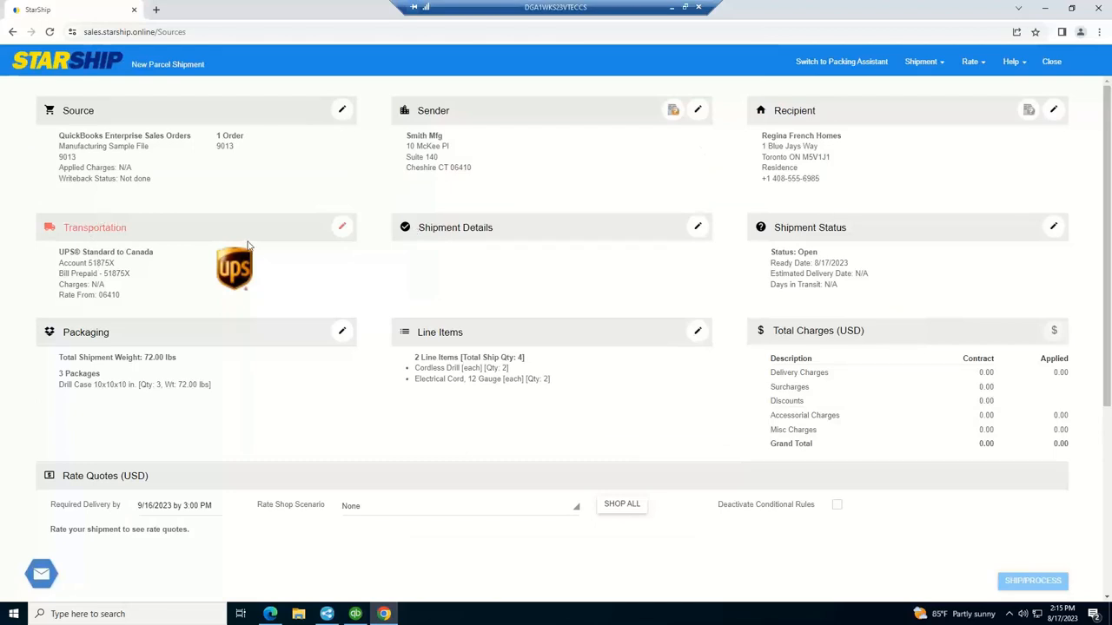
mouse_move(342, 227)
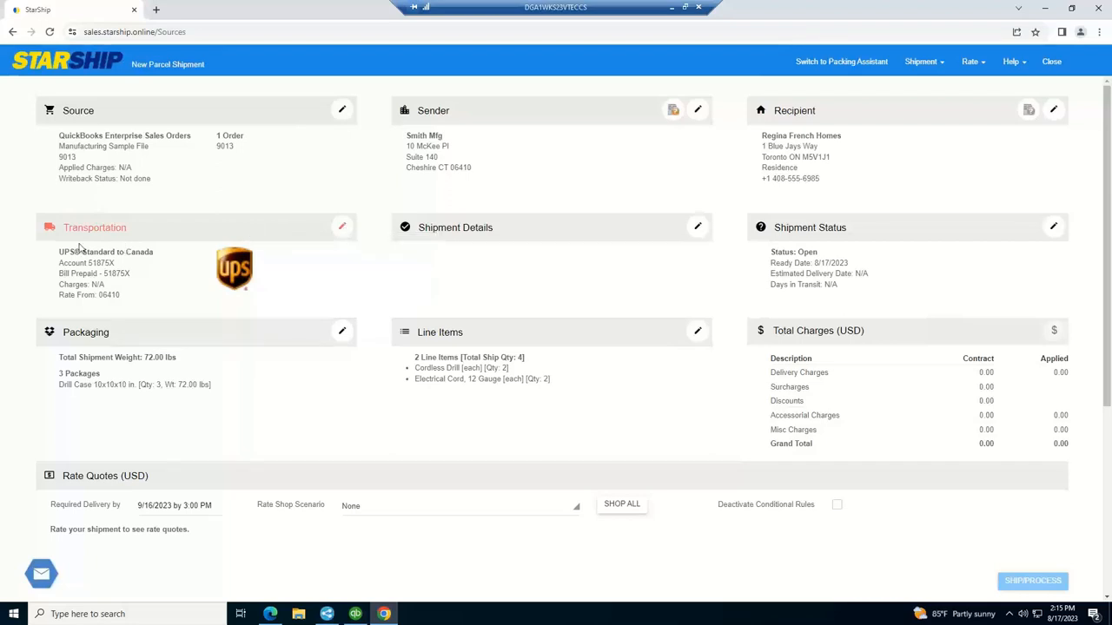
mouse_move(113, 263)
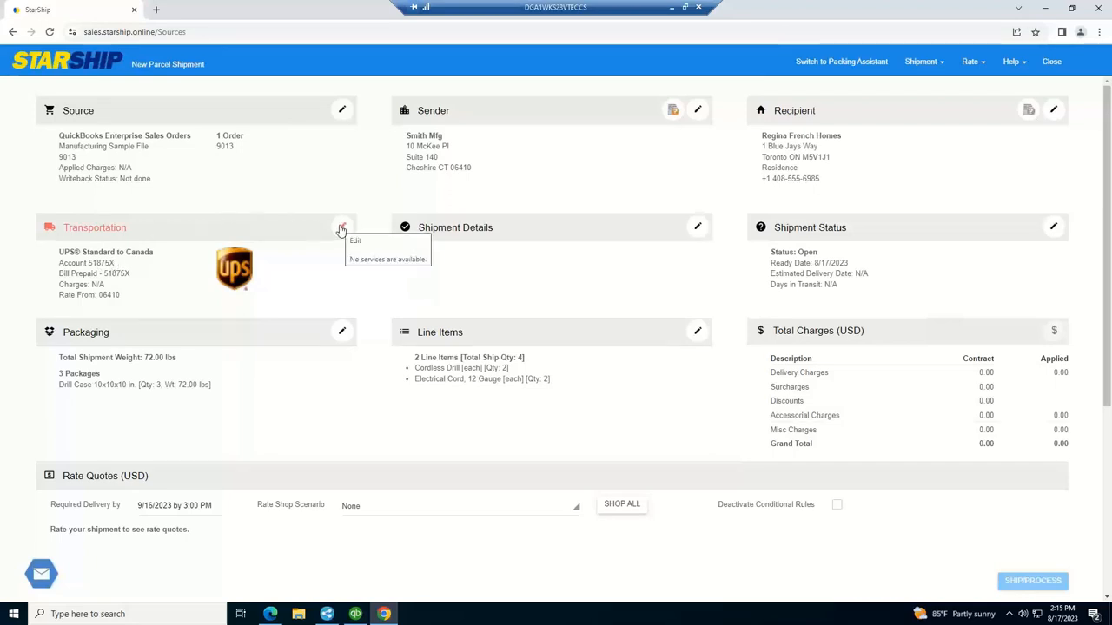
mouse_move(126, 227)
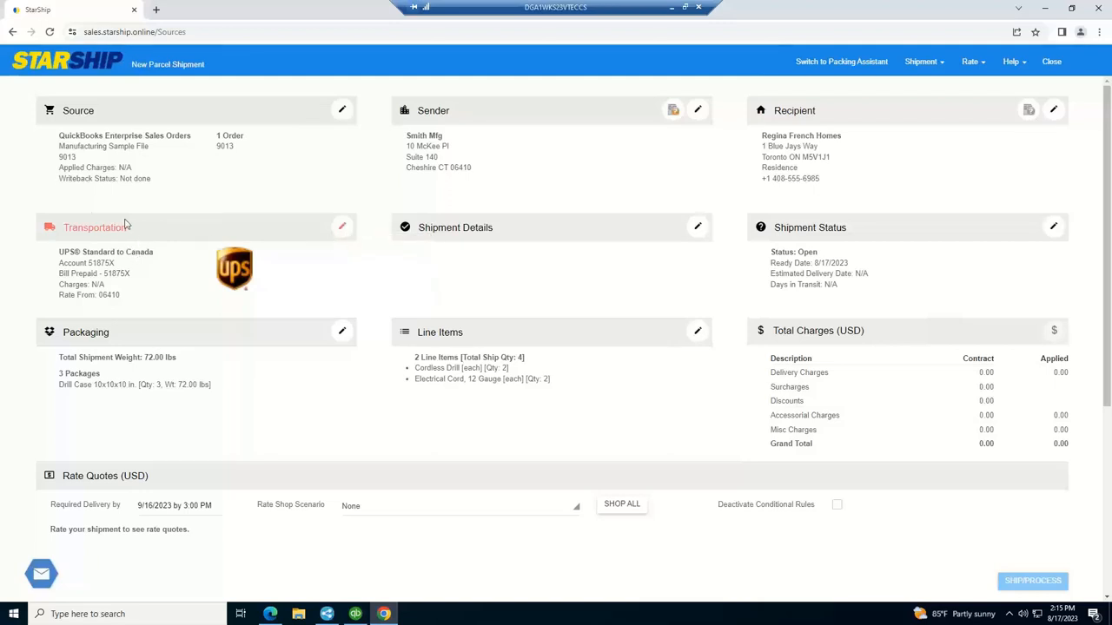
mouse_move(95, 284)
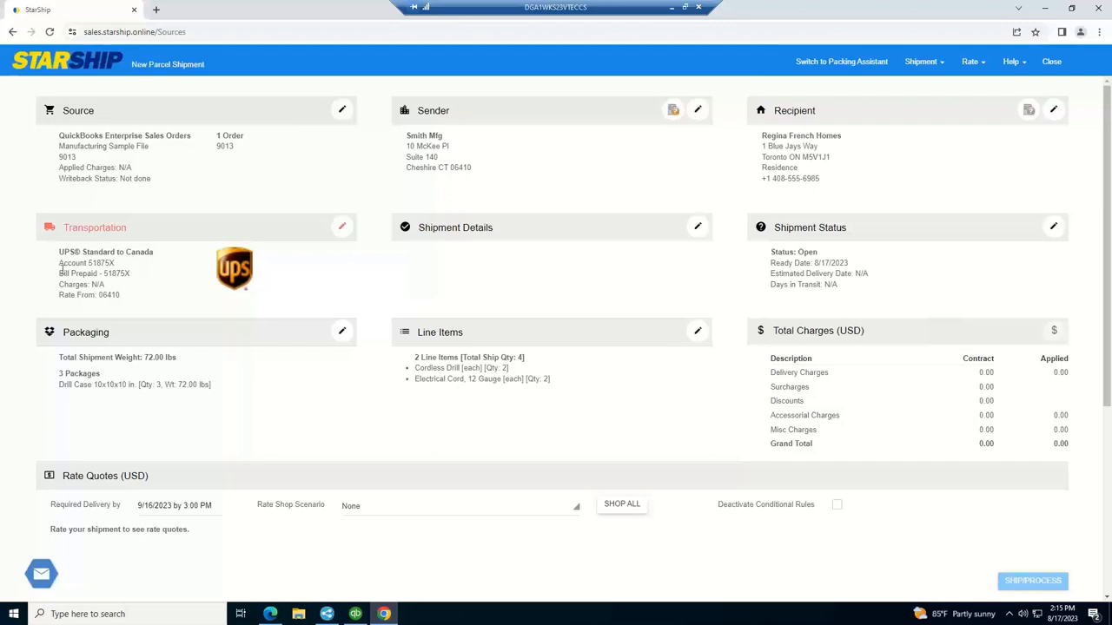
mouse_move(143, 269)
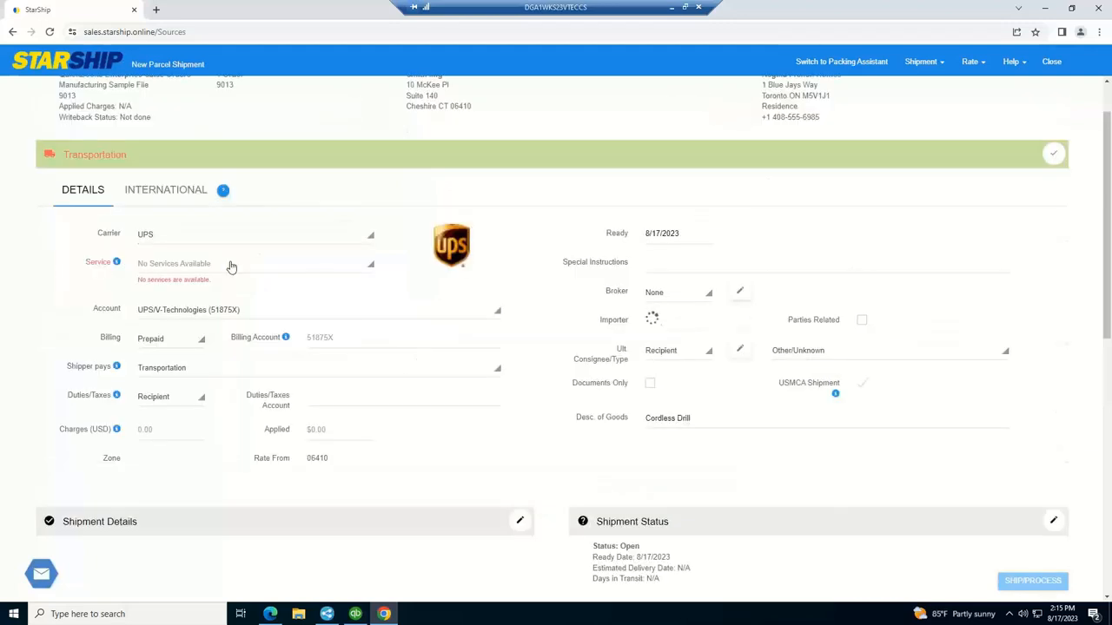
Switch the UPS shipment's billing to Third Party, then back to Prepaid.
left_click(169, 338)
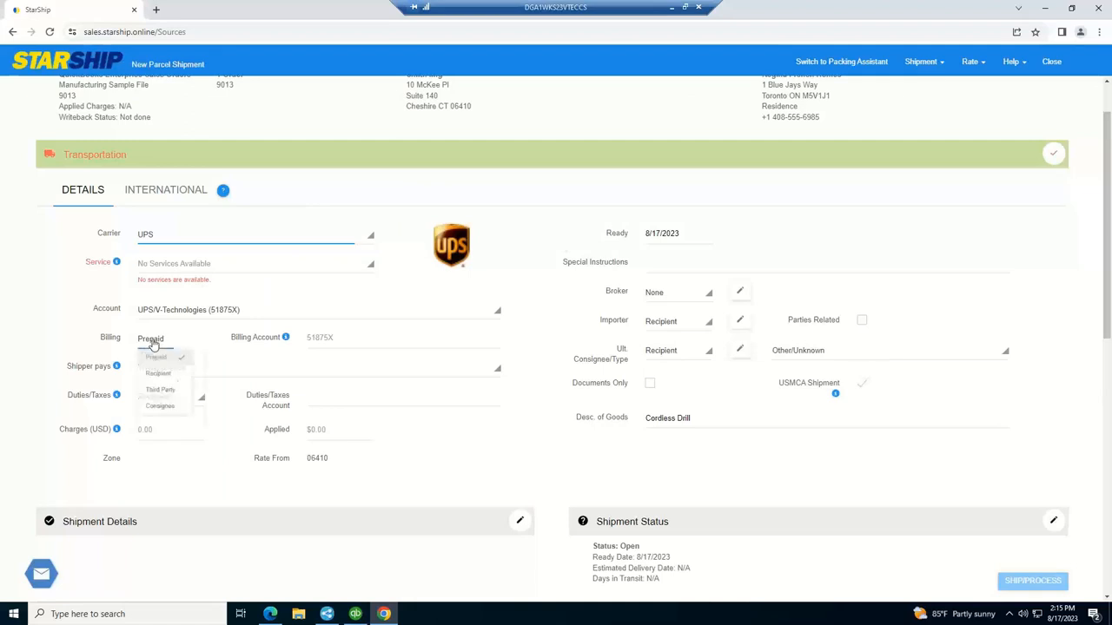
left_click(151, 338)
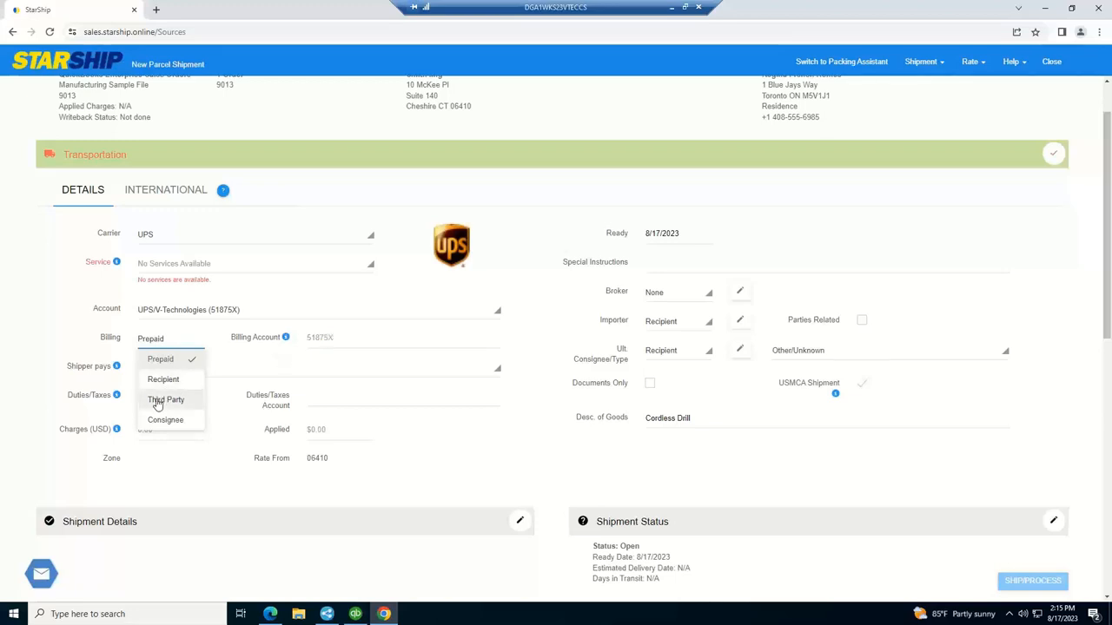
left_click(166, 399)
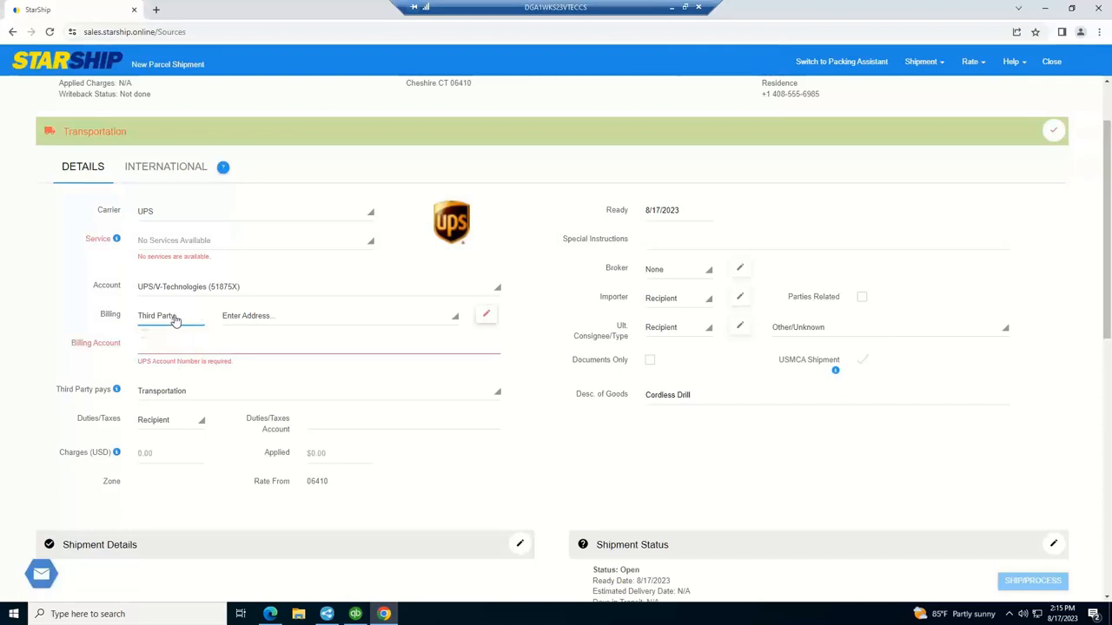
left_click(169, 315)
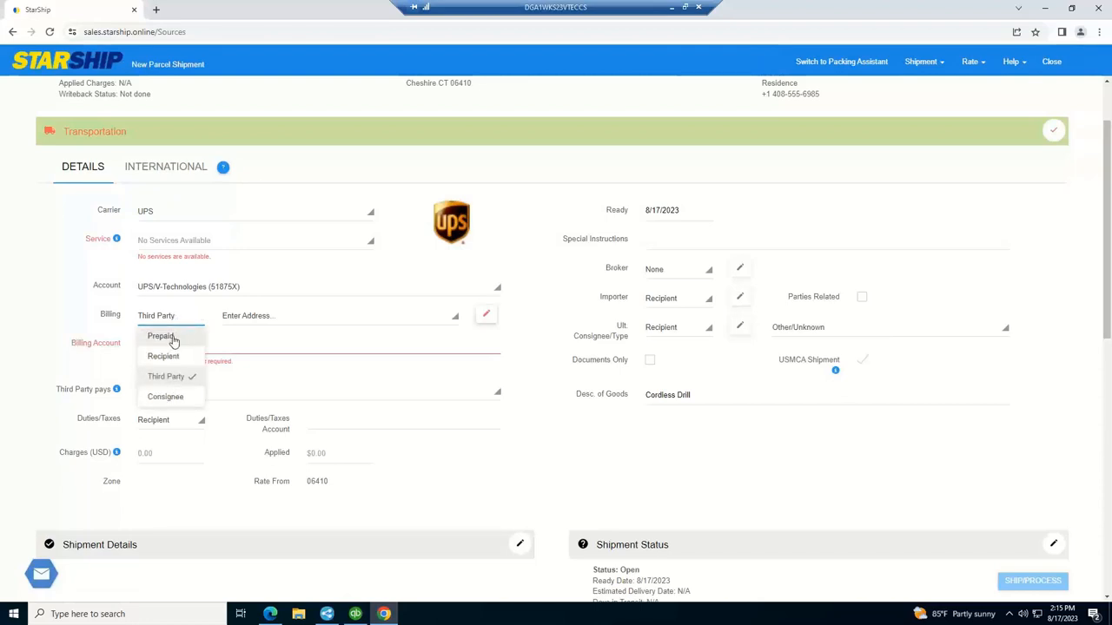
left_click(159, 336)
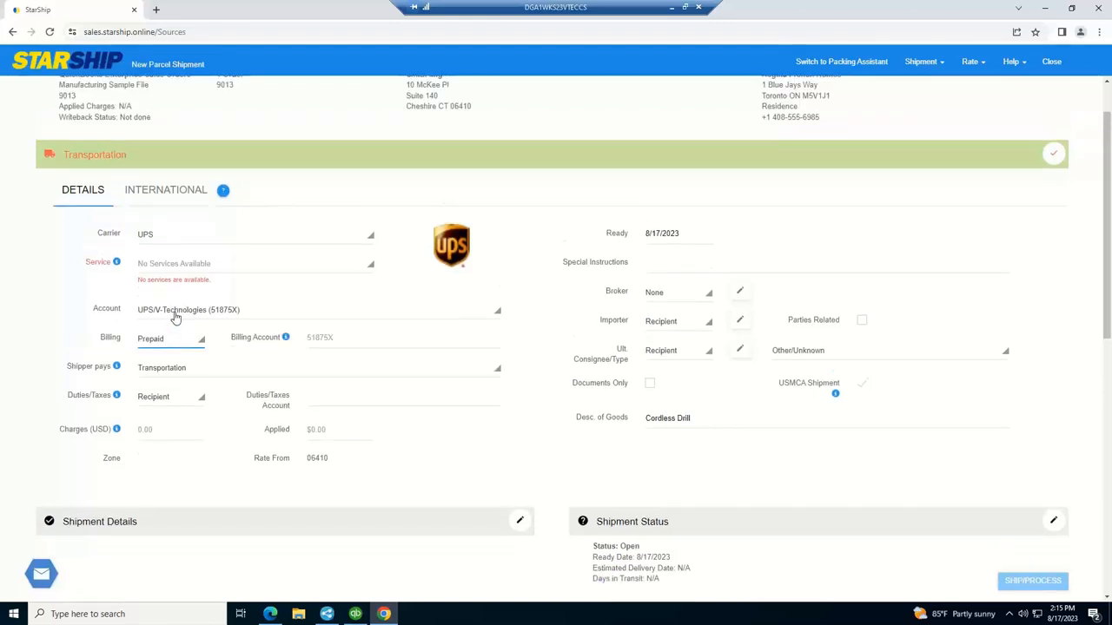
mouse_move(177, 240)
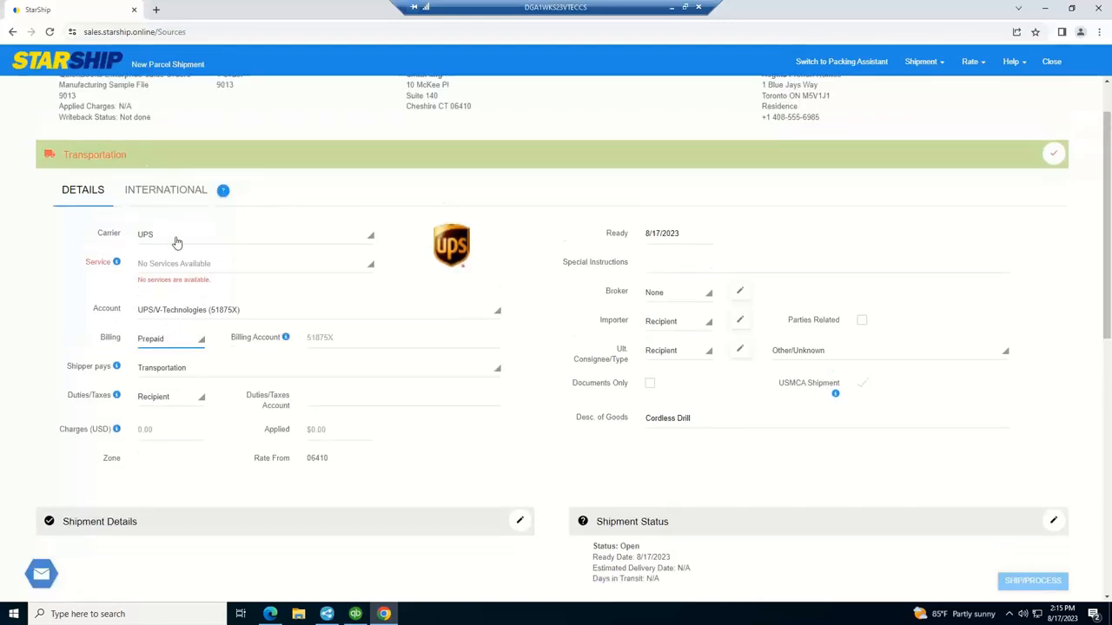
mouse_move(157, 383)
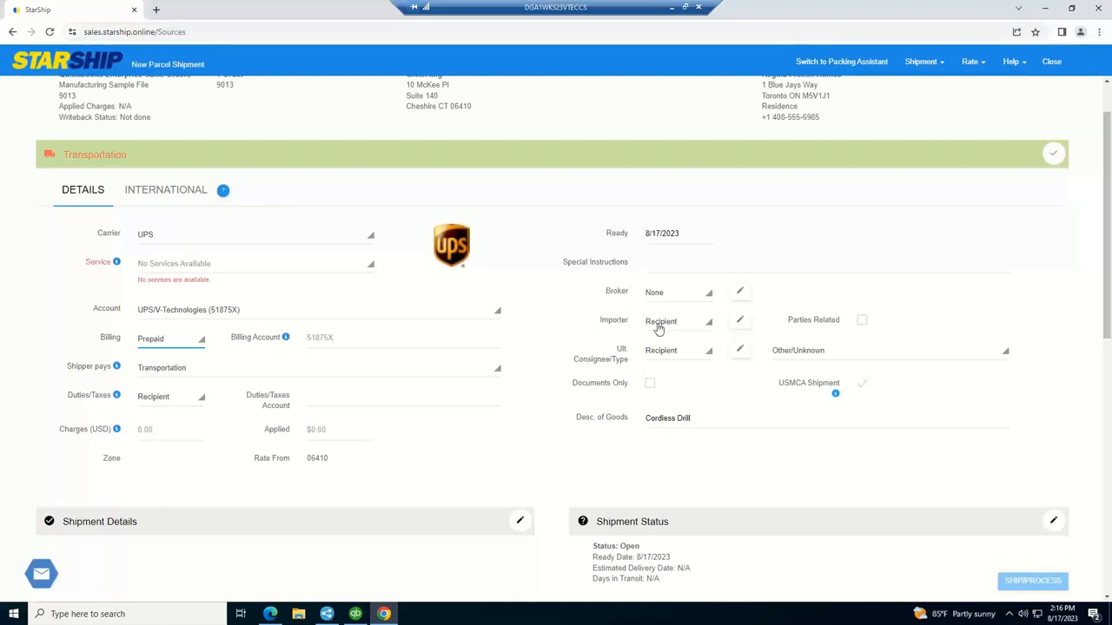
mouse_move(671, 328)
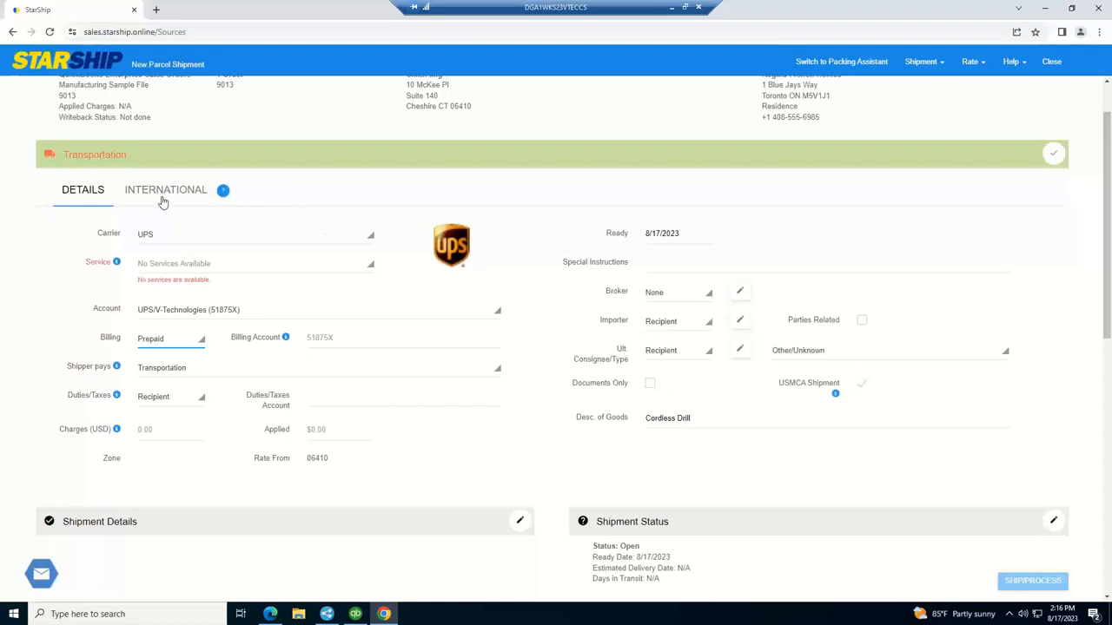
Replace the commercial invoice's Other Charges description with 'Misc'.
left_click(166, 189)
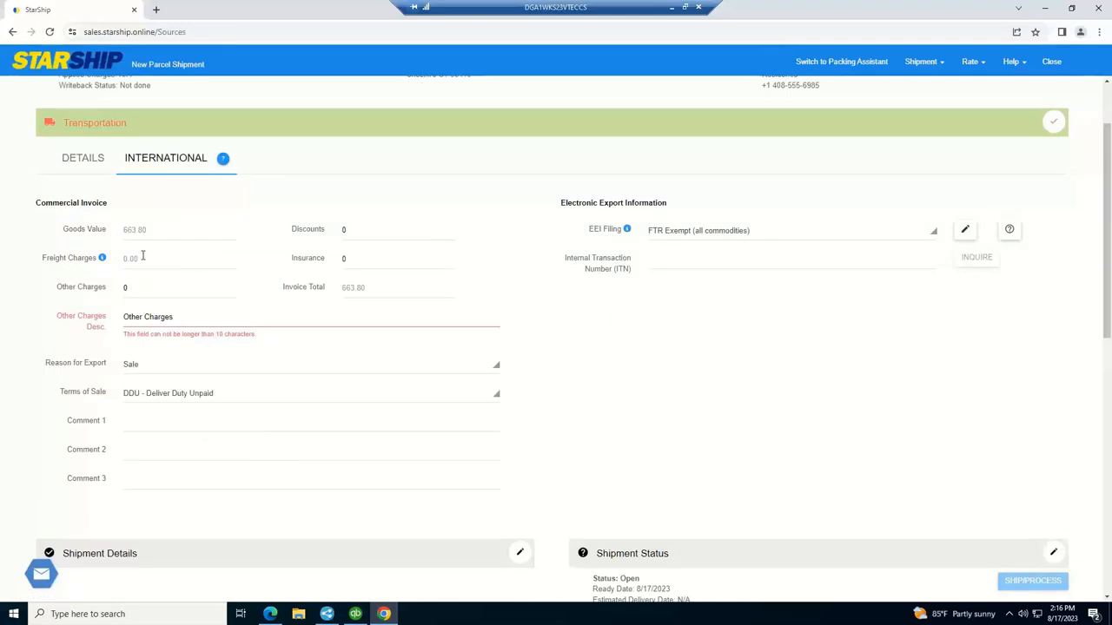
mouse_move(171, 316)
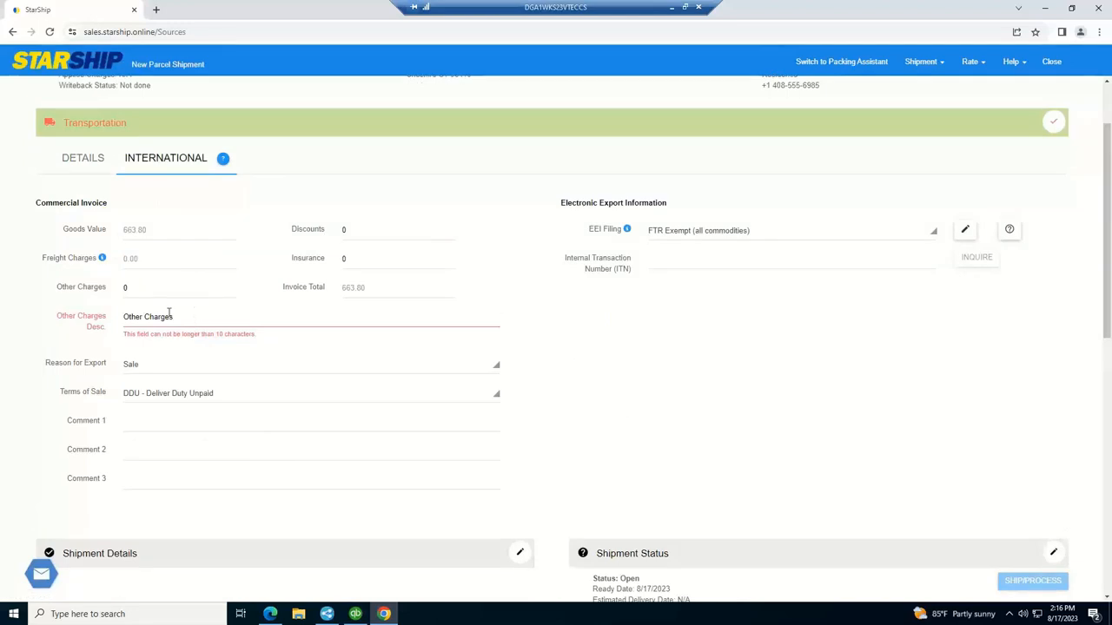
double_click(148, 316)
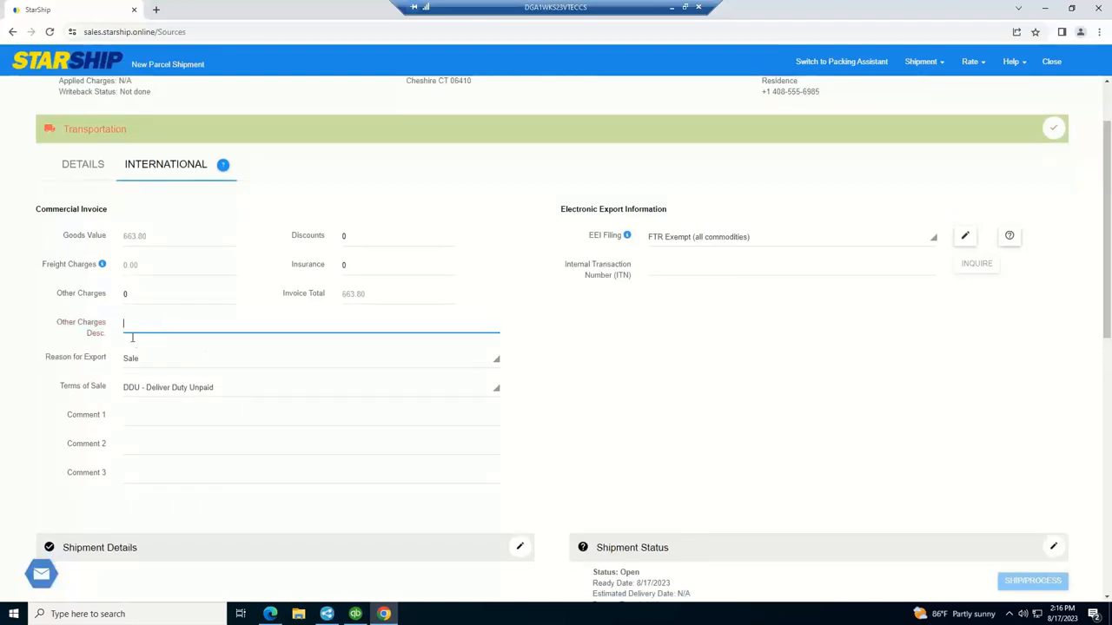
type("Misc")
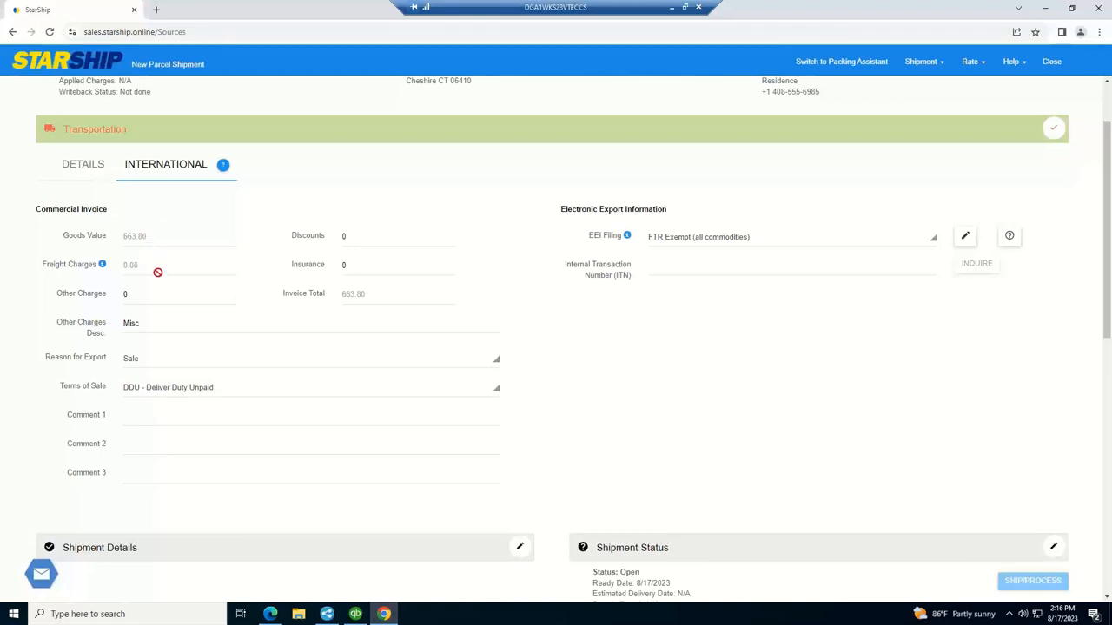
mouse_move(385, 293)
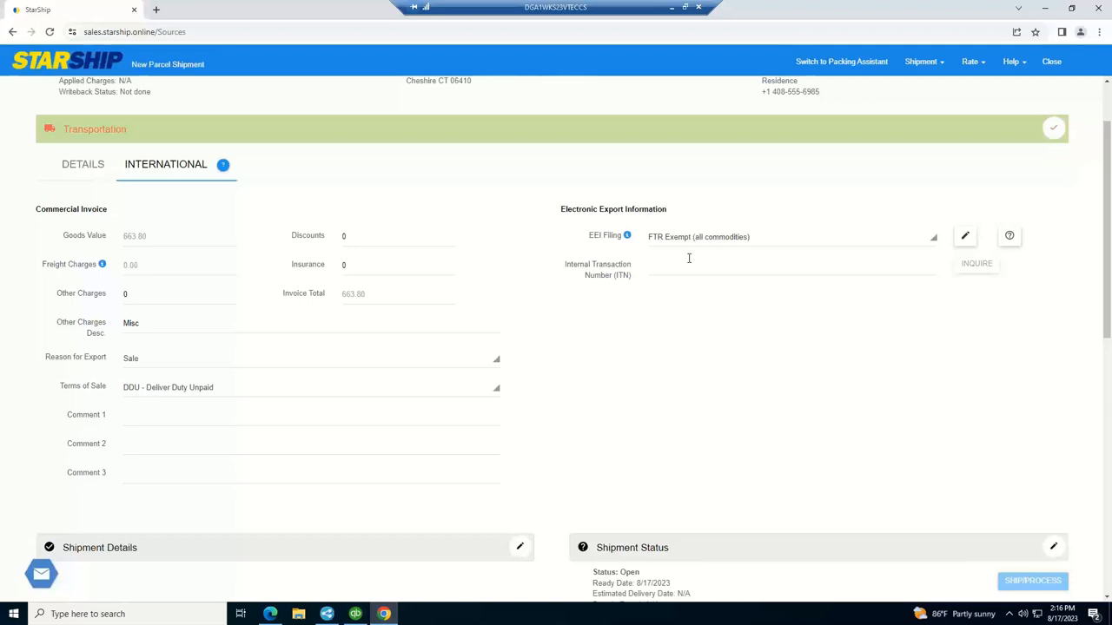
mouse_move(686, 251)
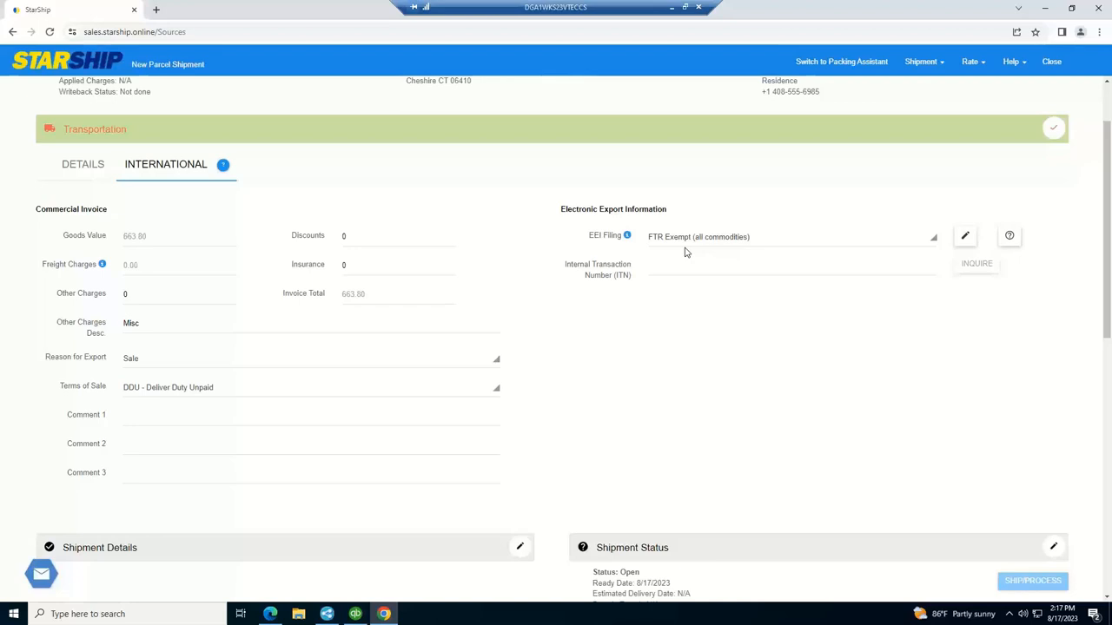
mouse_move(738, 109)
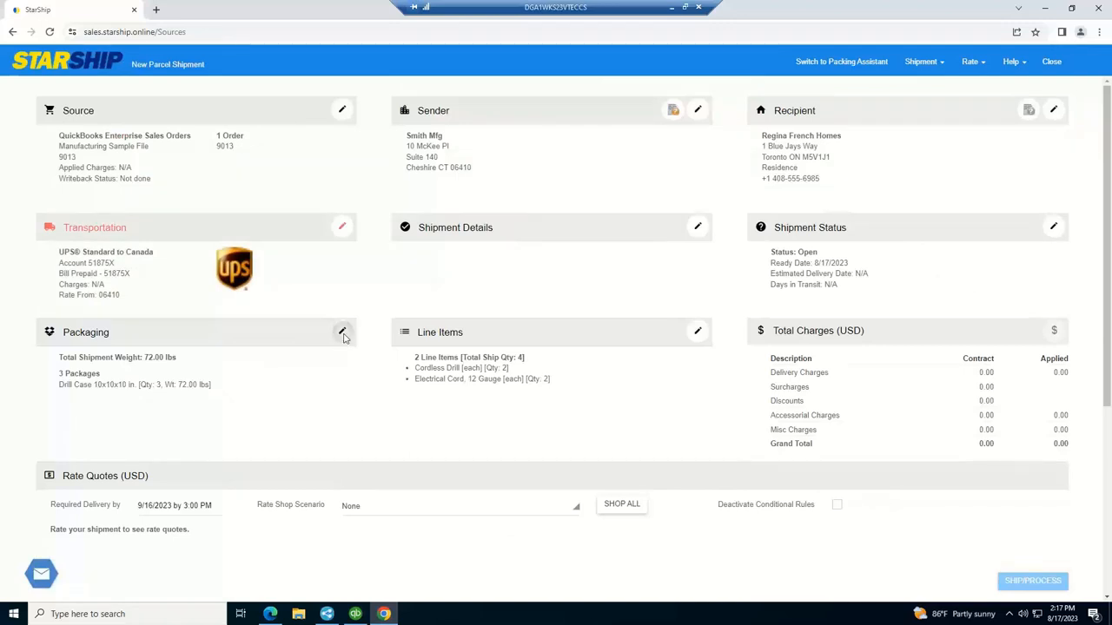
left_click(341, 332)
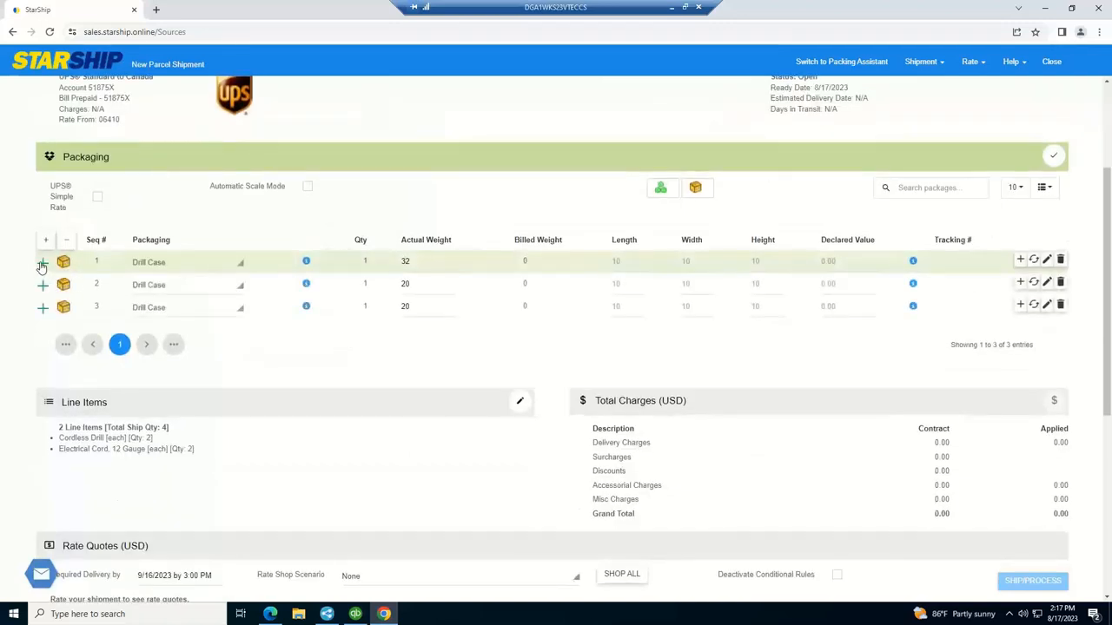
left_click(41, 263)
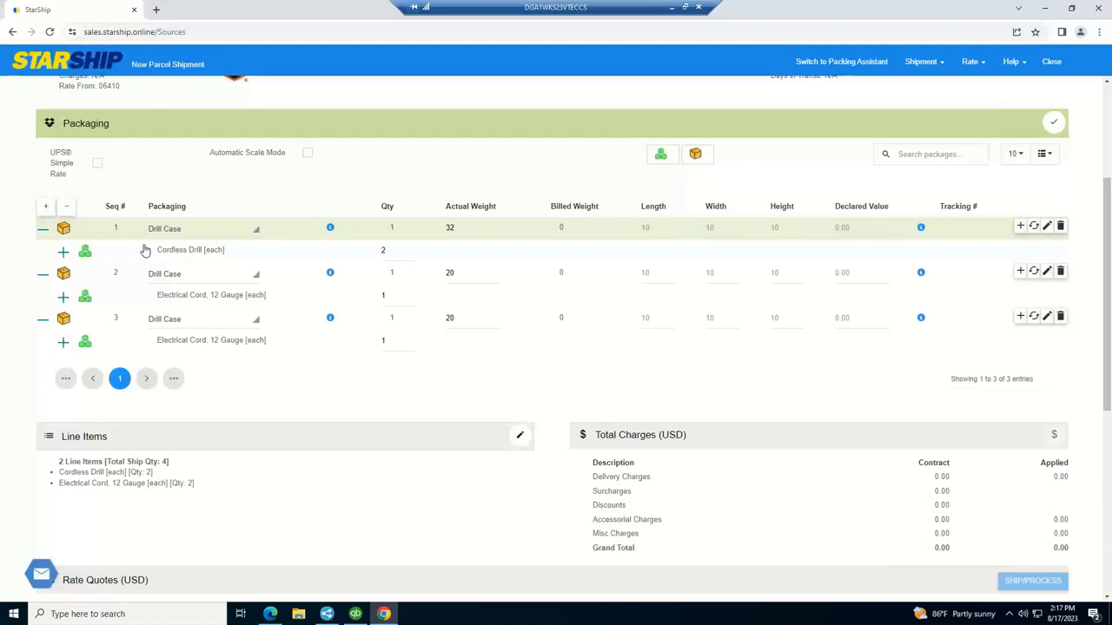
mouse_move(150, 252)
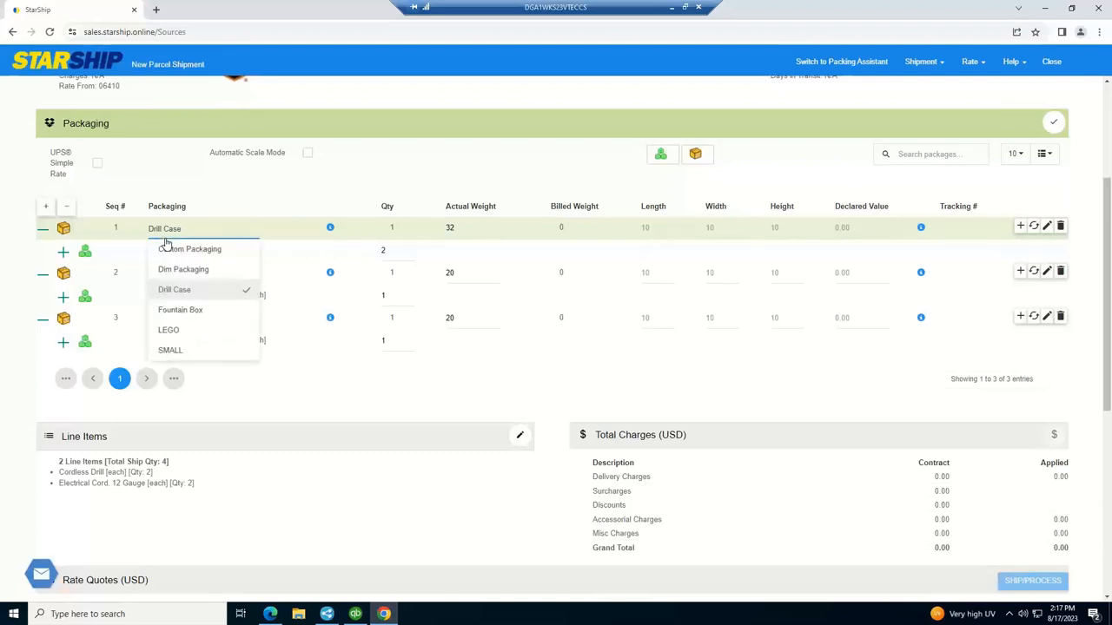
mouse_move(176, 289)
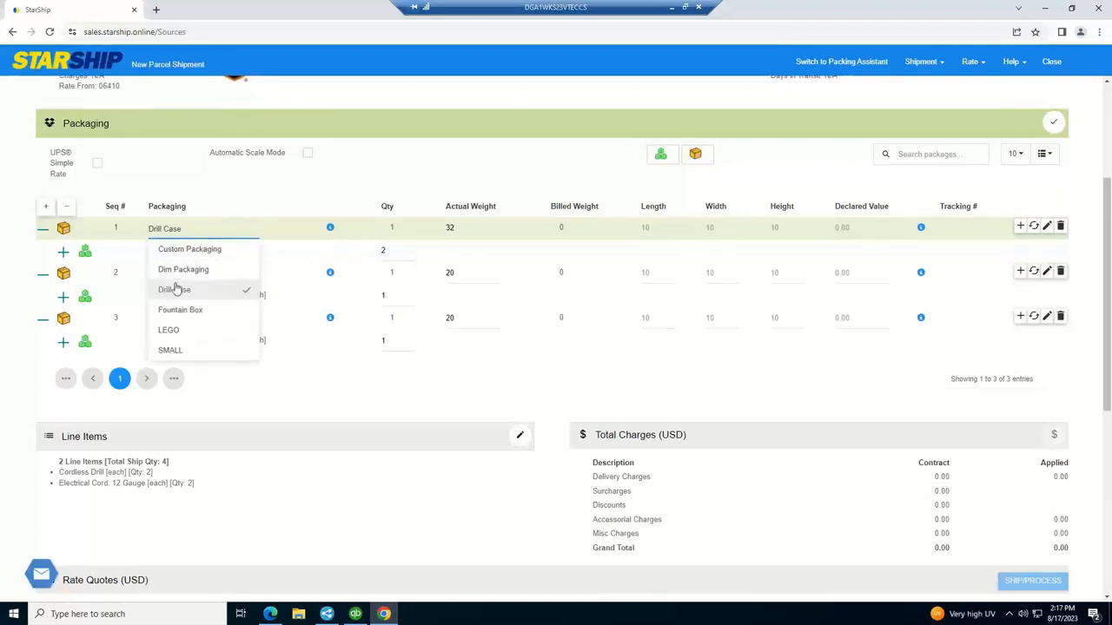
mouse_move(205, 310)
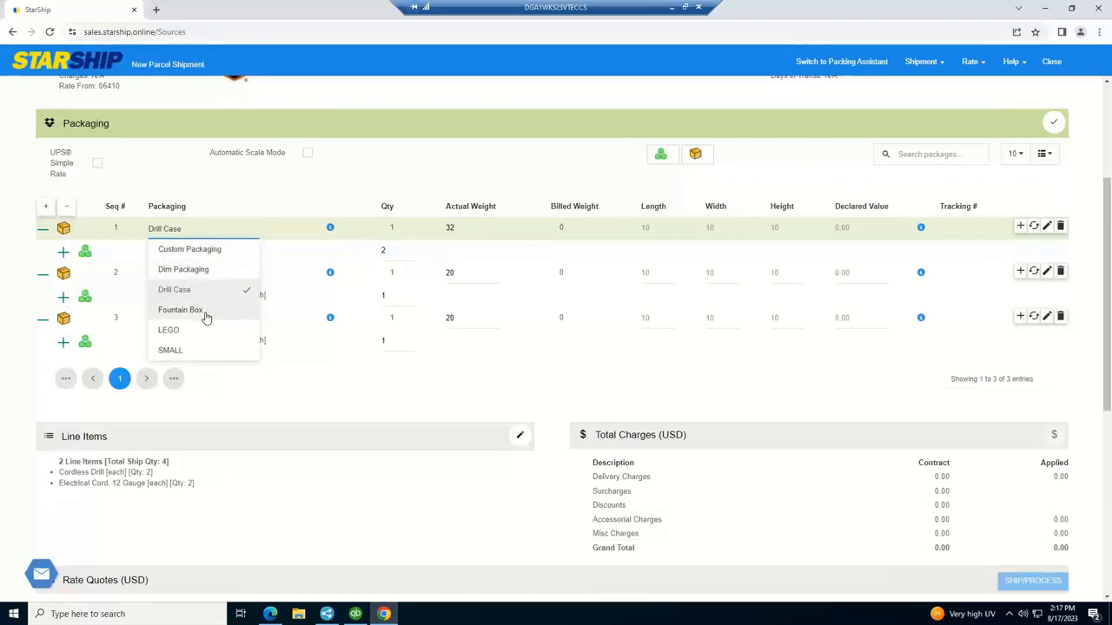
mouse_move(665, 242)
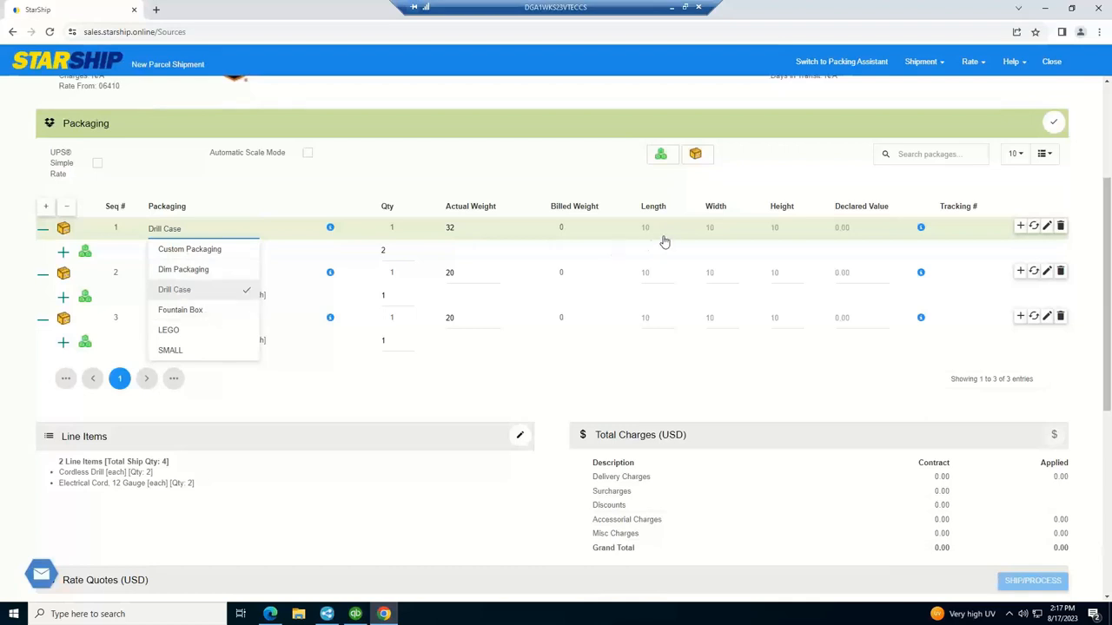
mouse_move(735, 234)
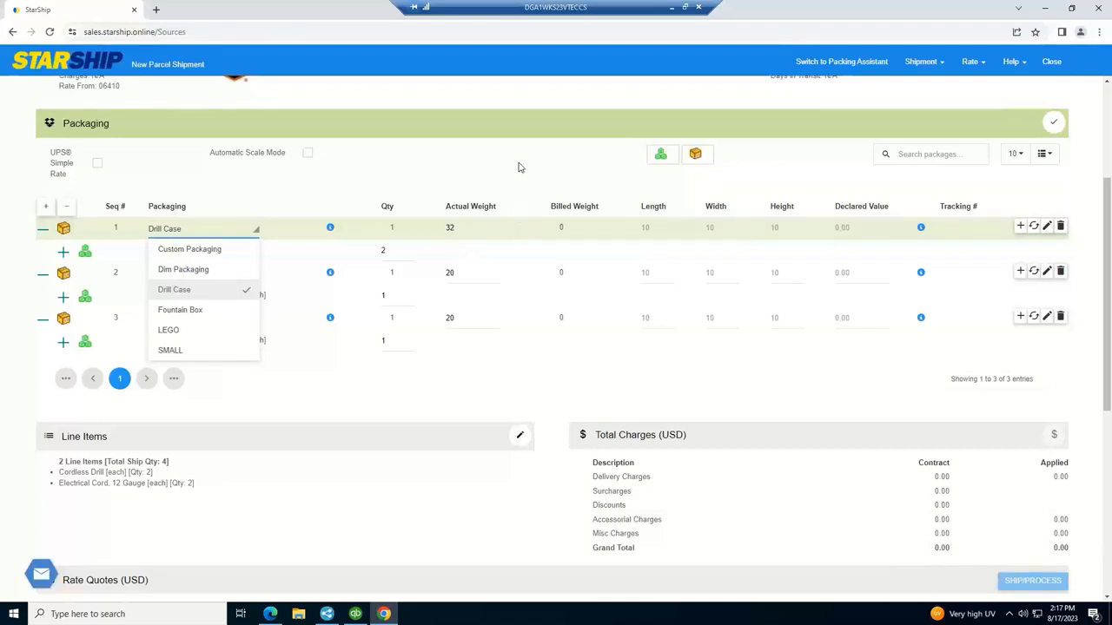
left_click(174, 289)
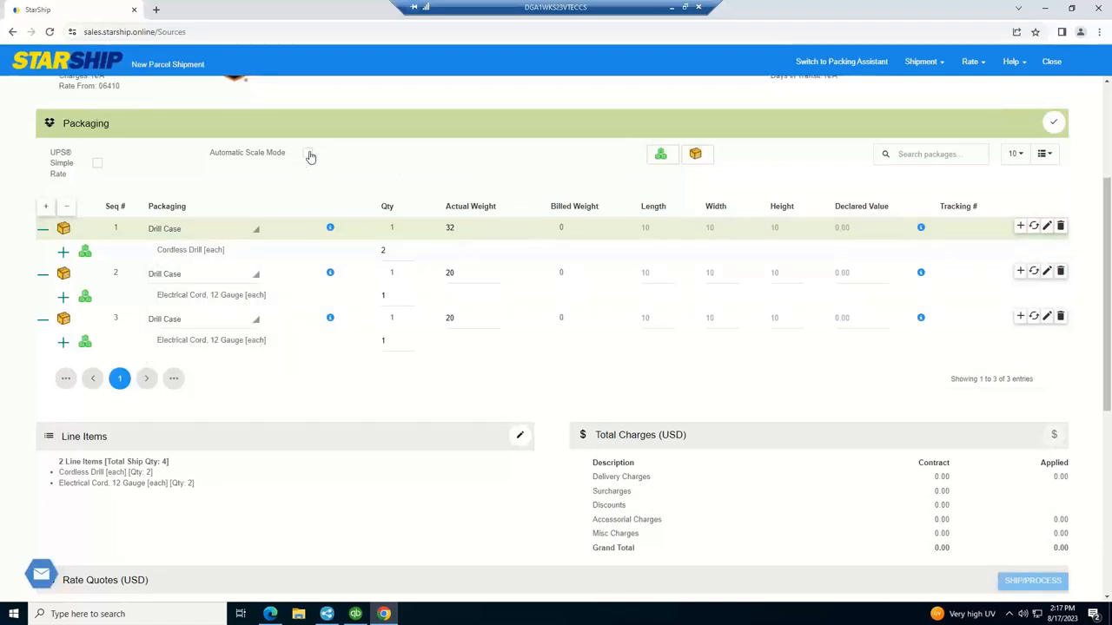
mouse_move(310, 156)
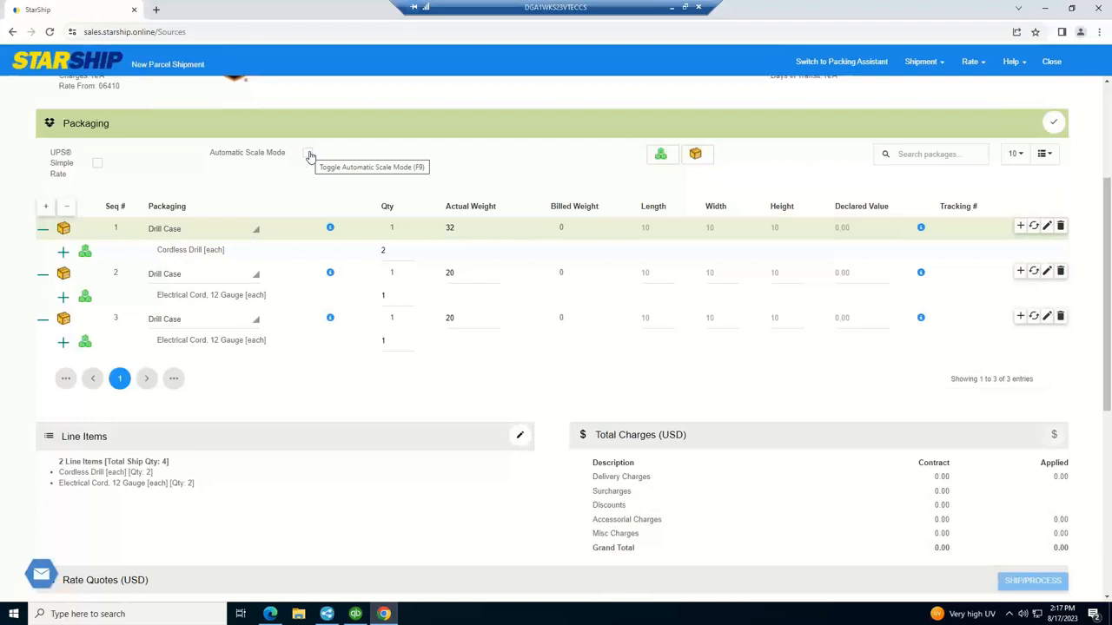
left_click(460, 227)
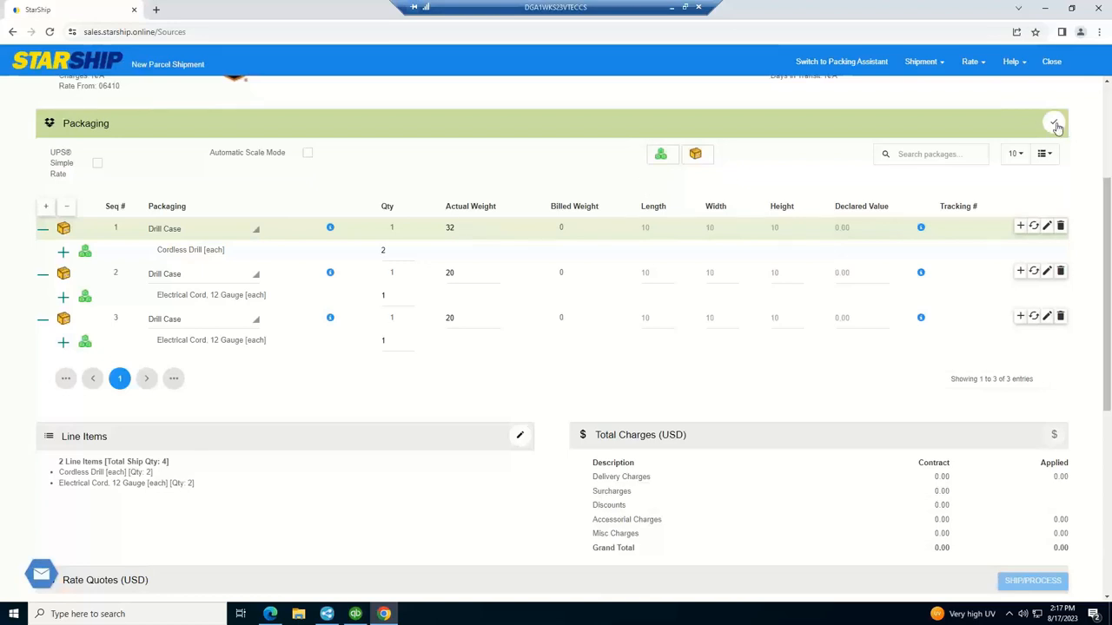
left_click(1051, 125)
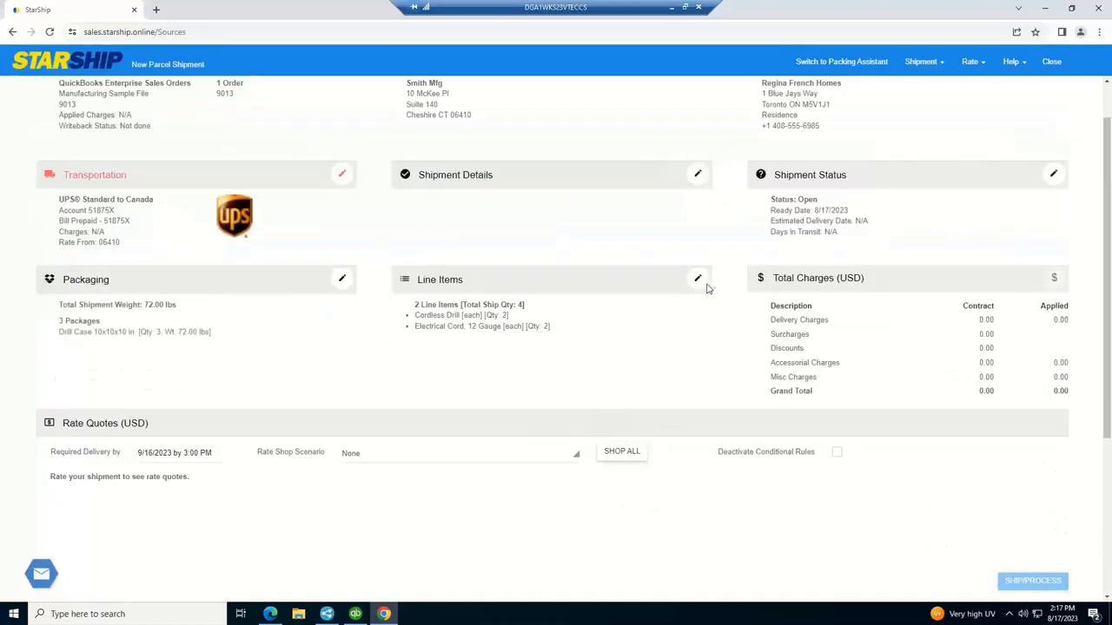
Inspect the Cordless Drill's international customs details, then finish editing the line items.
left_click(697, 279)
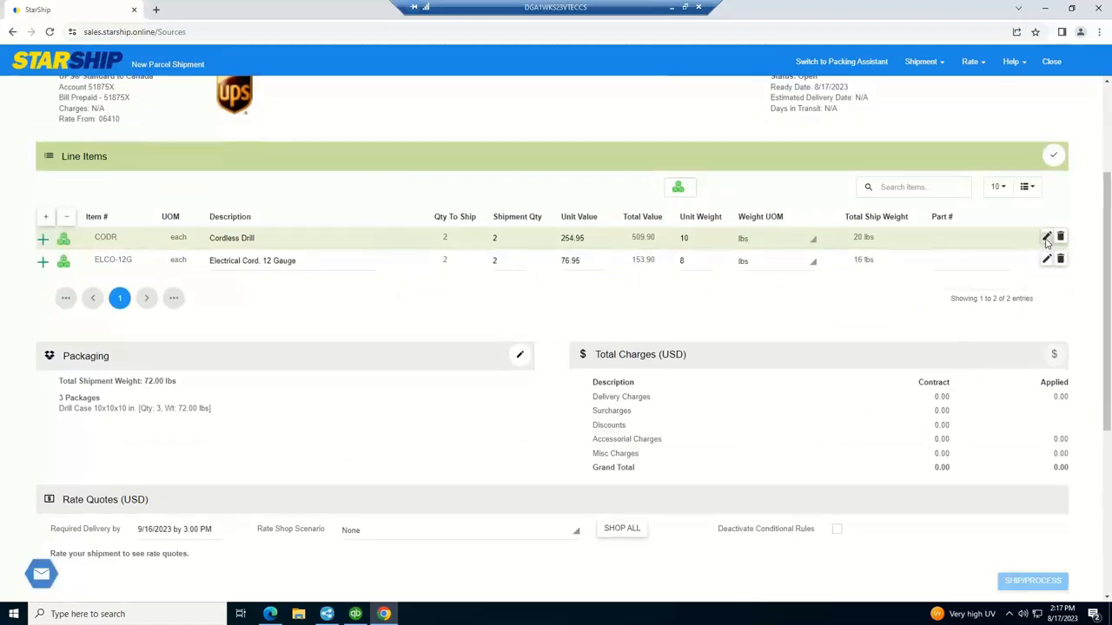
left_click(1044, 236)
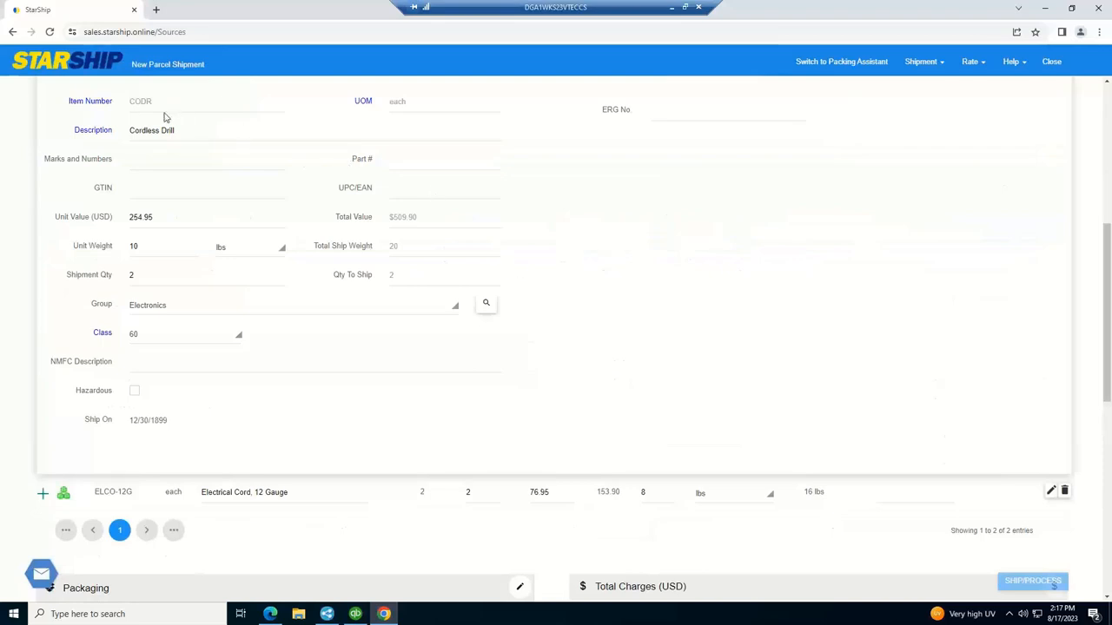
mouse_move(153, 187)
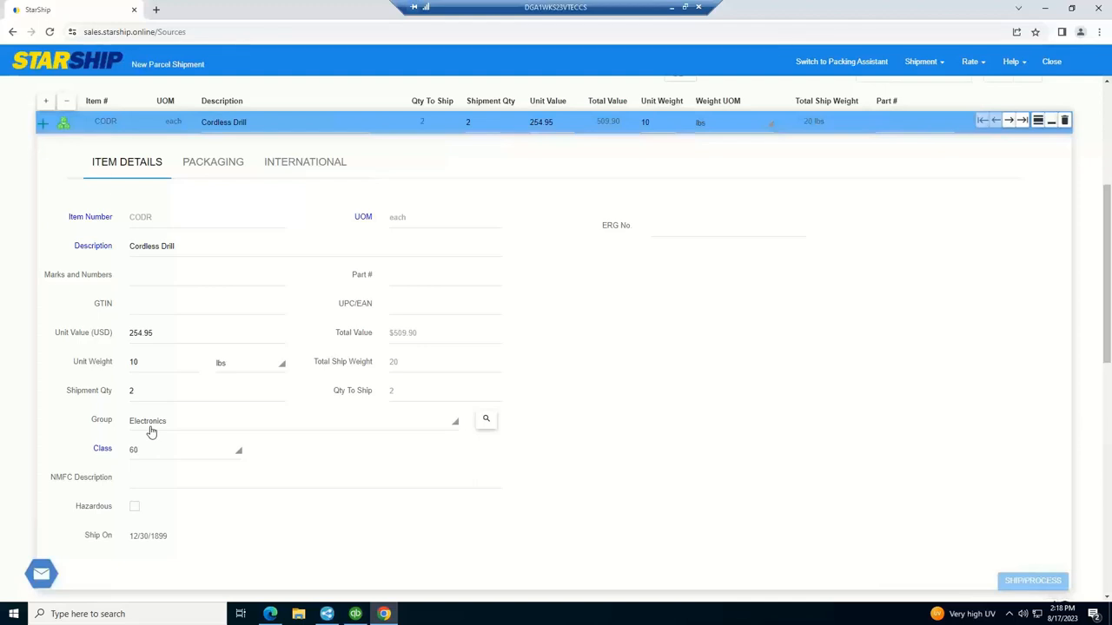
mouse_move(304, 179)
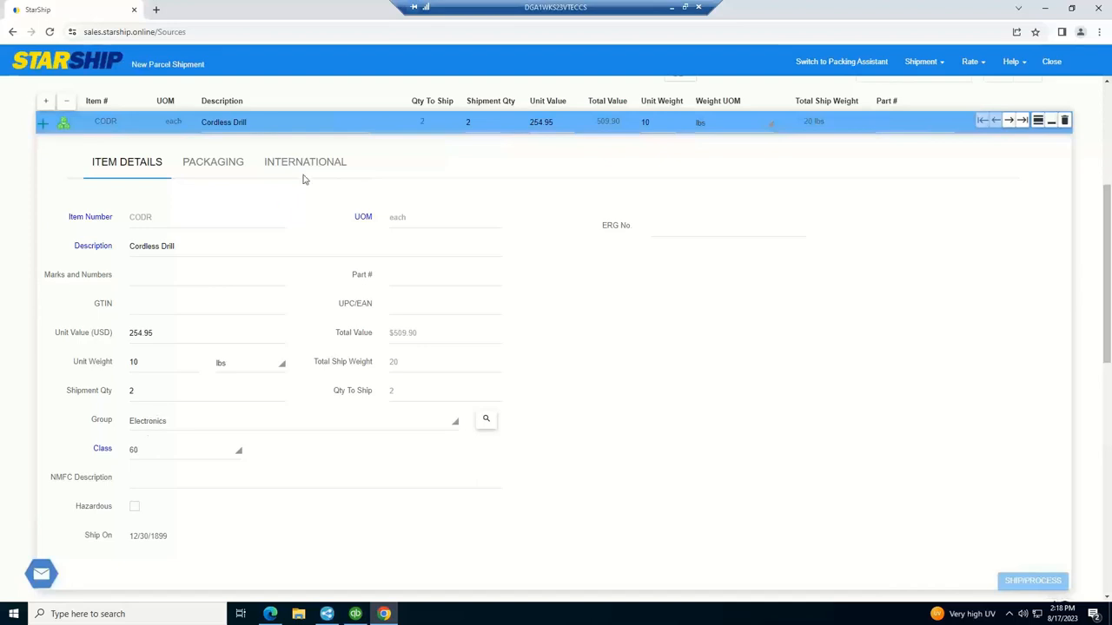
left_click(304, 162)
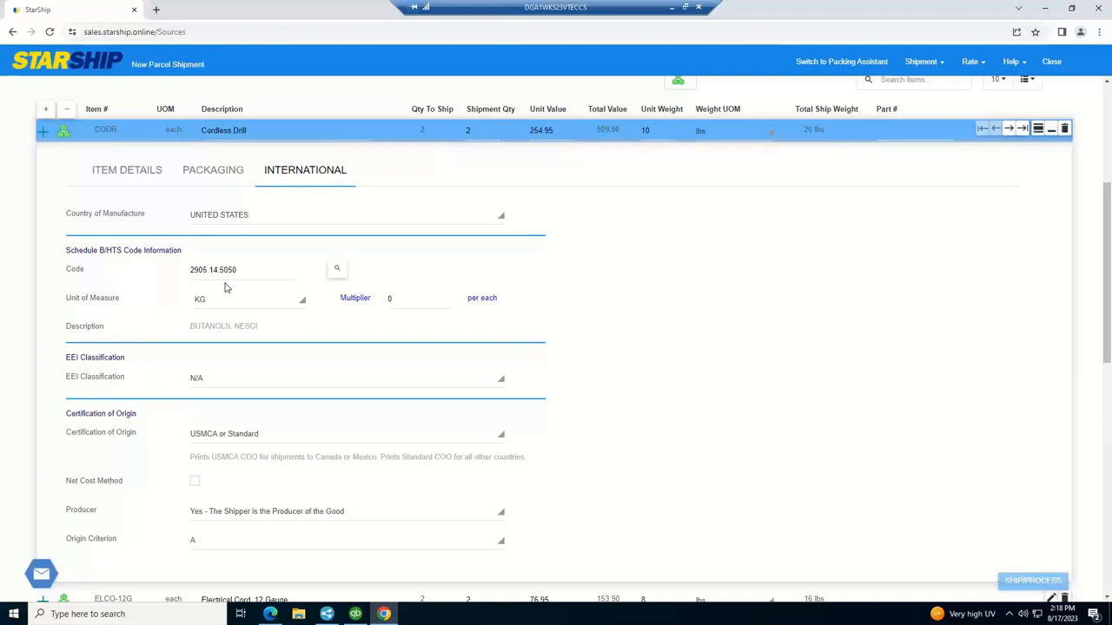
mouse_move(457, 238)
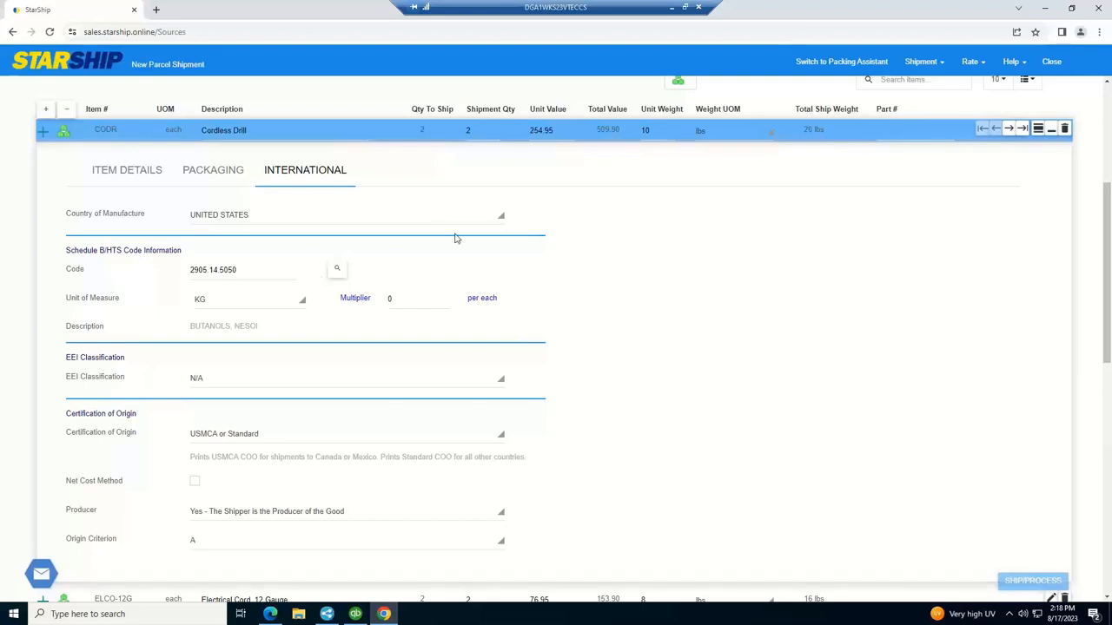
mouse_move(1049, 128)
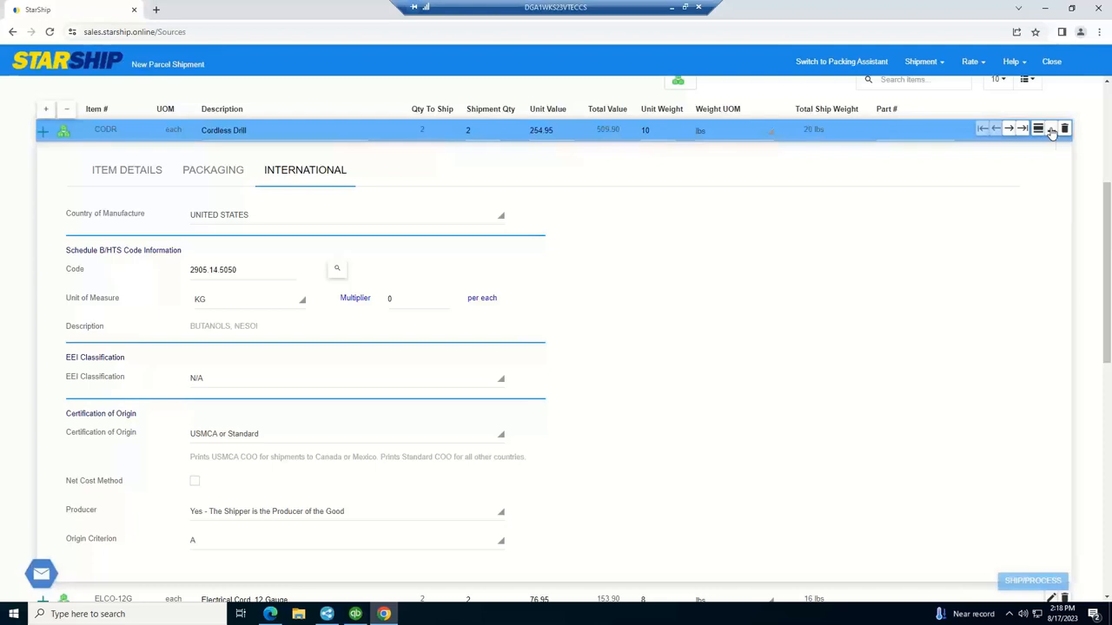
left_click(1043, 128)
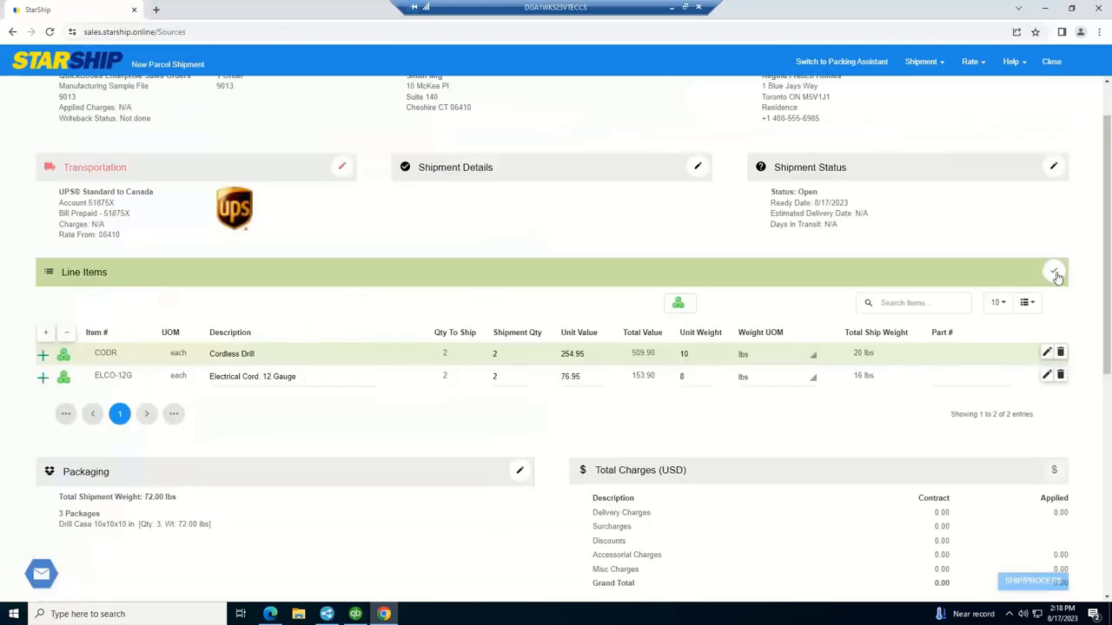
left_click(1053, 273)
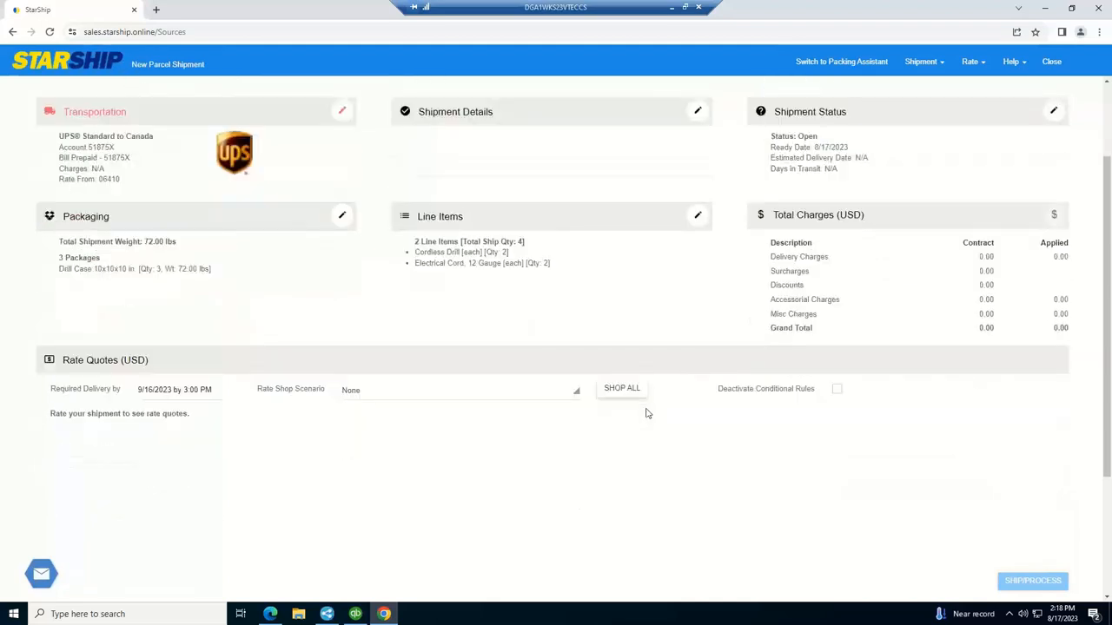
mouse_move(621, 388)
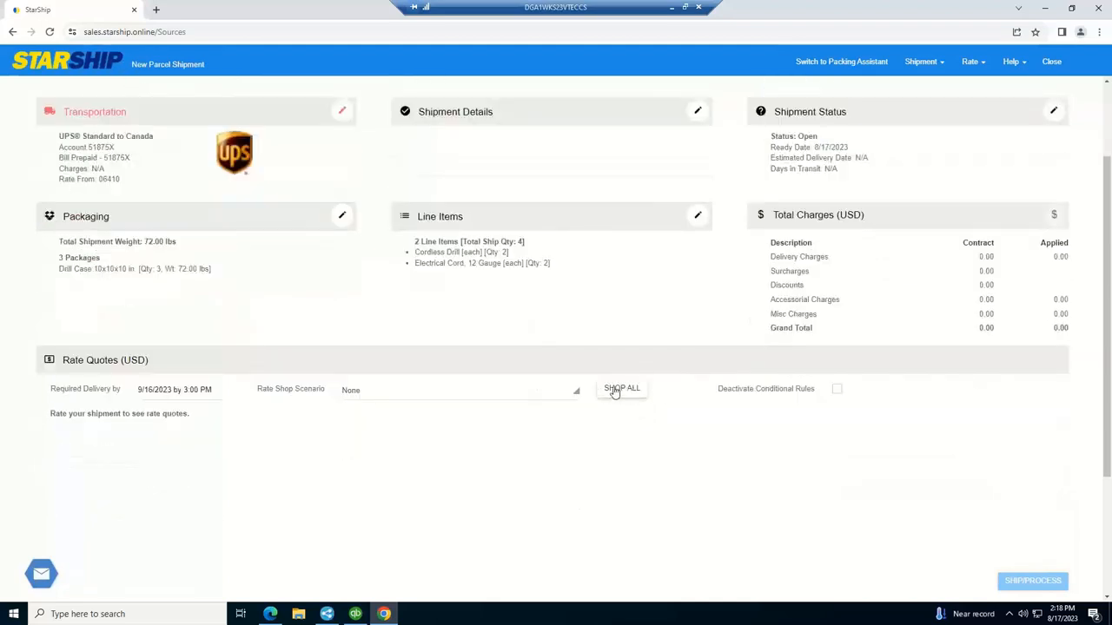
mouse_move(363, 395)
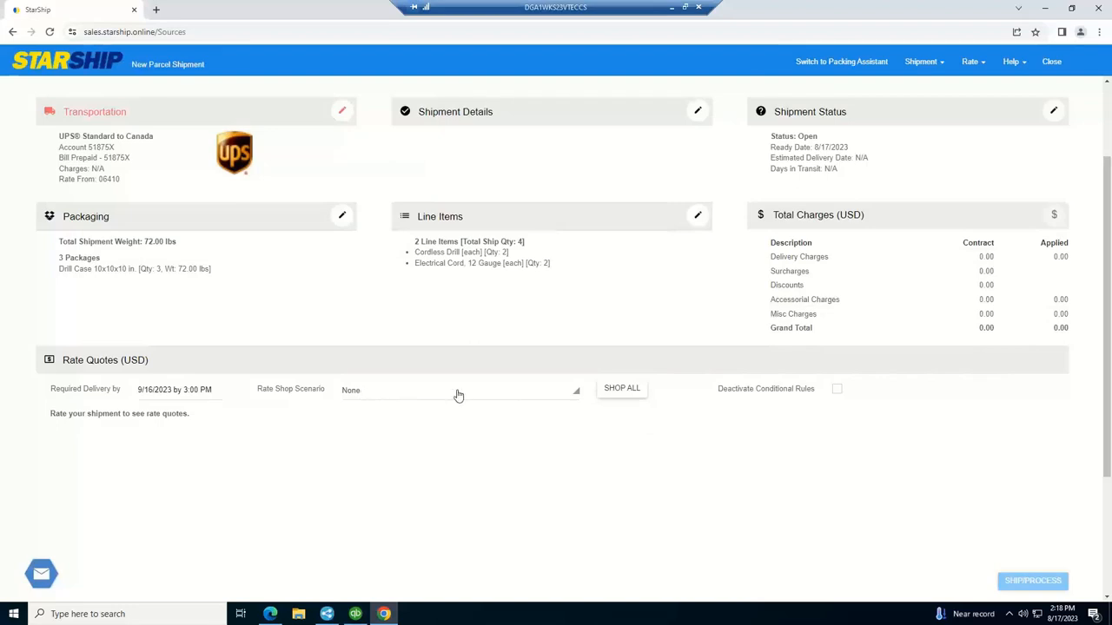
mouse_move(621, 390)
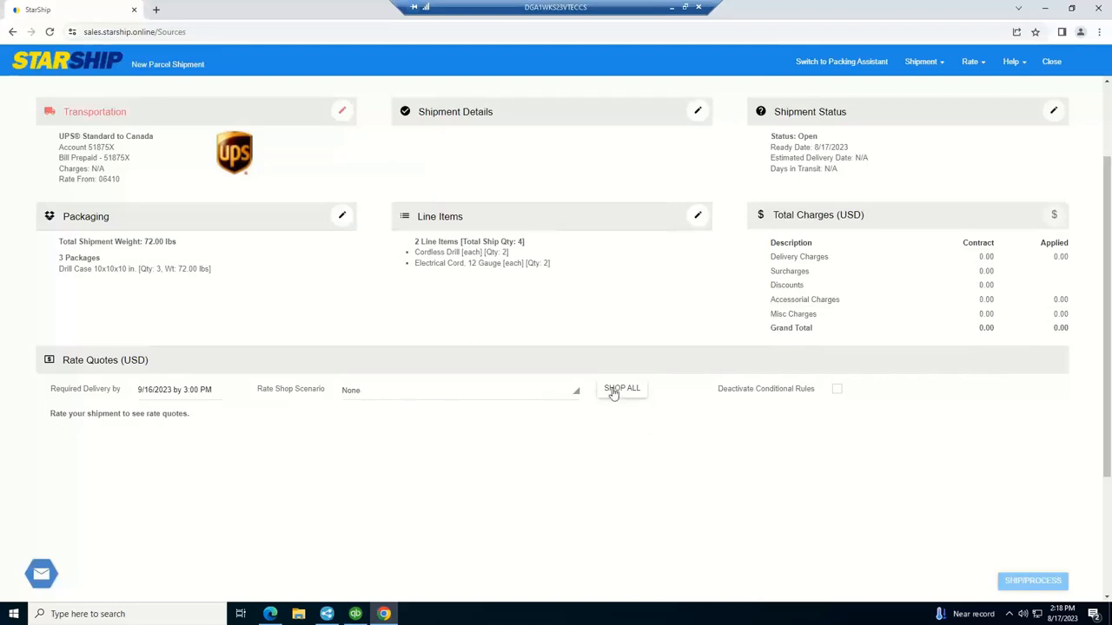
Rate all carriers, keep only UPS Standard to Canada at $152.64, and process the shipment.
left_click(621, 388)
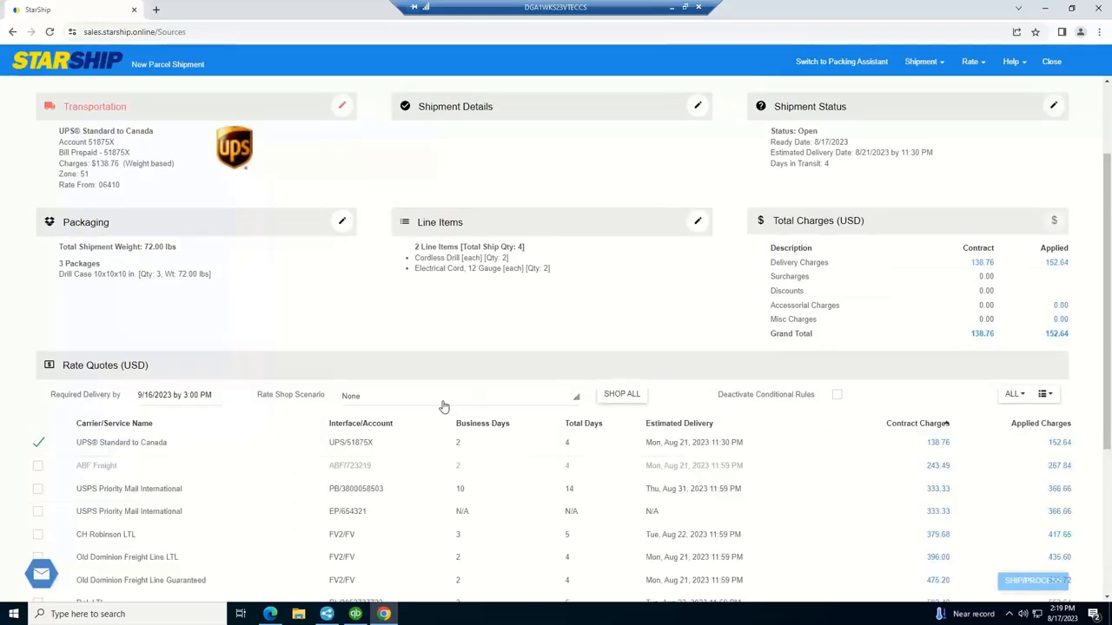
mouse_move(947, 413)
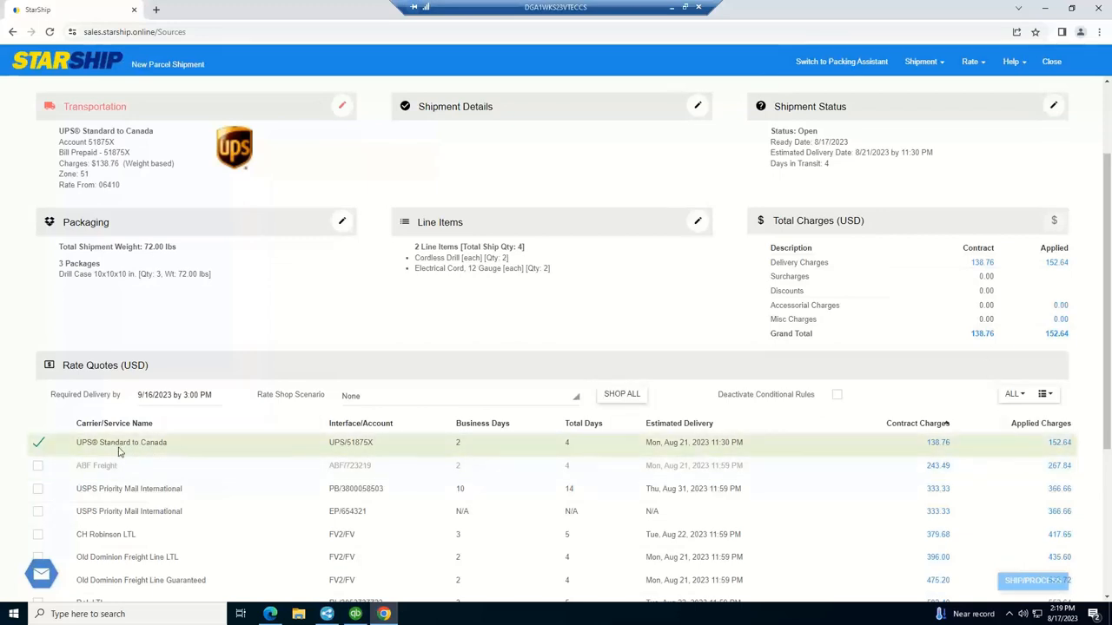
mouse_move(205, 454)
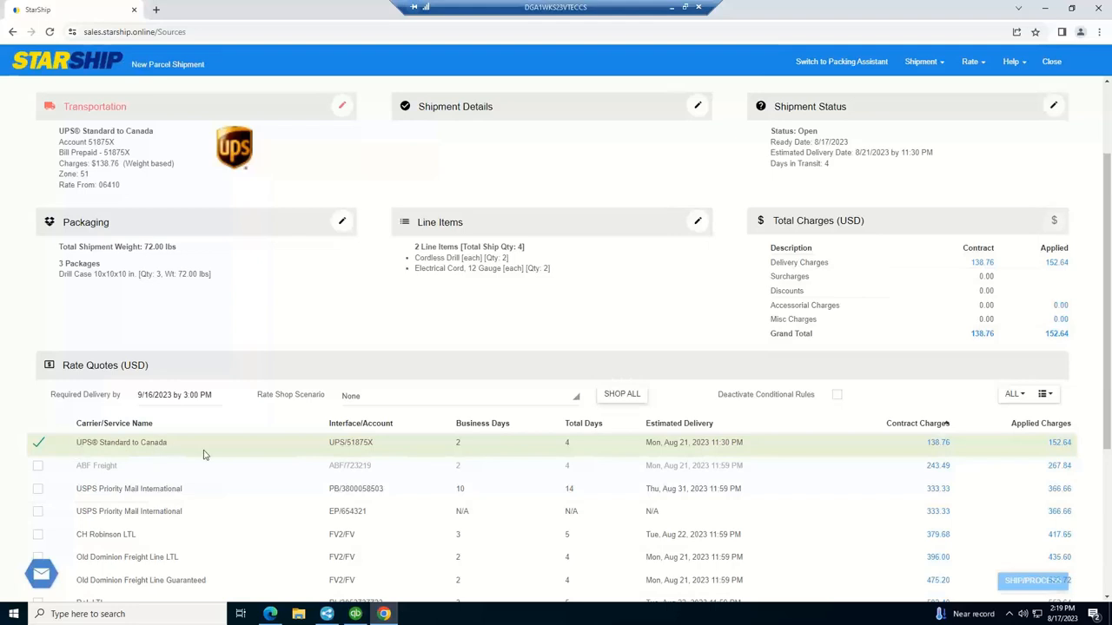
mouse_move(354, 471)
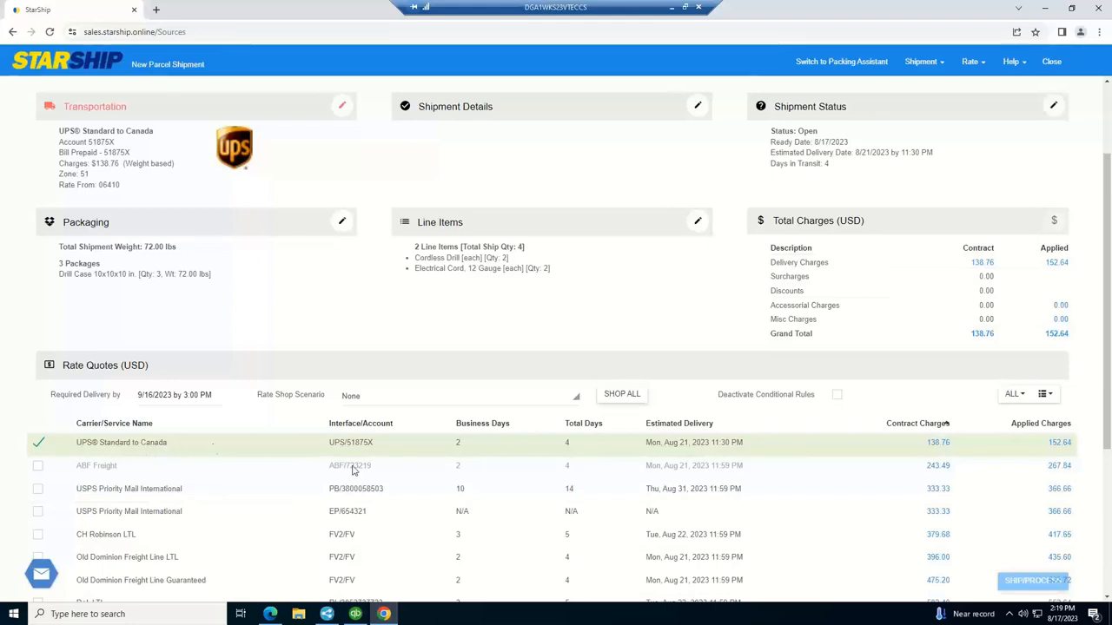
mouse_move(934, 444)
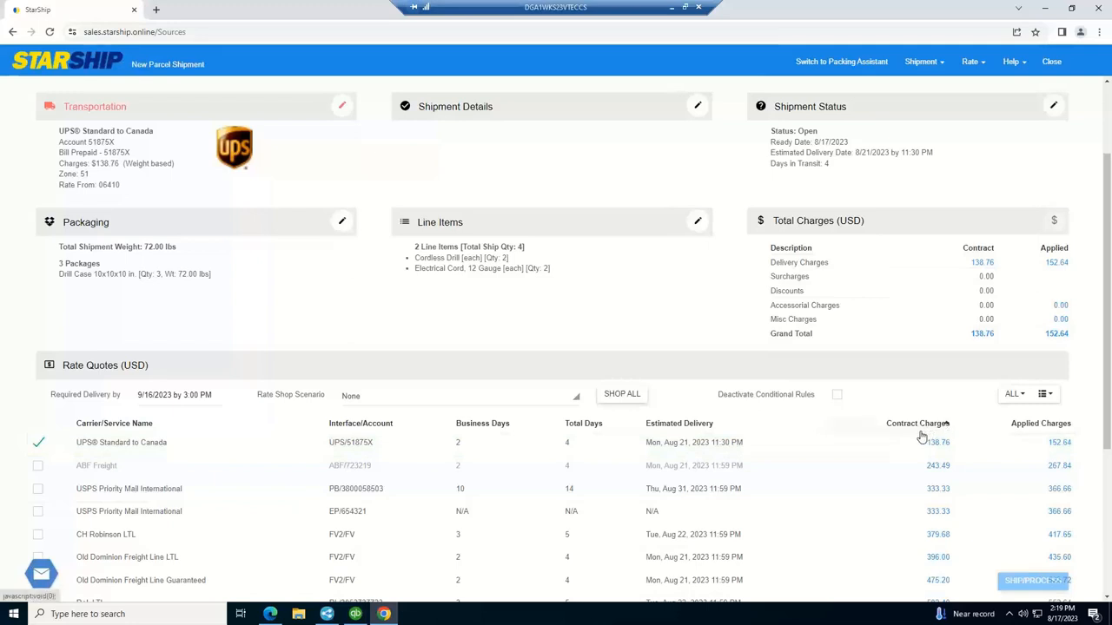
mouse_move(927, 456)
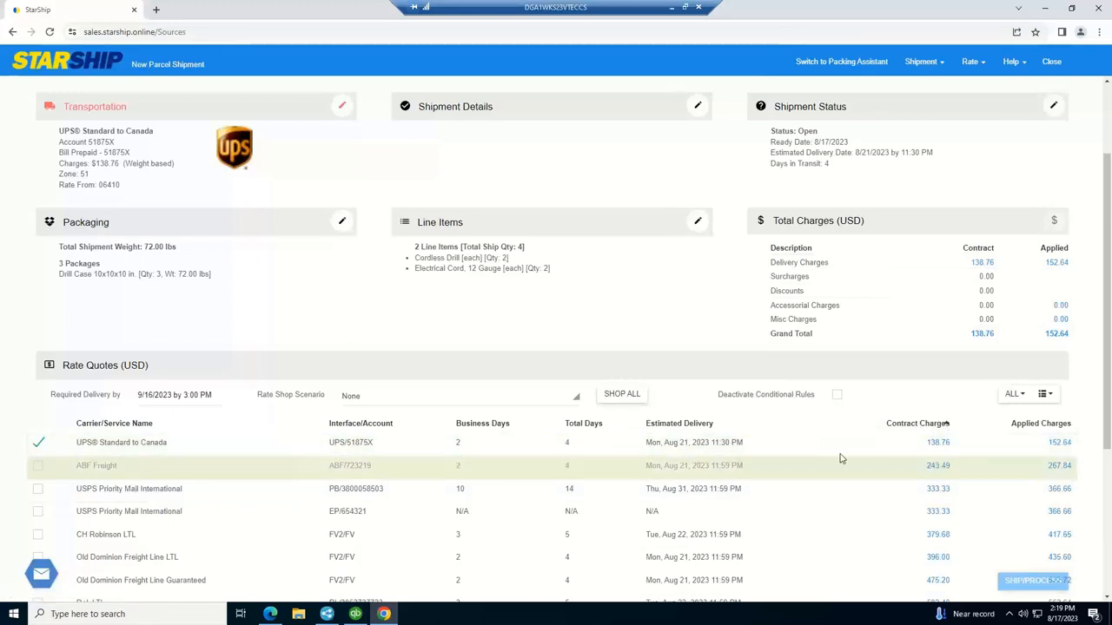
scroll("down", 3)
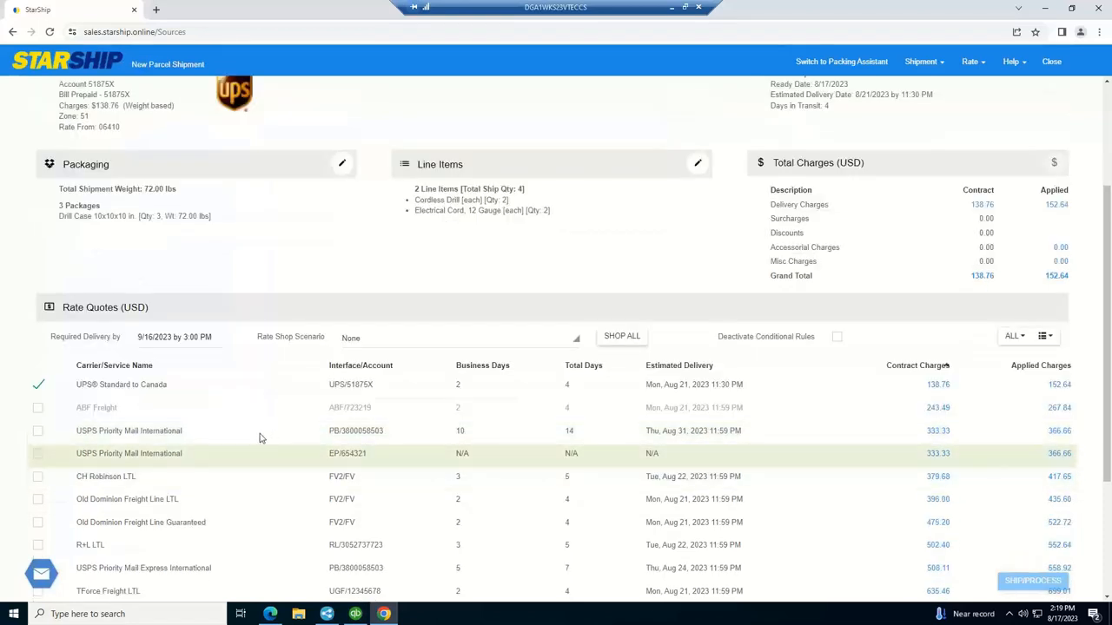
mouse_move(190, 522)
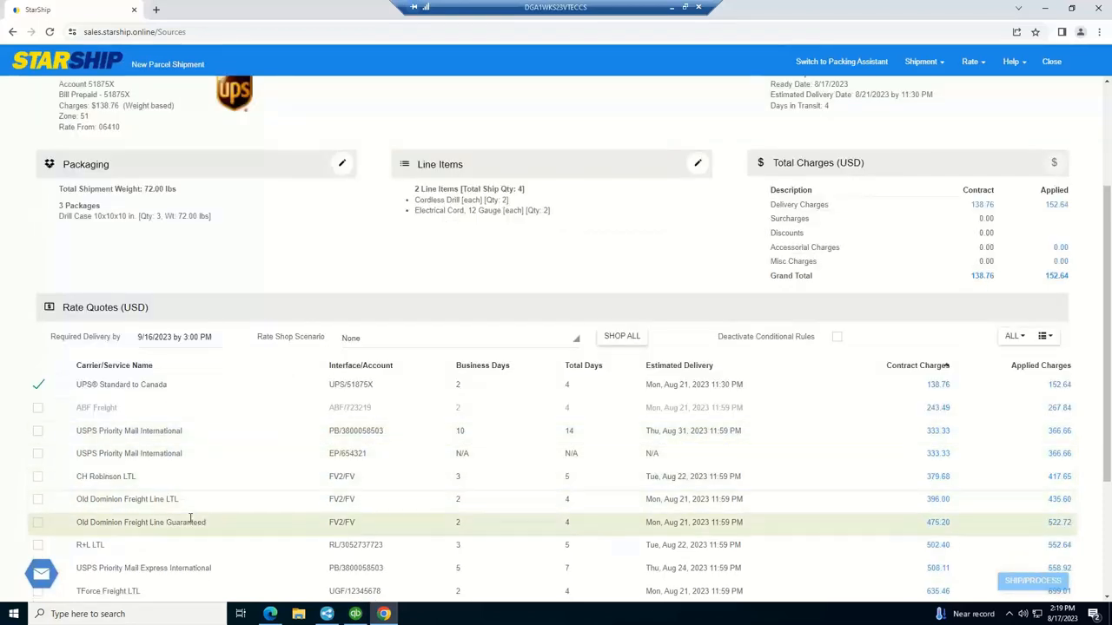
scroll("down", 3)
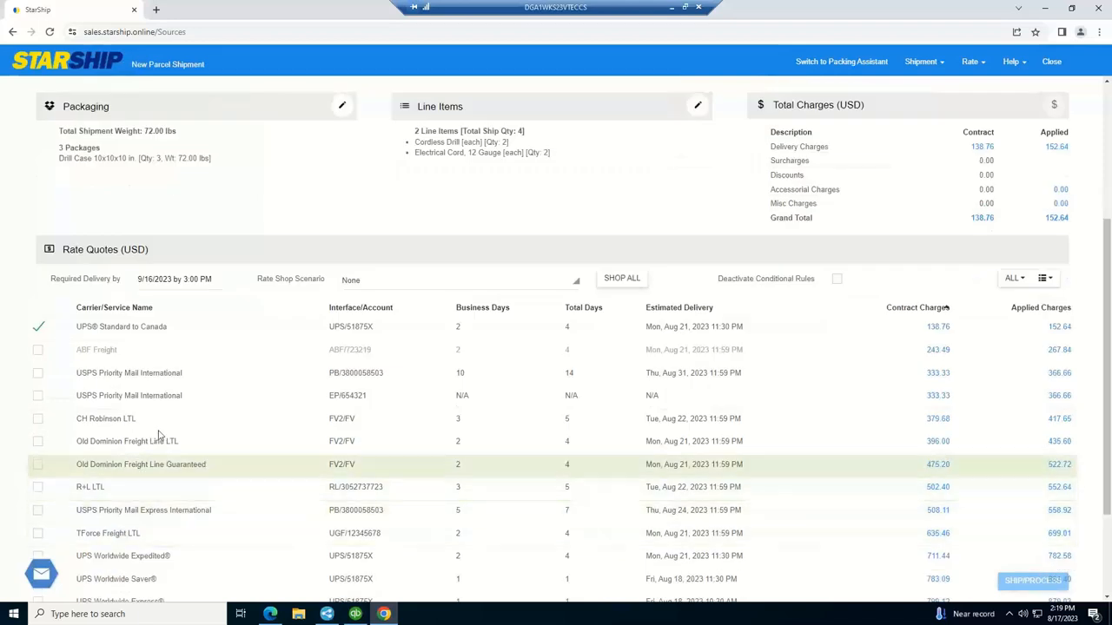
mouse_move(64, 485)
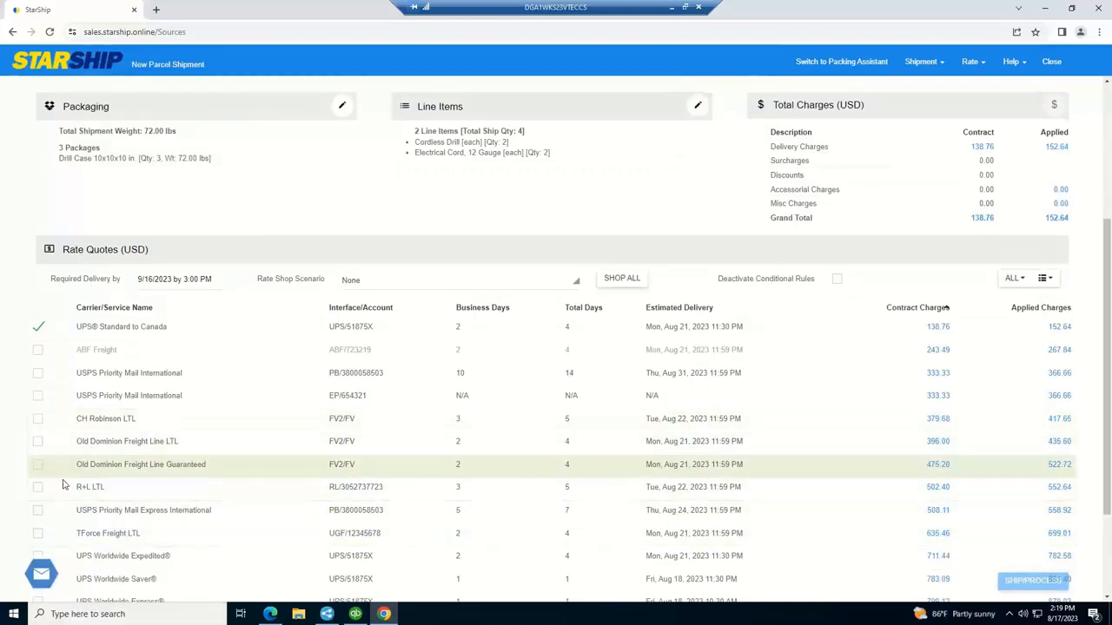
mouse_move(28, 464)
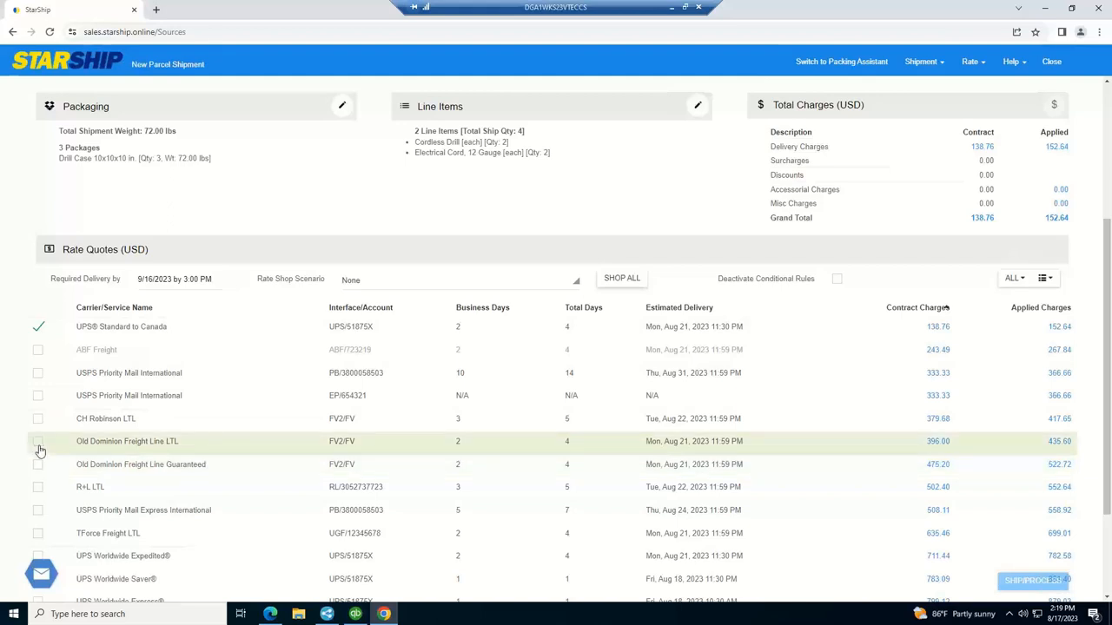
mouse_move(511, 309)
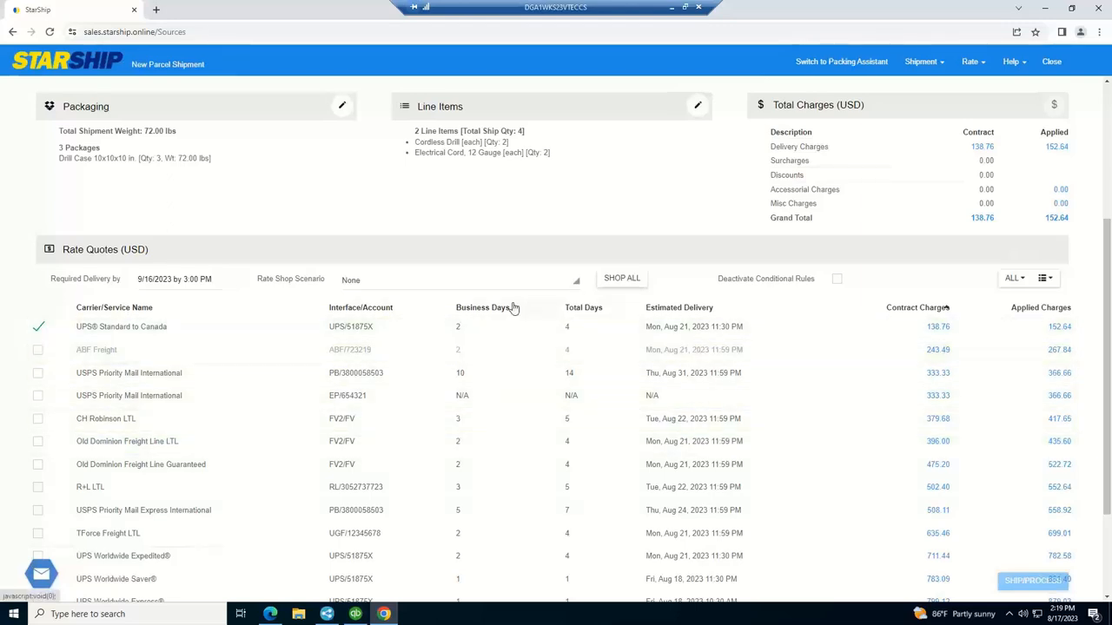
left_click(491, 326)
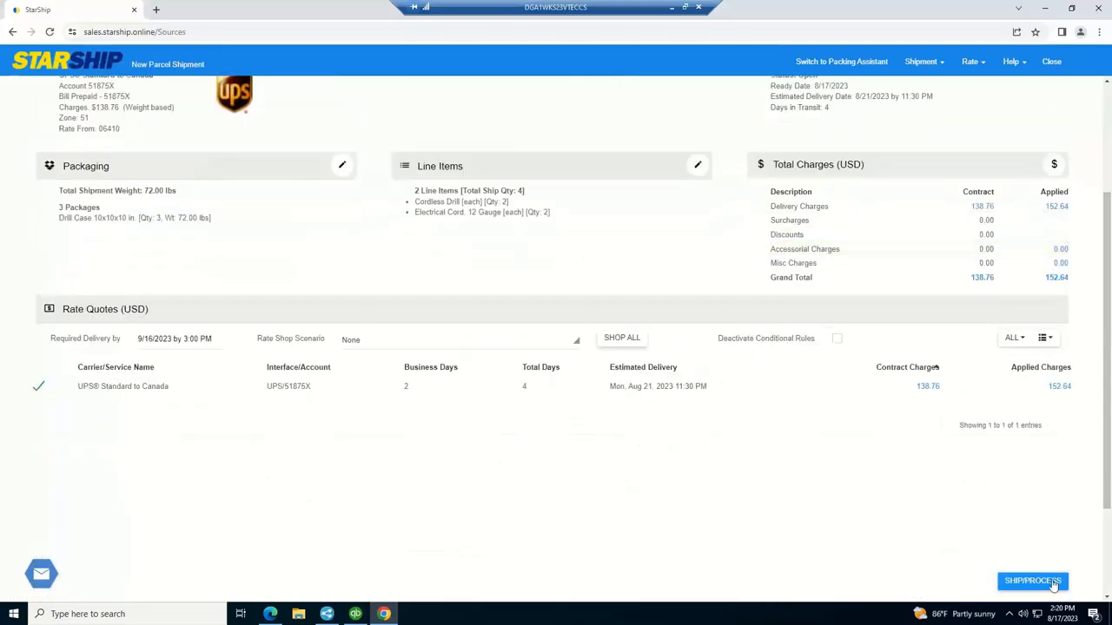
left_click(1034, 582)
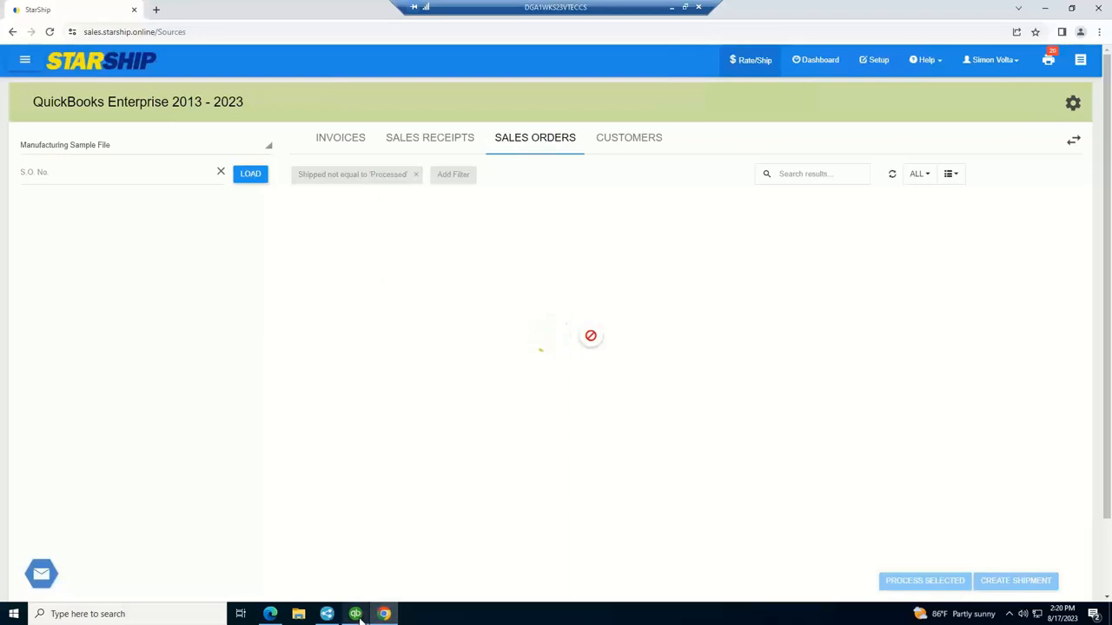
mouse_move(354, 613)
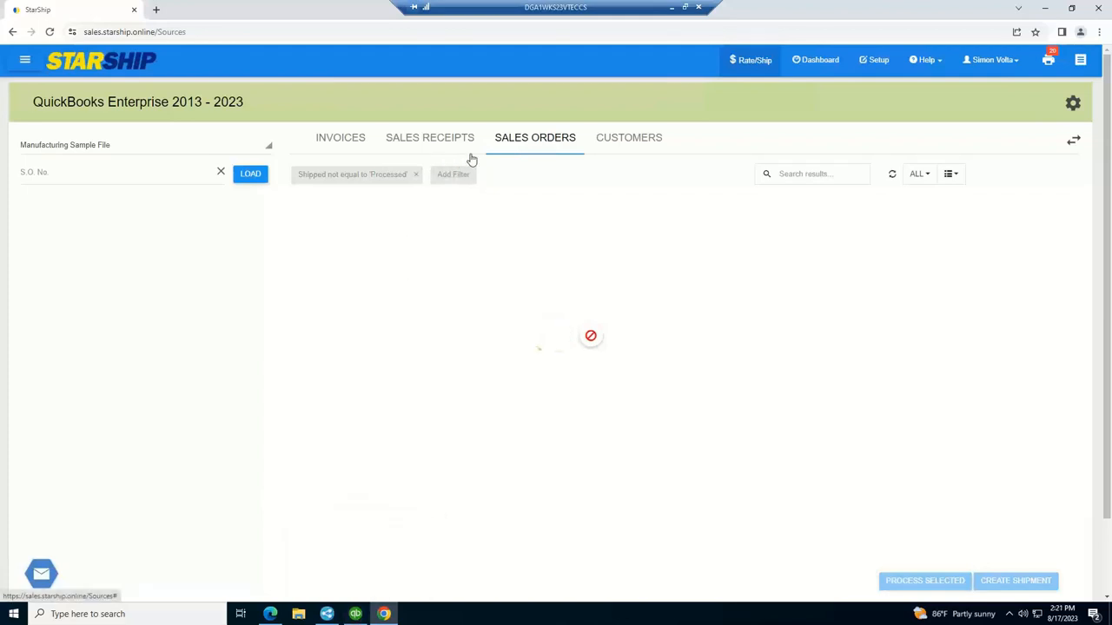
Bring the QuickBooks window to the front from the taskbar.
left_click(356, 614)
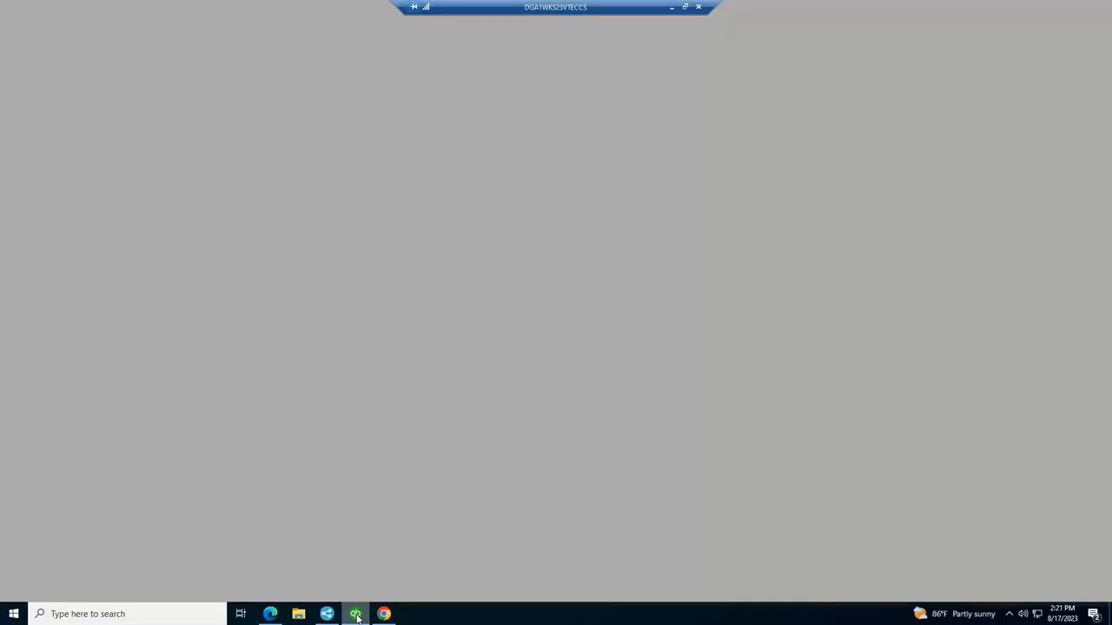
left_click(355, 614)
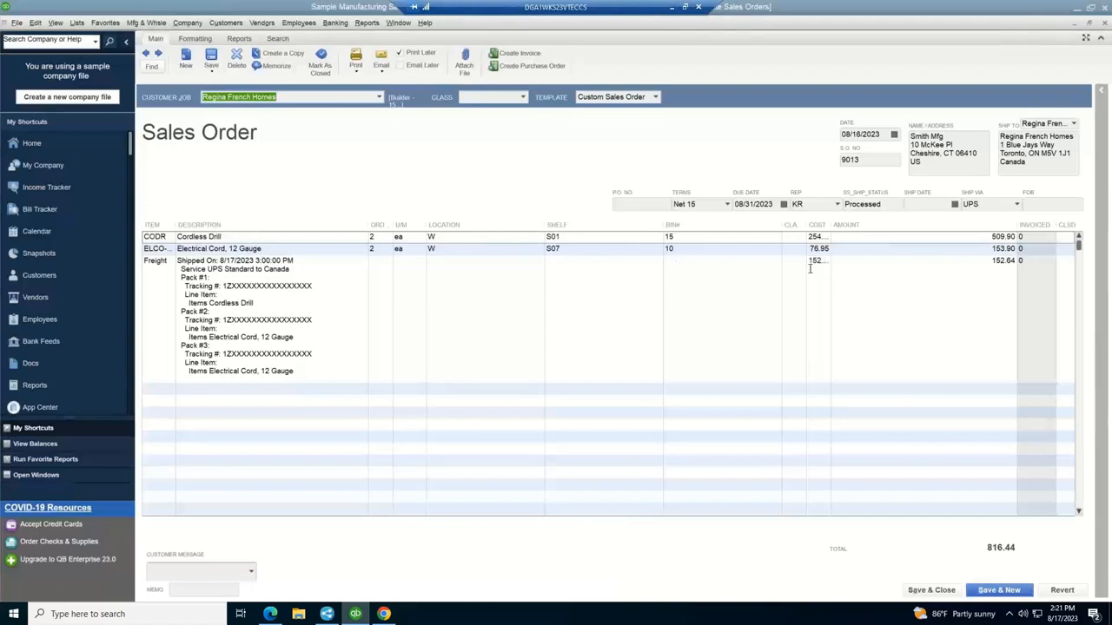
Check order 9013's $152.64 UPS freight line, tracking numbers and Processed status.
left_click(818, 260)
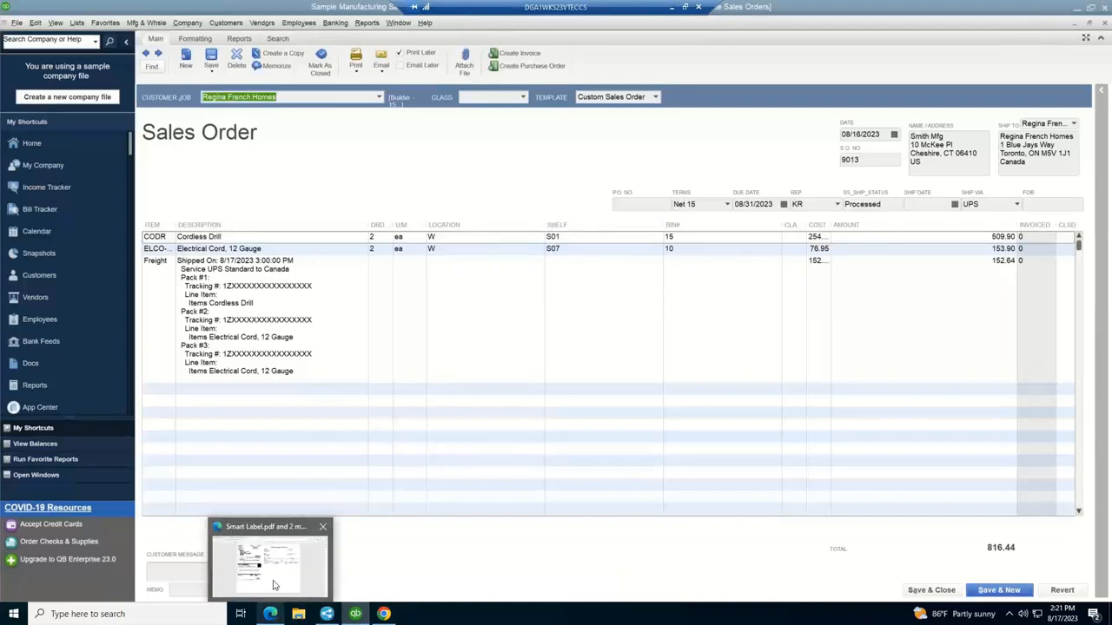
Open the Smart Label PDF, then view the USMCA Certification of Origin and Commercial Invoice.
left_click(267, 567)
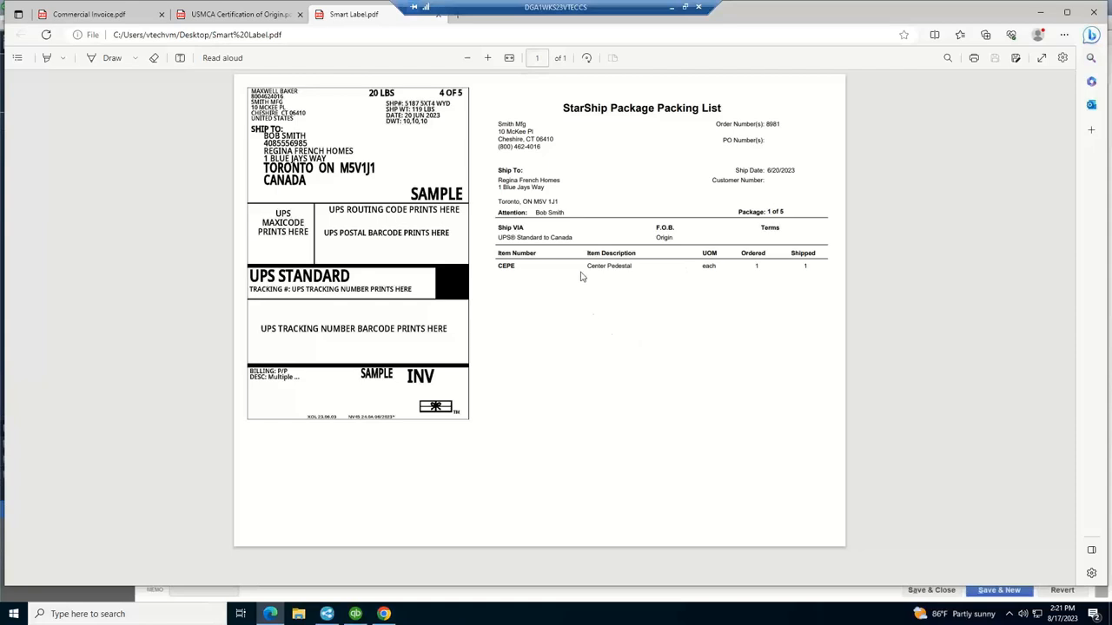
mouse_move(656, 140)
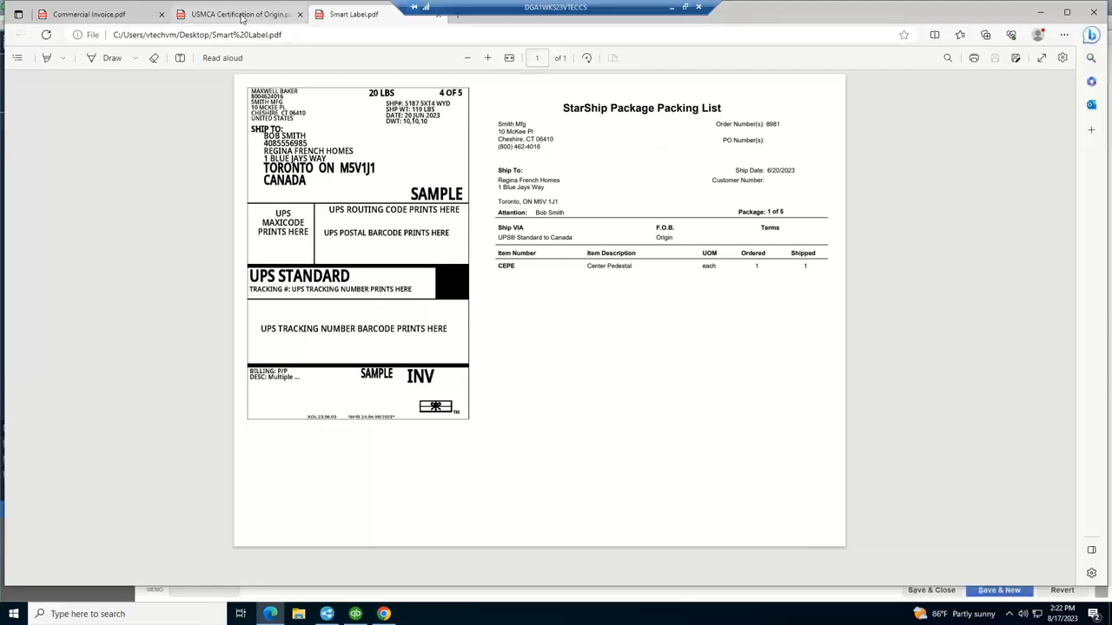
left_click(244, 14)
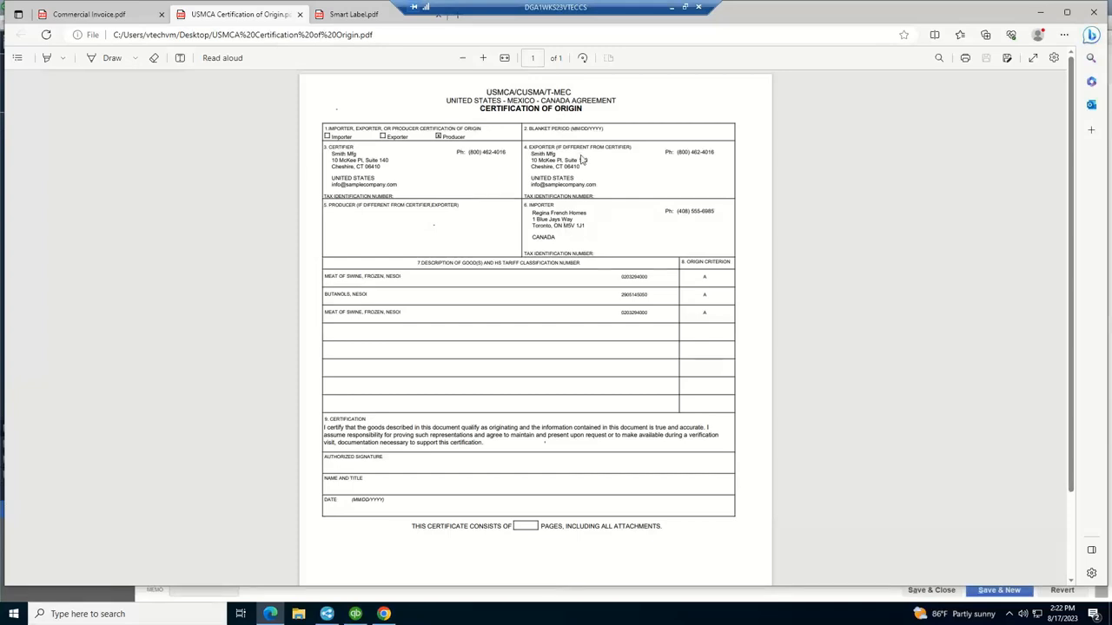
mouse_move(473, 358)
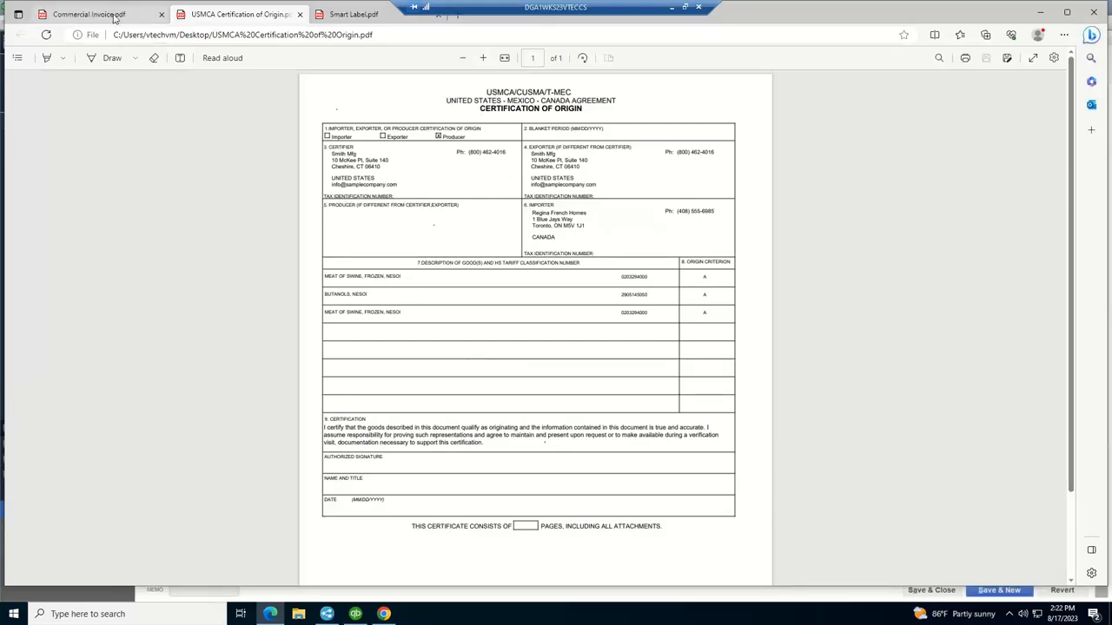
left_click(87, 16)
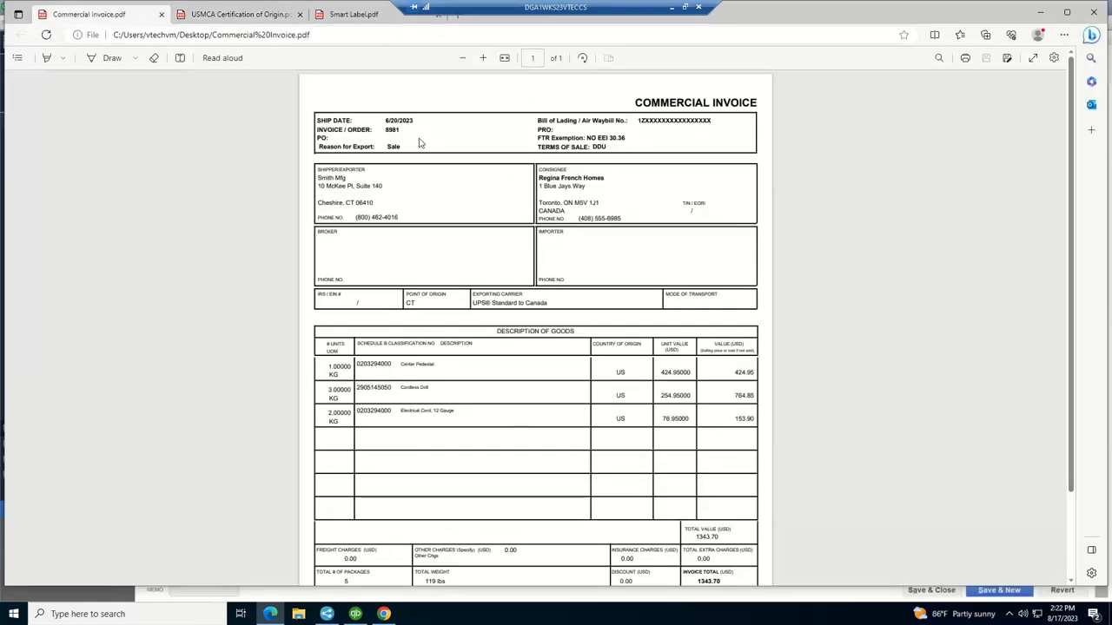
mouse_move(435, 129)
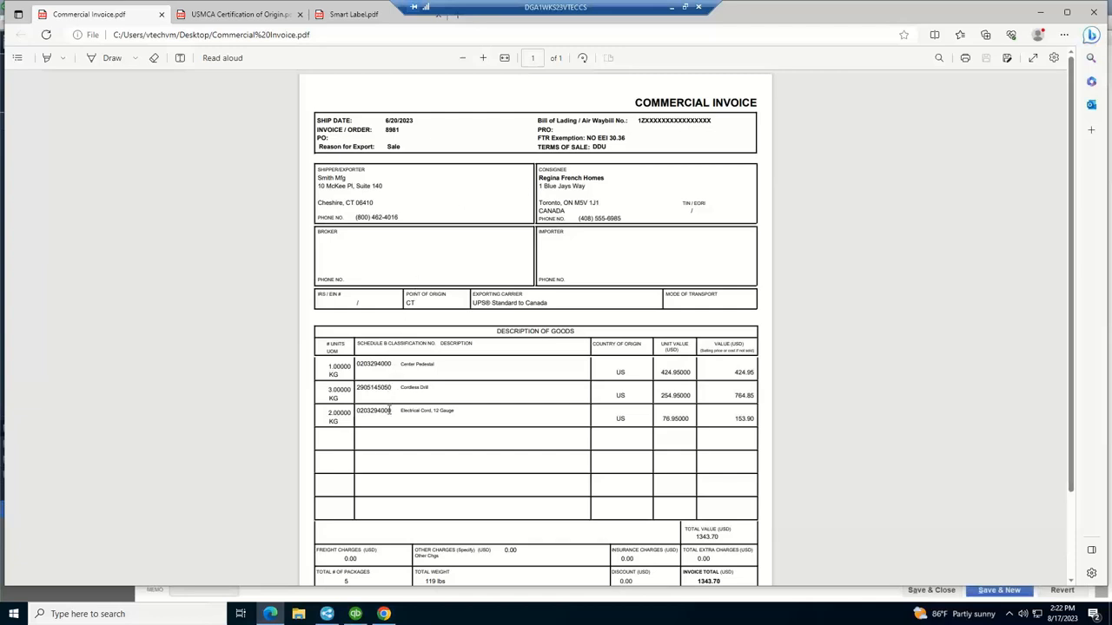
mouse_move(515, 443)
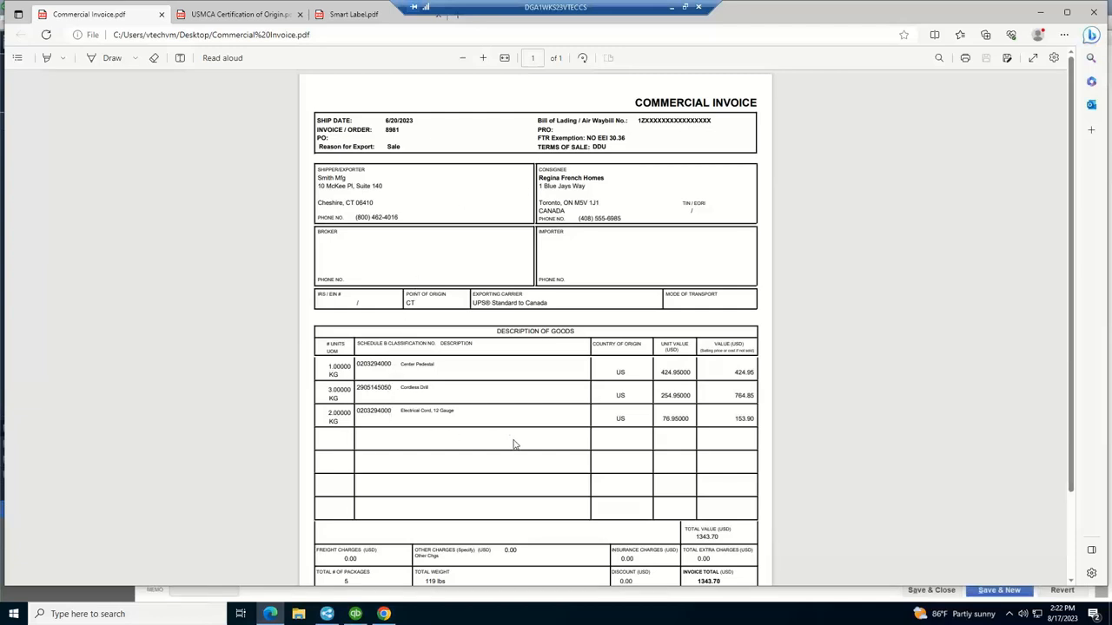
mouse_move(483, 357)
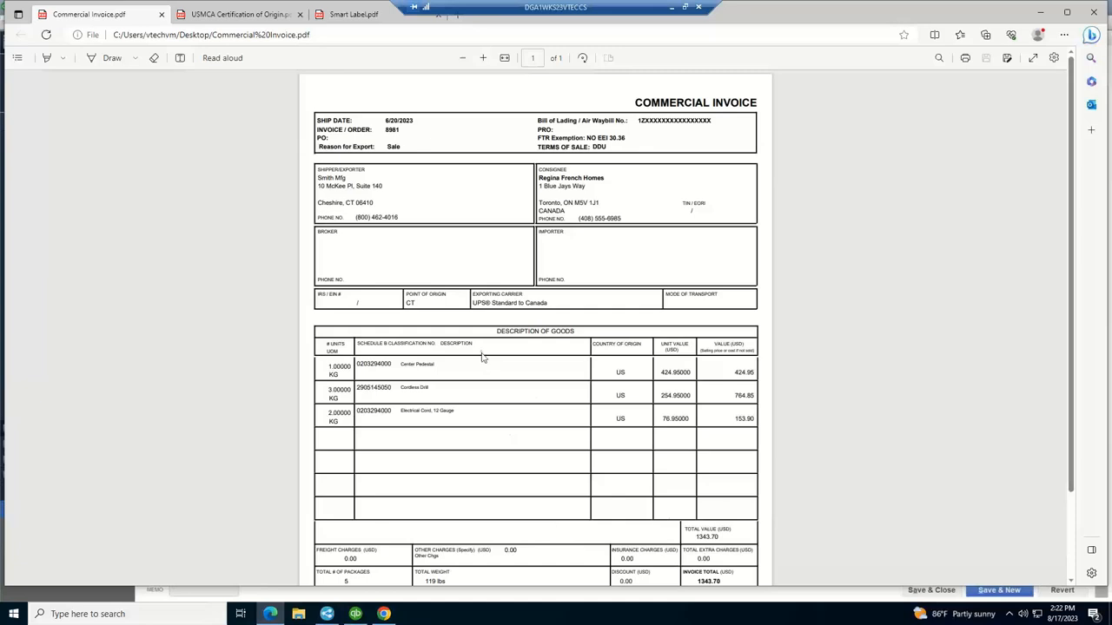
mouse_move(239, 159)
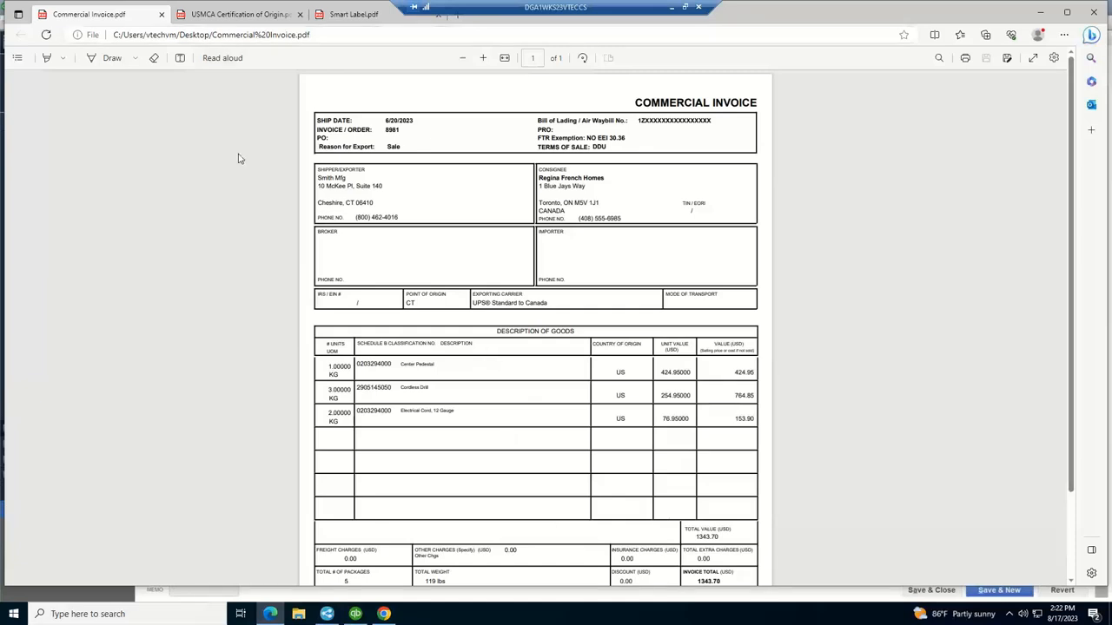
Return to StarShip and open the Dashboard with its customer map, 114 packages and 75 shipments.
left_click(383, 614)
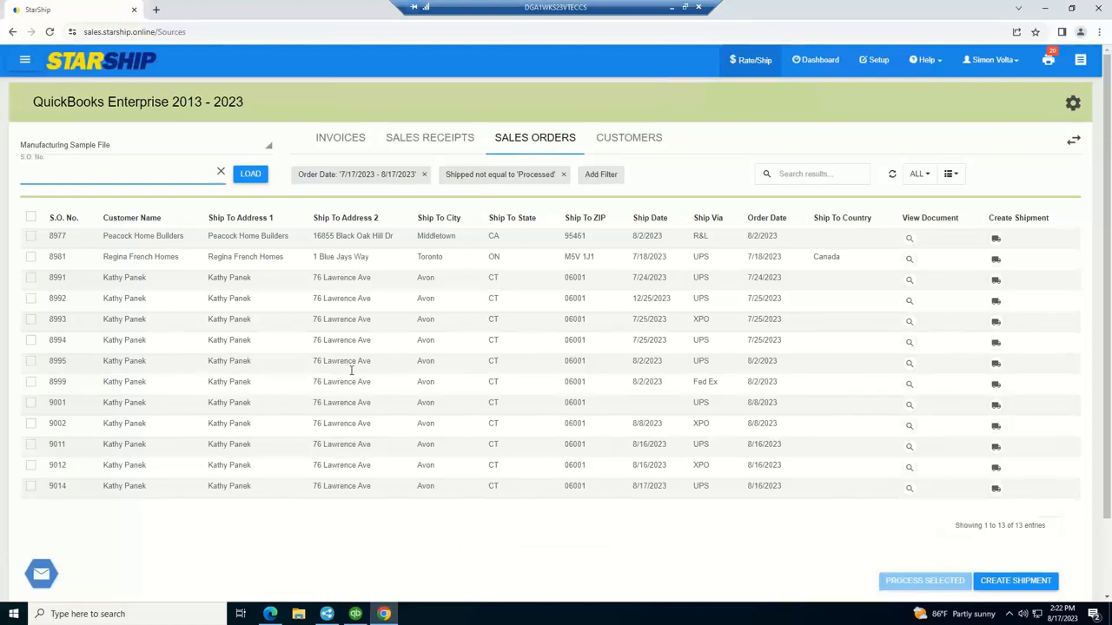
mouse_move(705, 104)
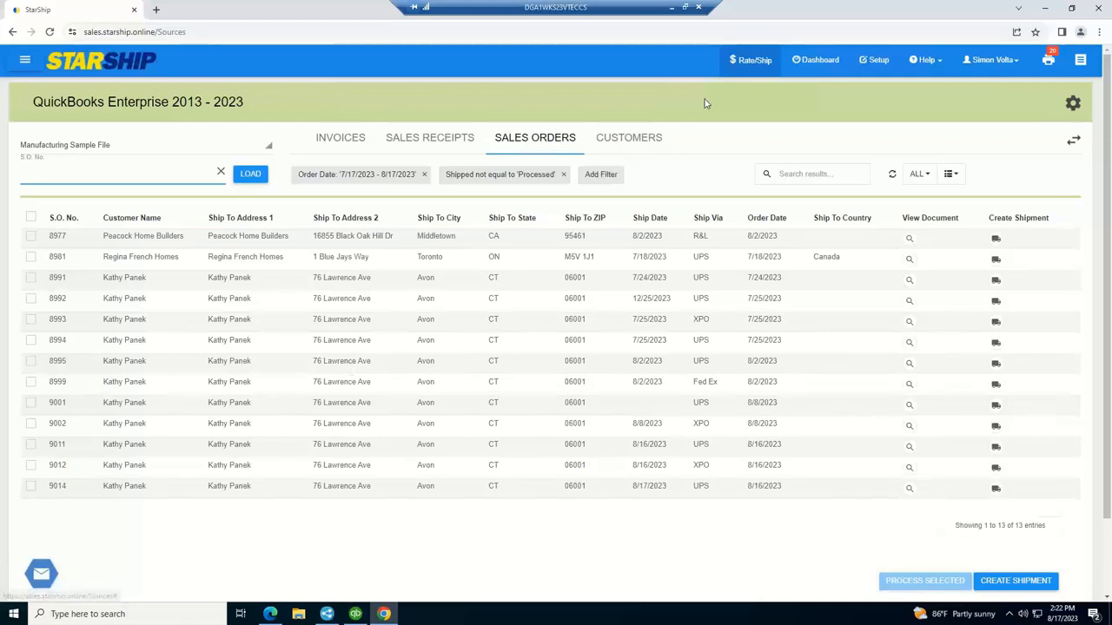
left_click(815, 60)
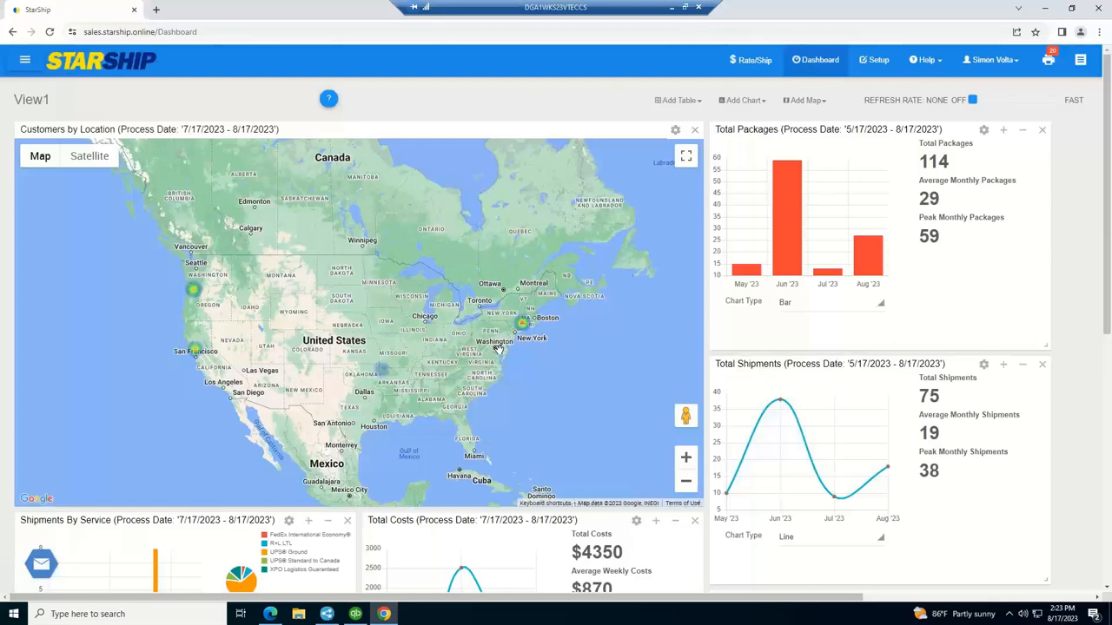
Review the customer map filters and Add Chart types, then reveal the views, eNotify Emails and Reports menu.
left_click(676, 129)
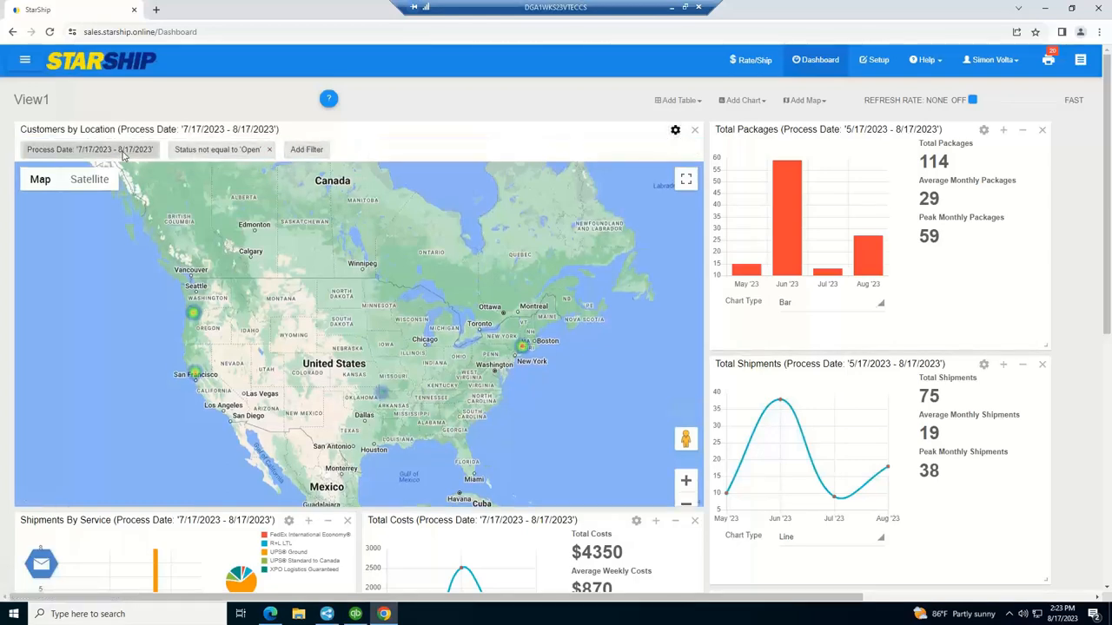
mouse_move(131, 150)
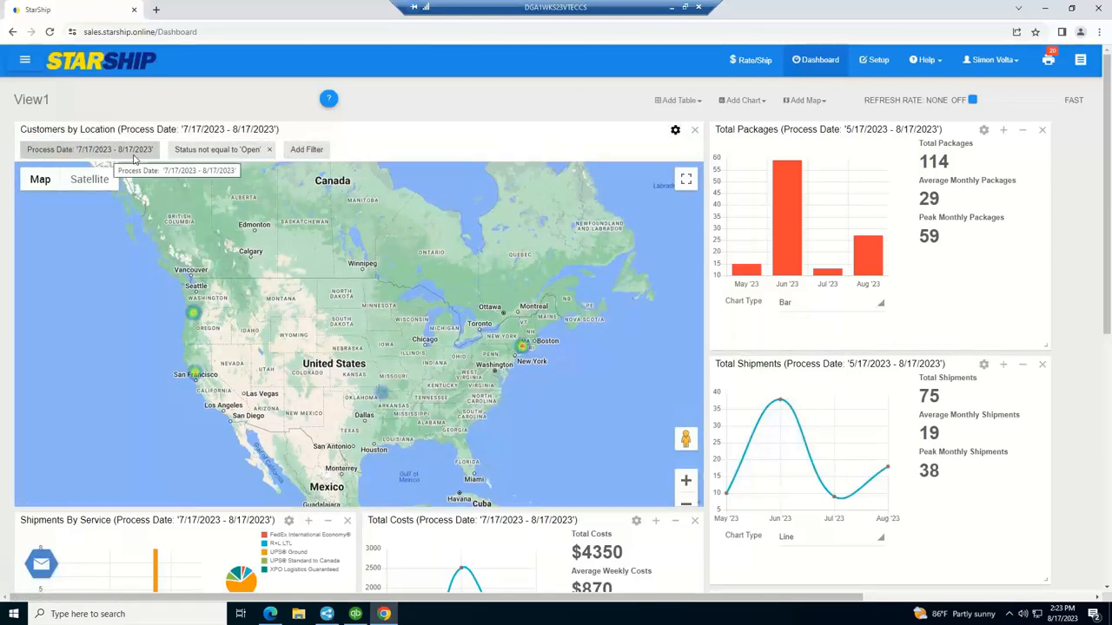
mouse_move(306, 149)
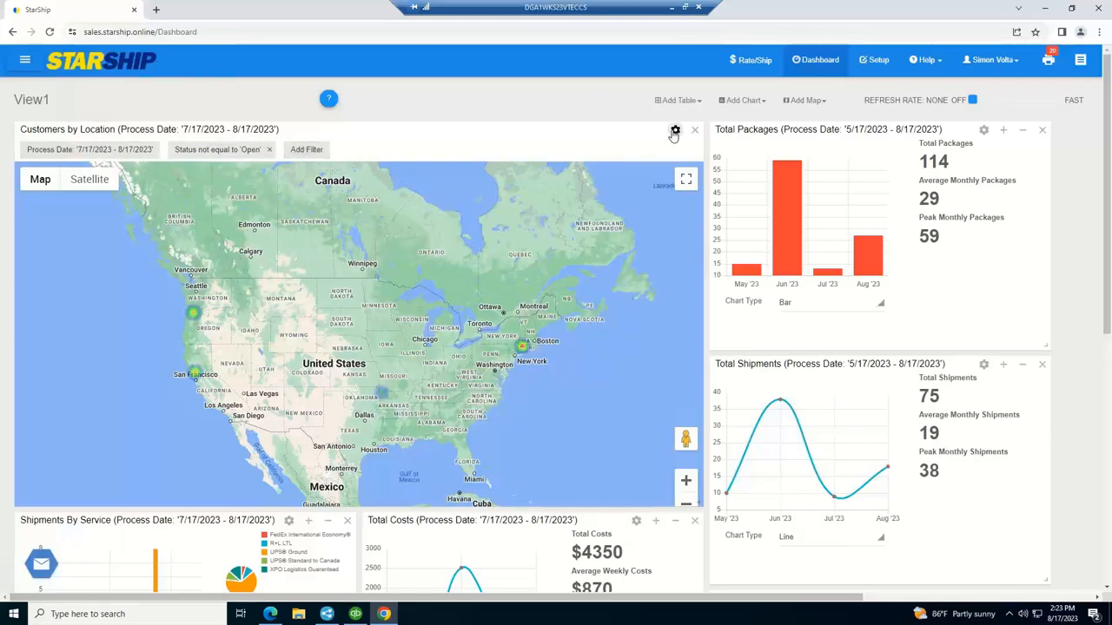
left_click(741, 100)
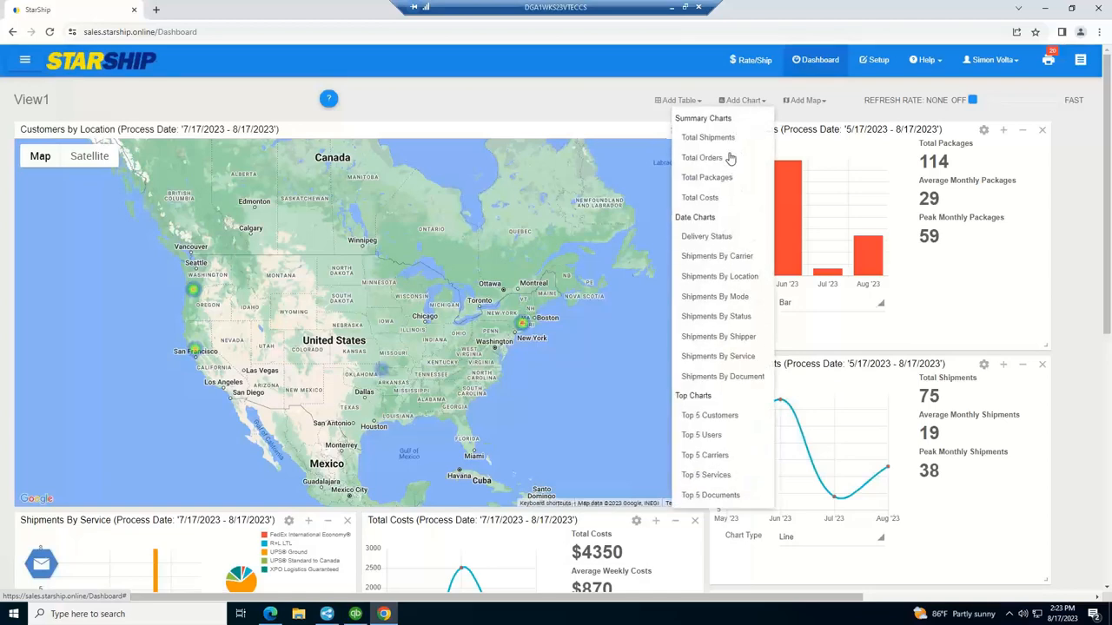
mouse_move(722, 177)
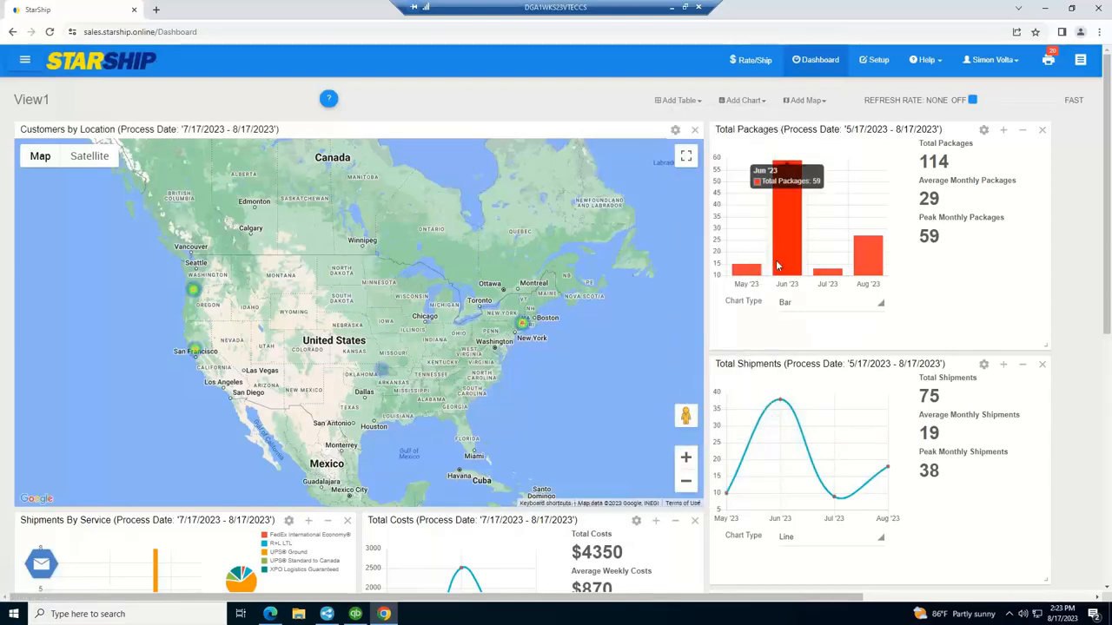
left_click(24, 58)
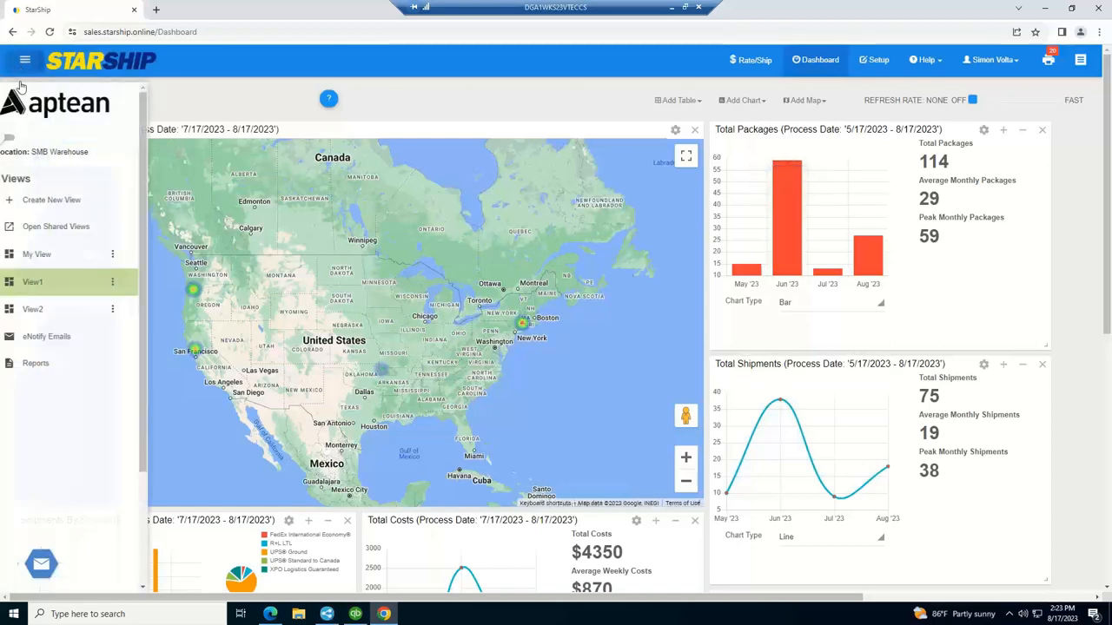
Browse the Select a Report list, then open the eNotify Email Viewer (203 sent, 1254 pending).
left_click(36, 363)
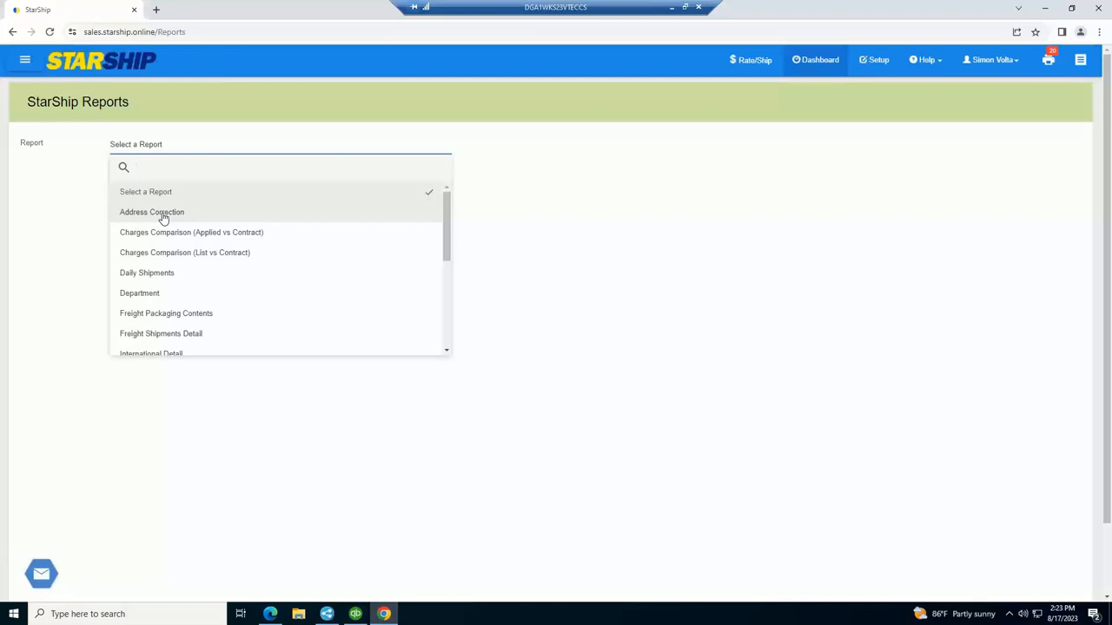
scroll("down", 3)
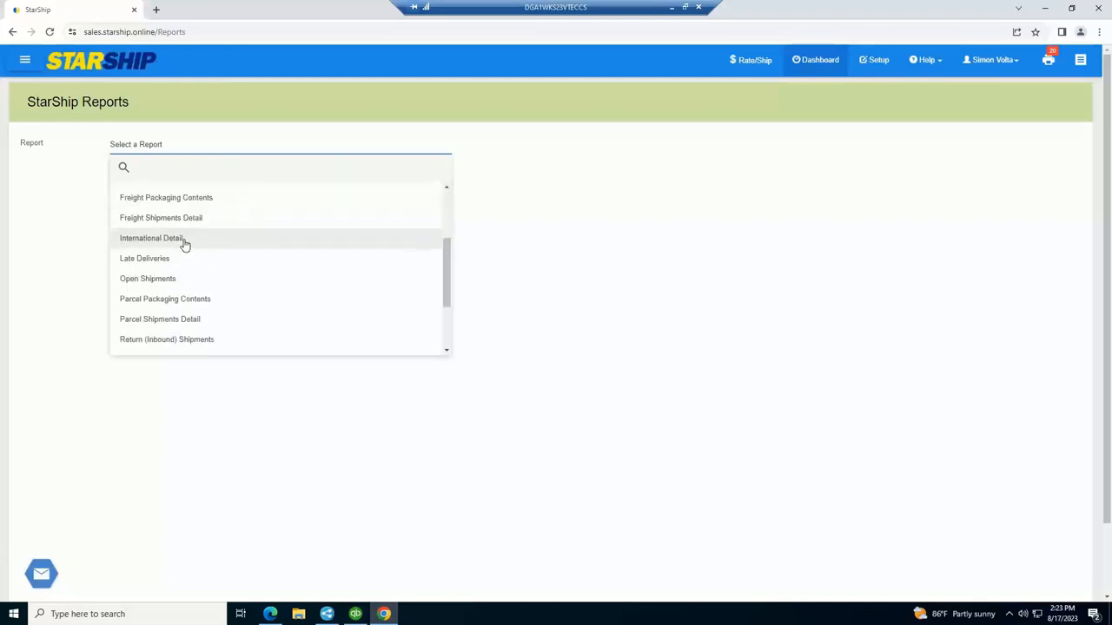
scroll("down", 3)
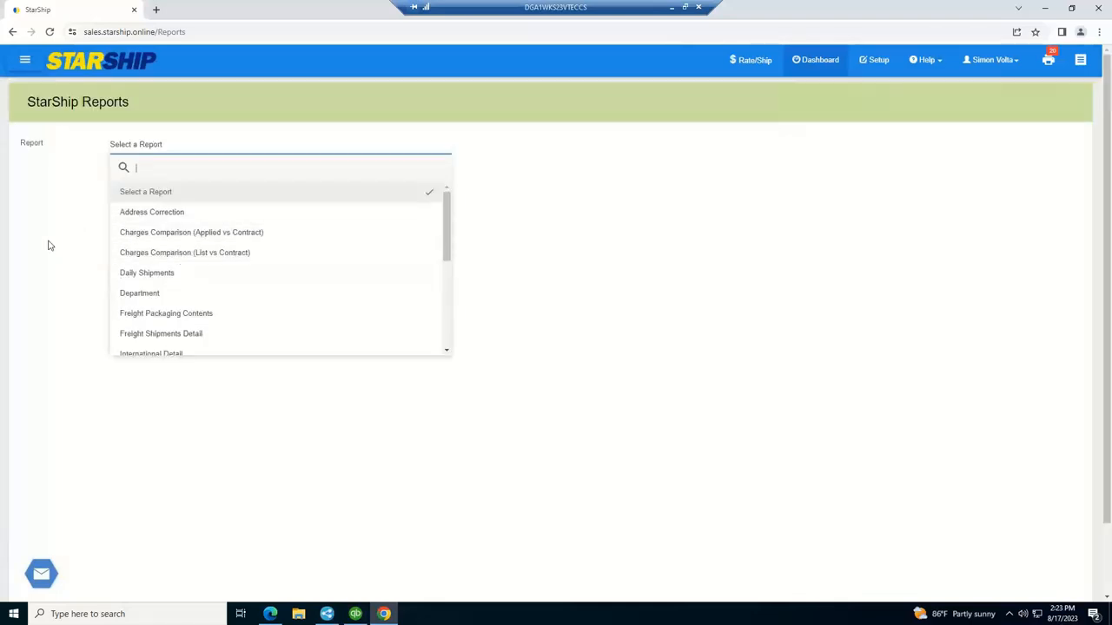
left_click(23, 59)
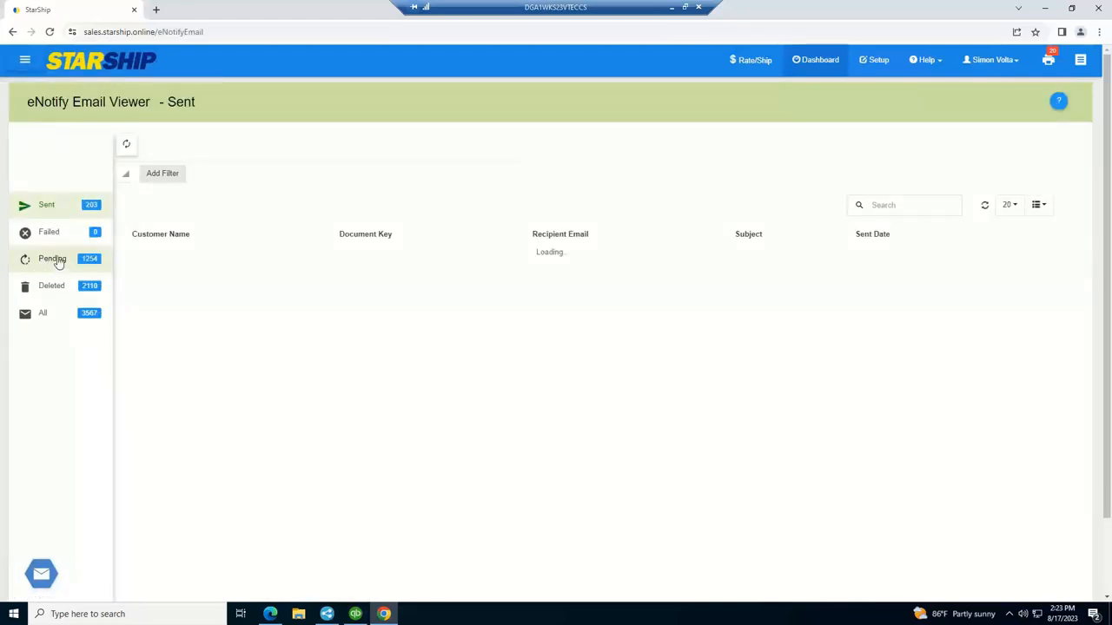
left_click(52, 258)
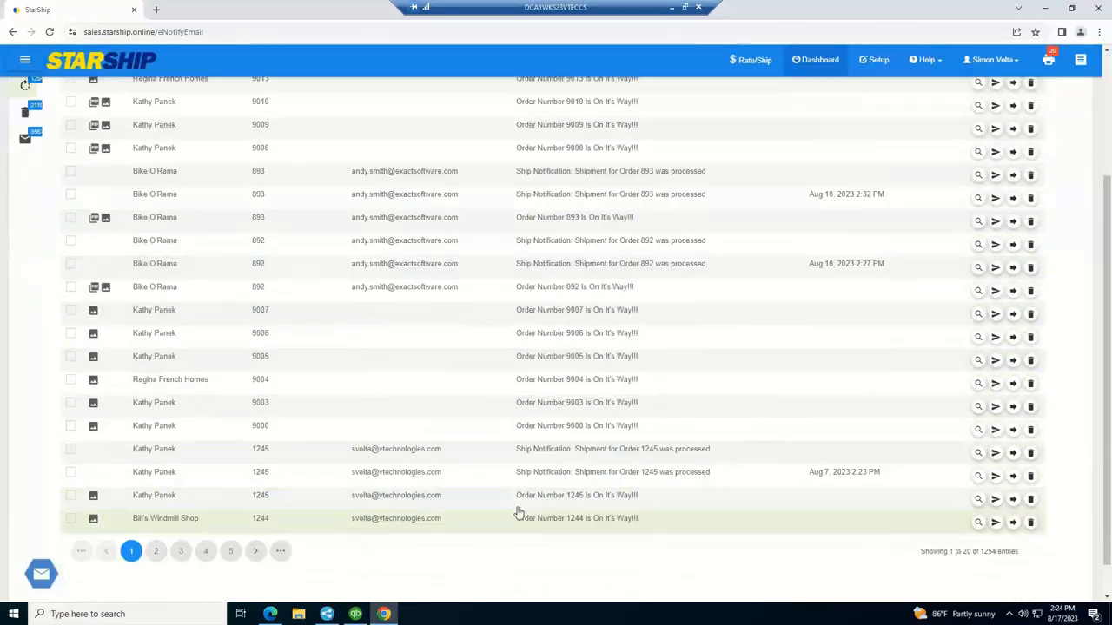
mouse_move(559, 500)
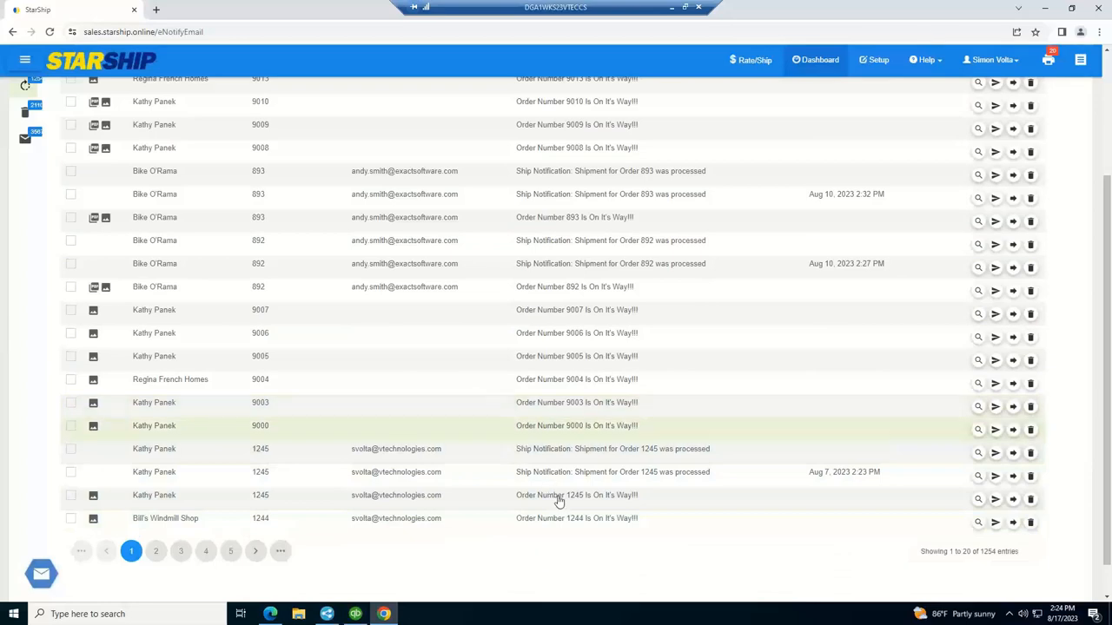
mouse_move(547, 500)
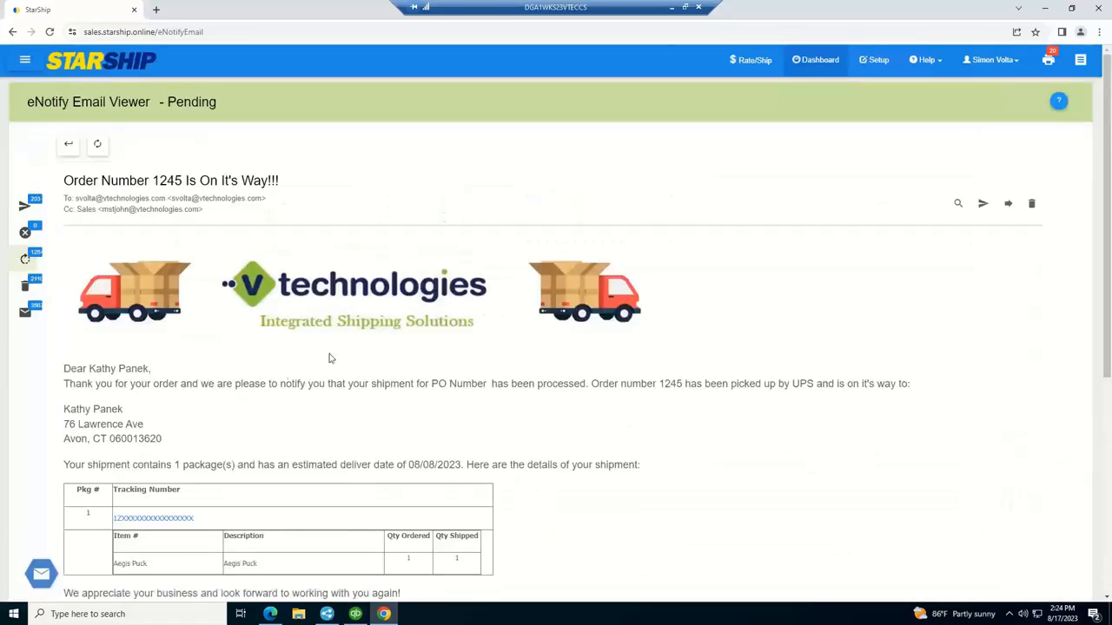
mouse_move(182, 291)
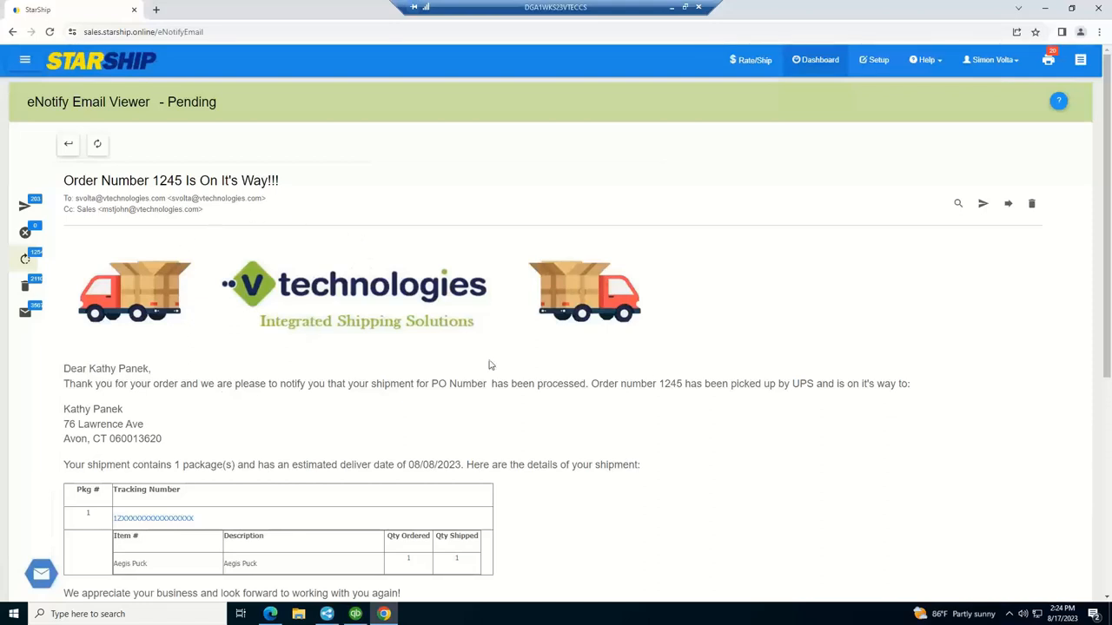
mouse_move(737, 383)
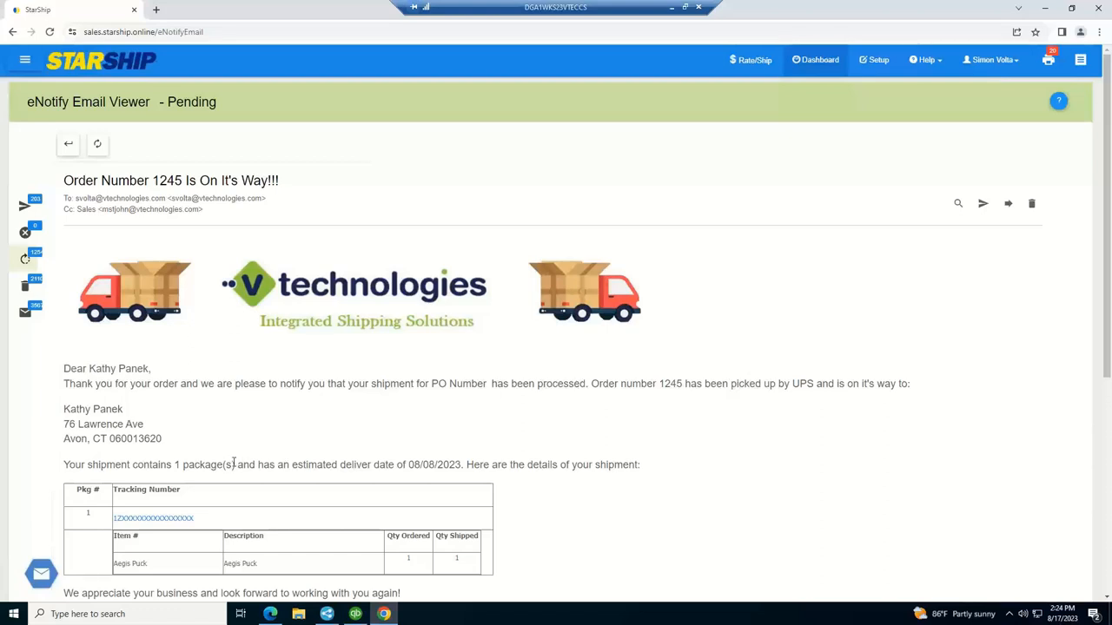
scroll("down", 3)
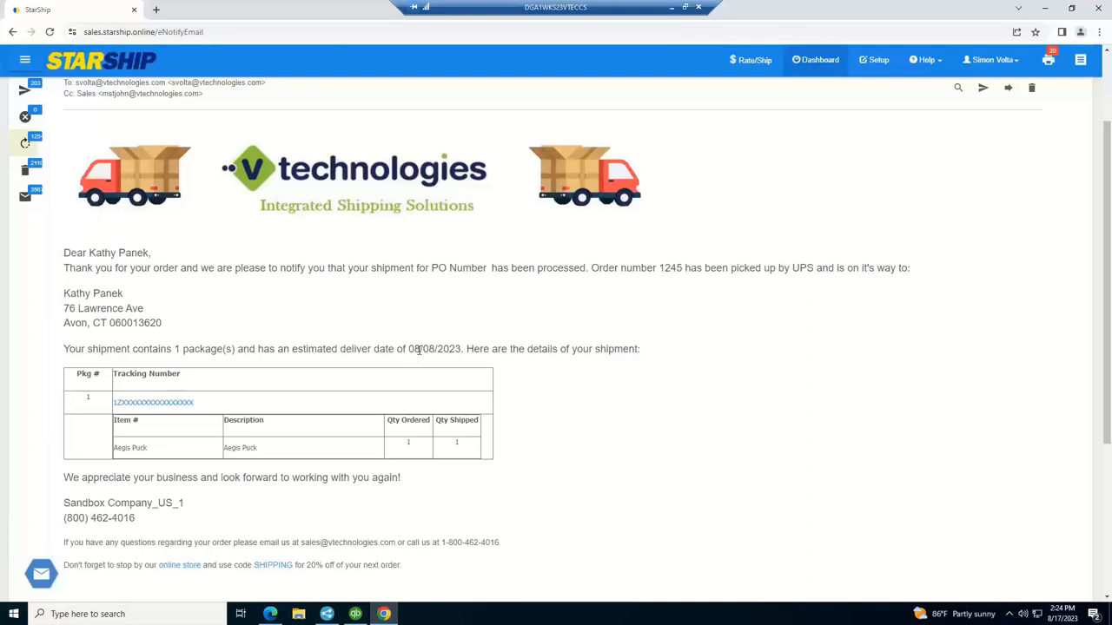
mouse_move(208, 389)
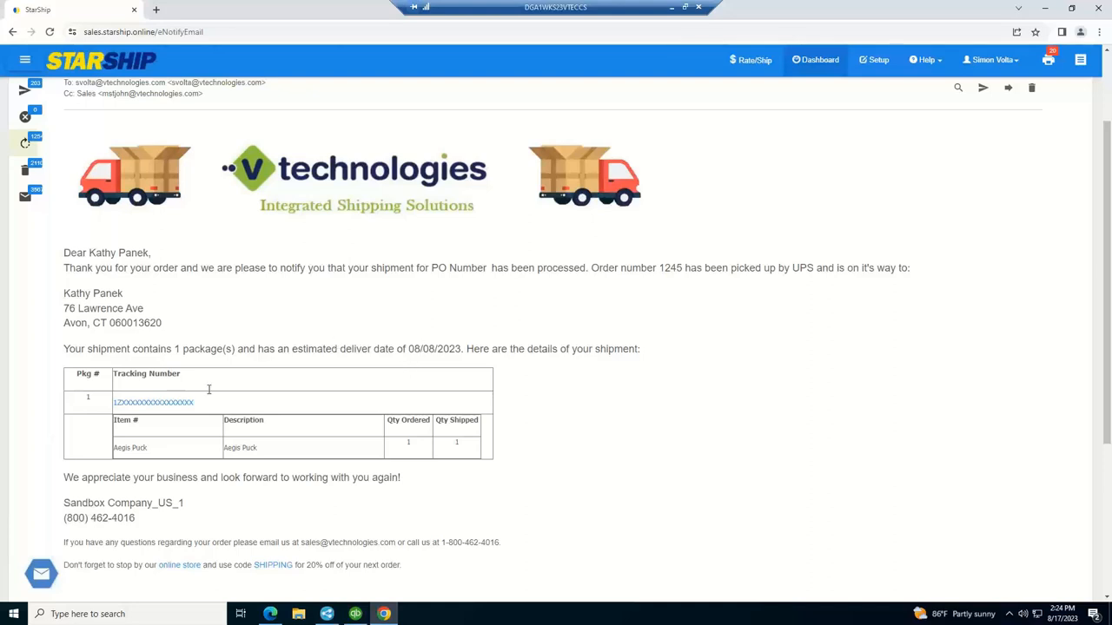
mouse_move(193, 565)
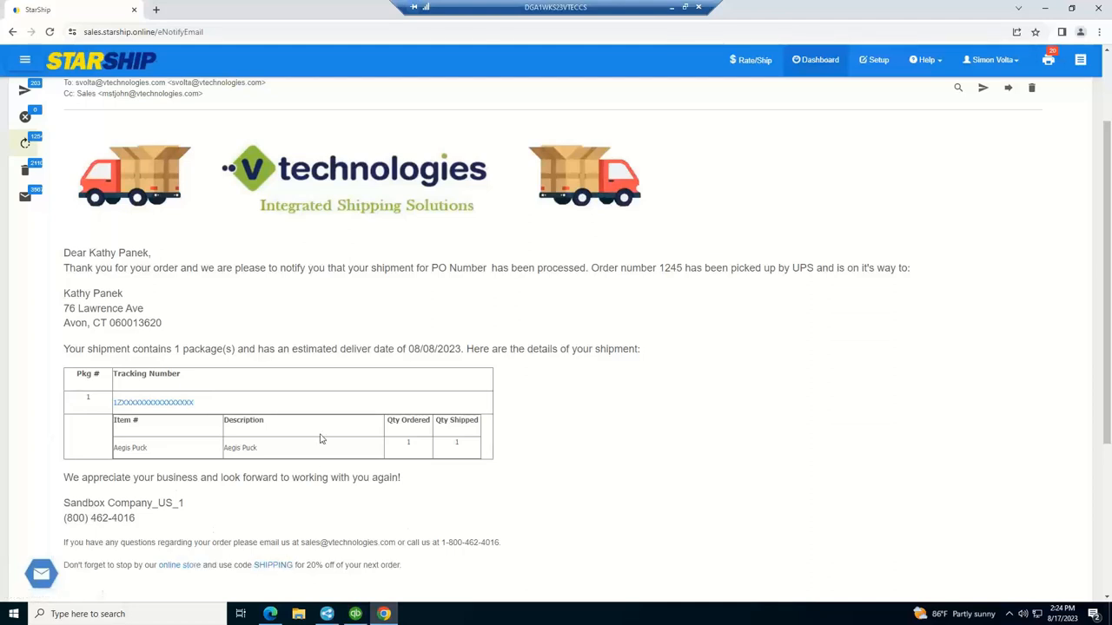
mouse_move(218, 295)
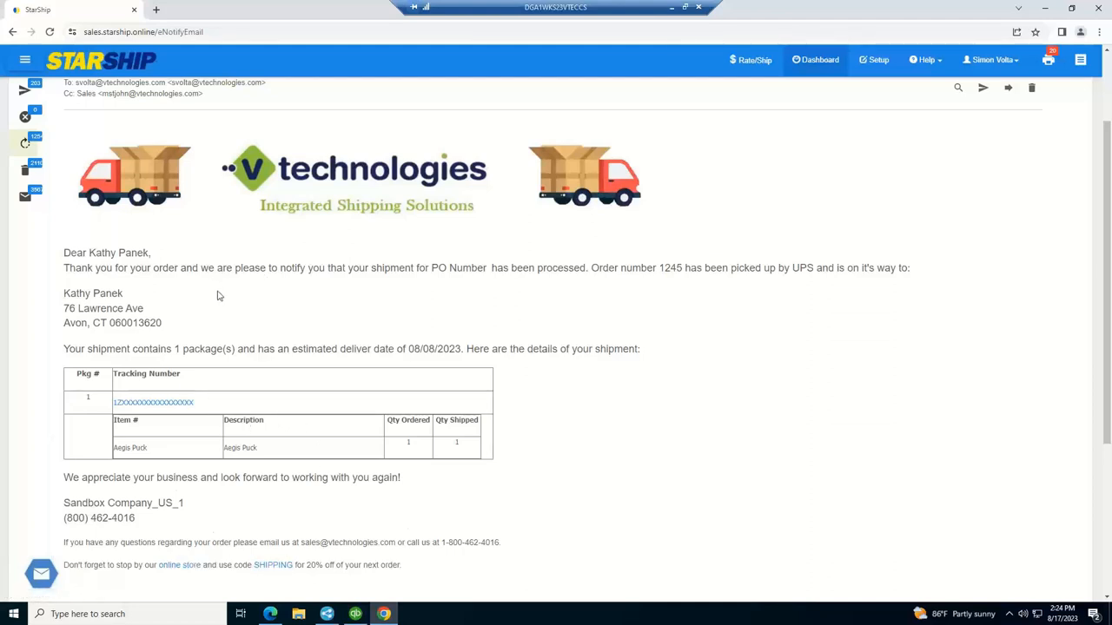